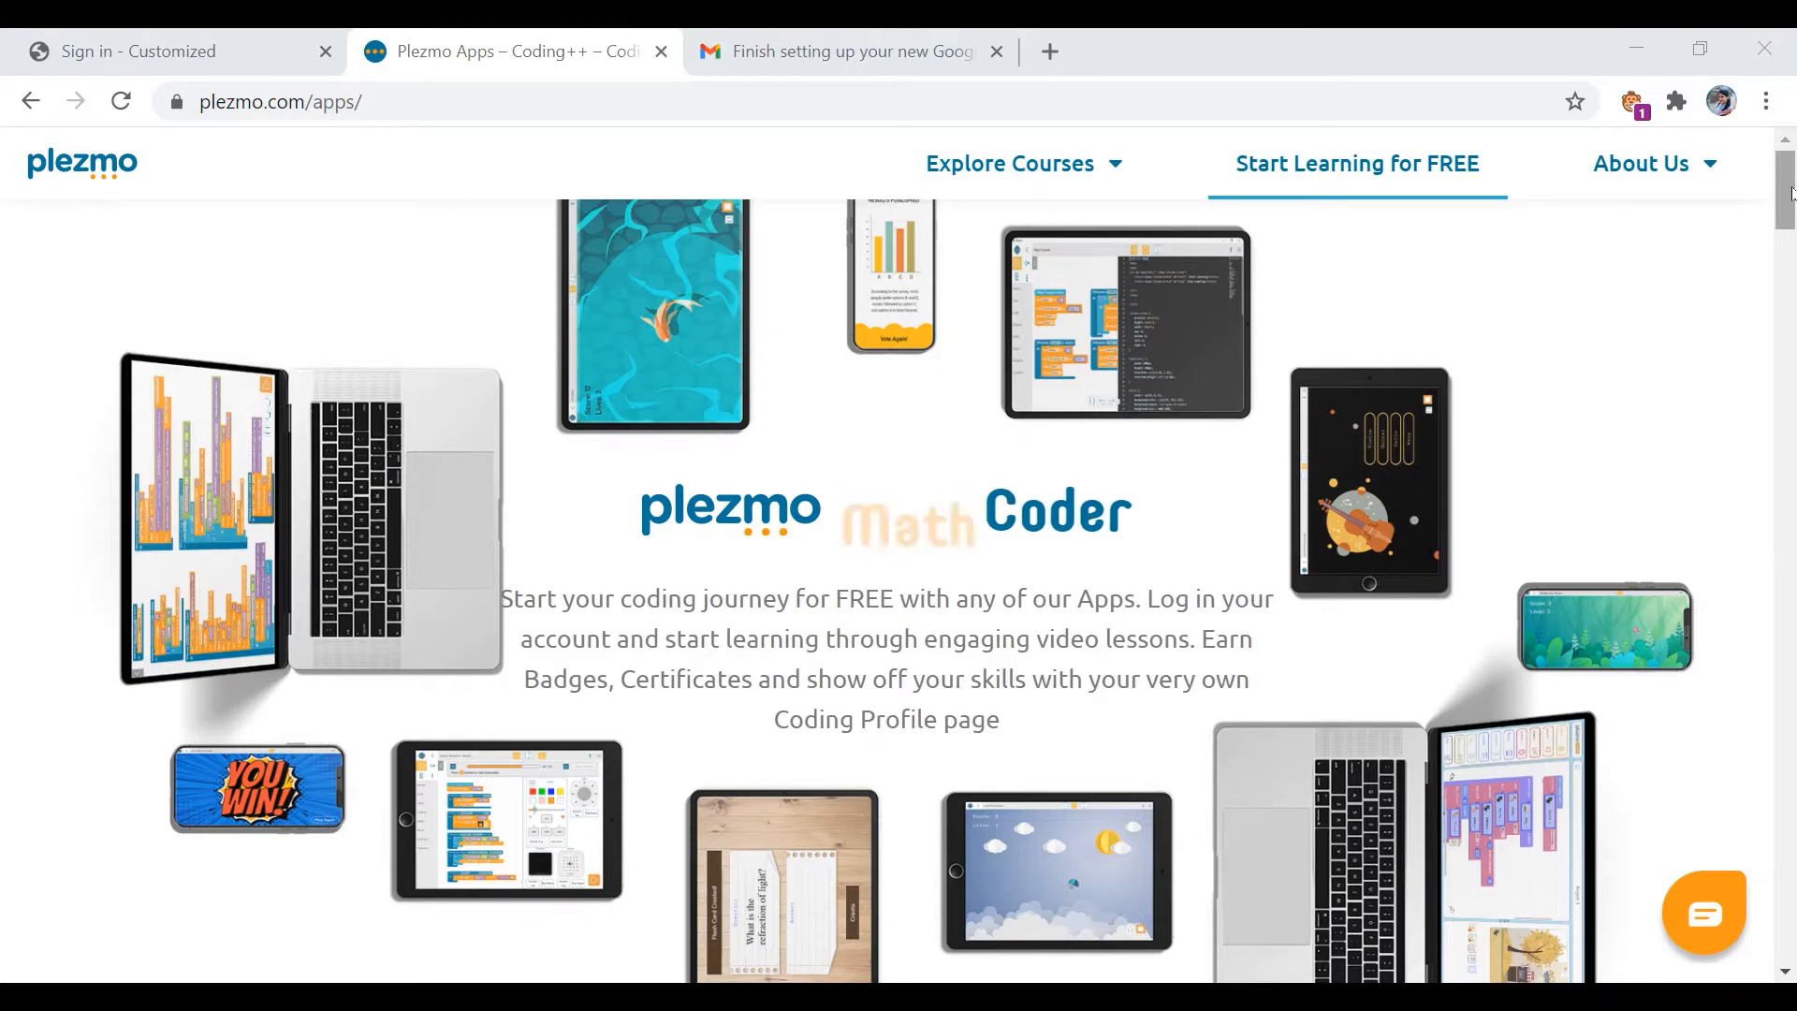
Step: Scroll the plezmo.com/apps page past the Story Coder section to Math Coder
scroll("down", 3)
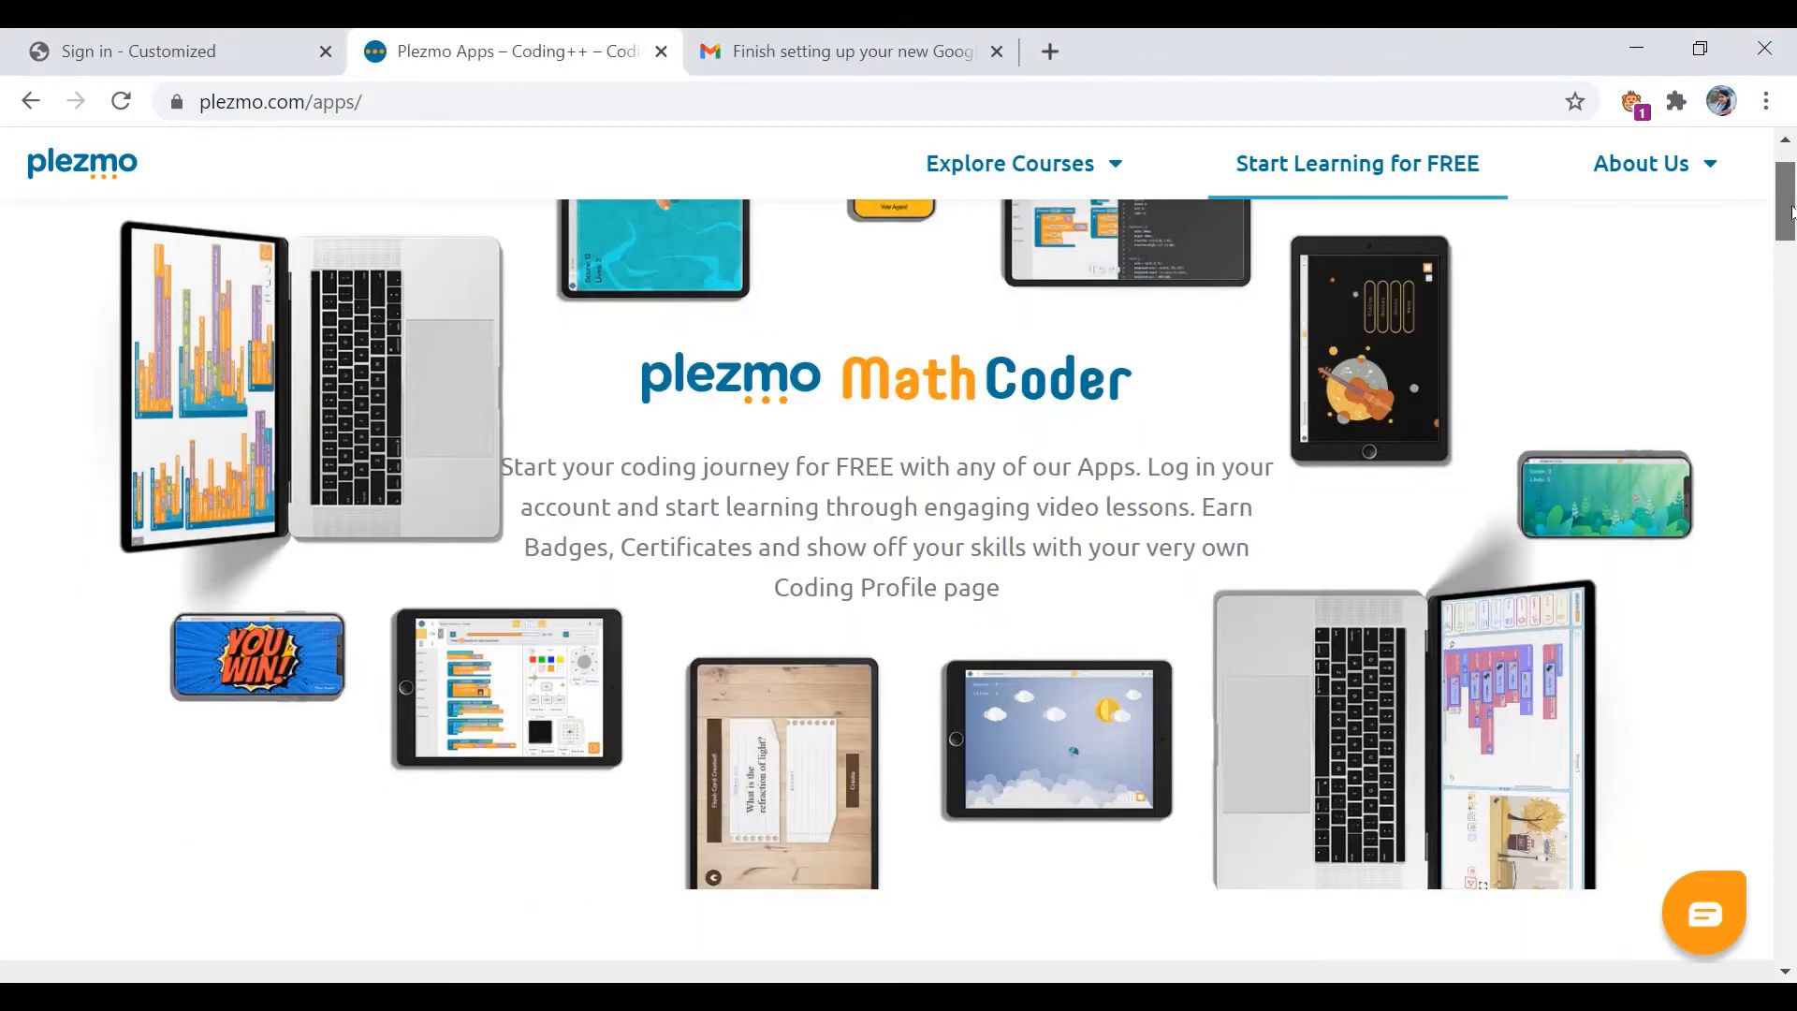
scroll("down", 3)
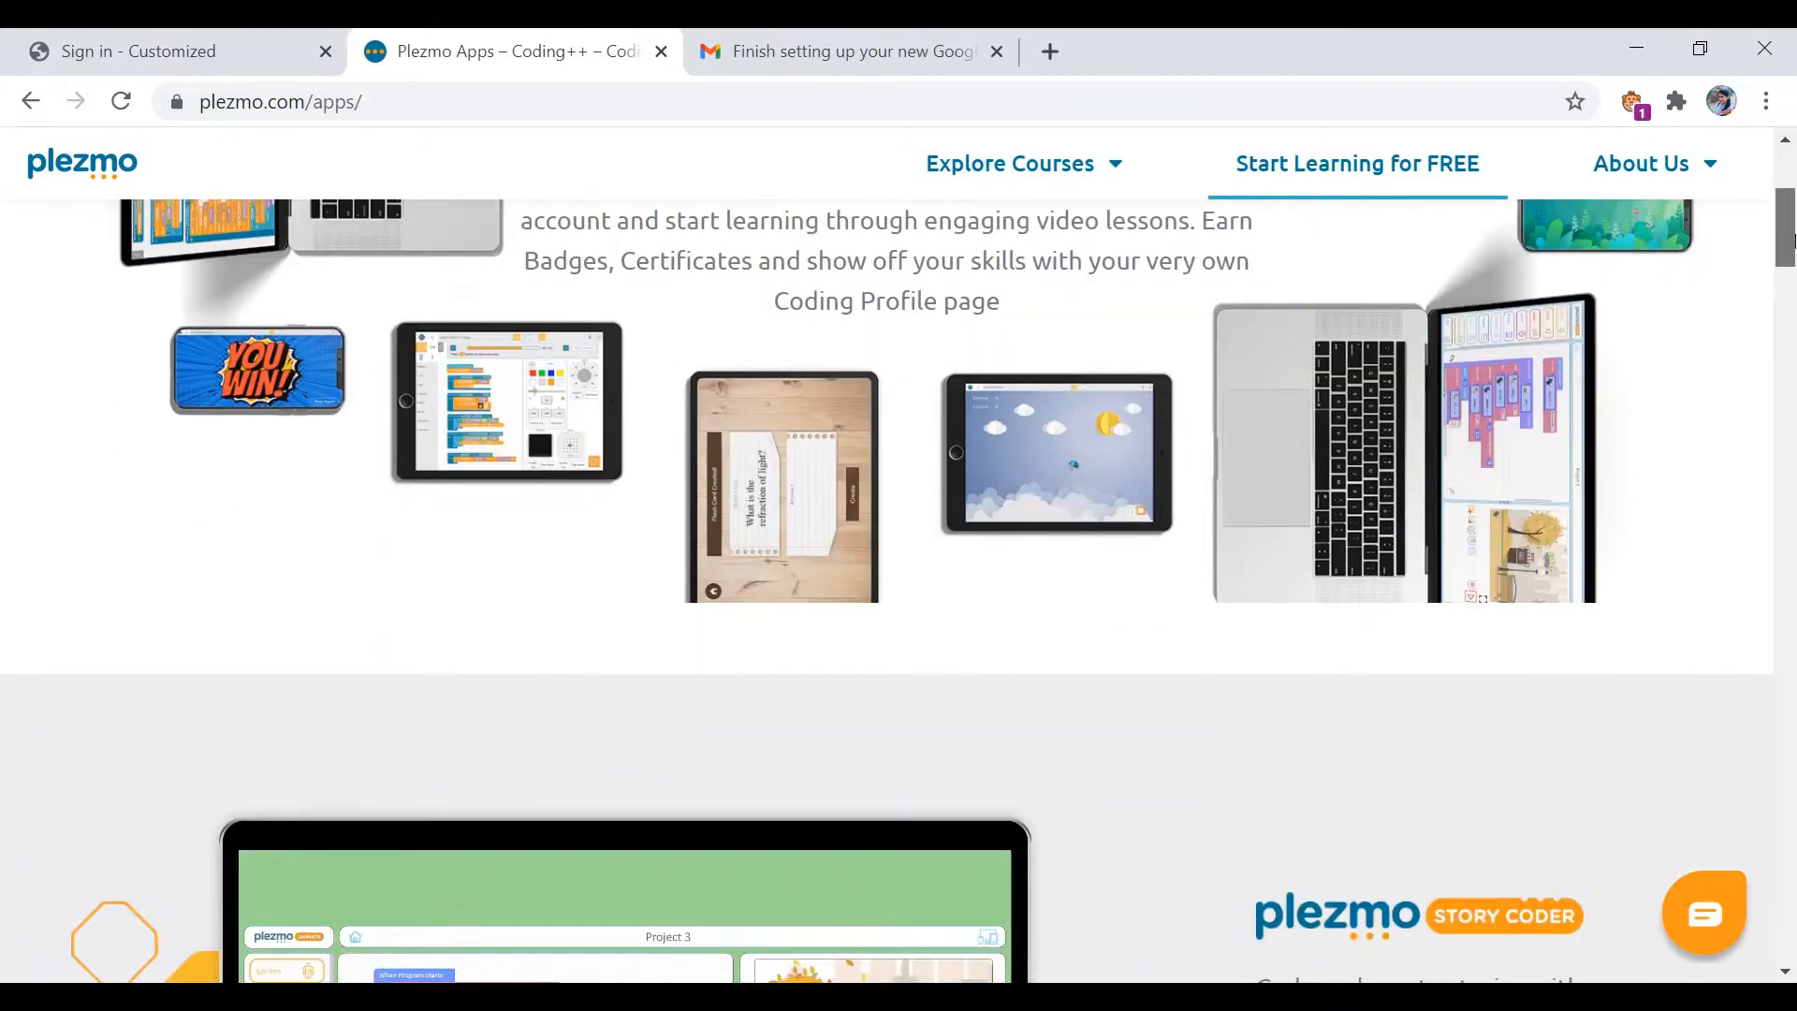
scroll("down", 3)
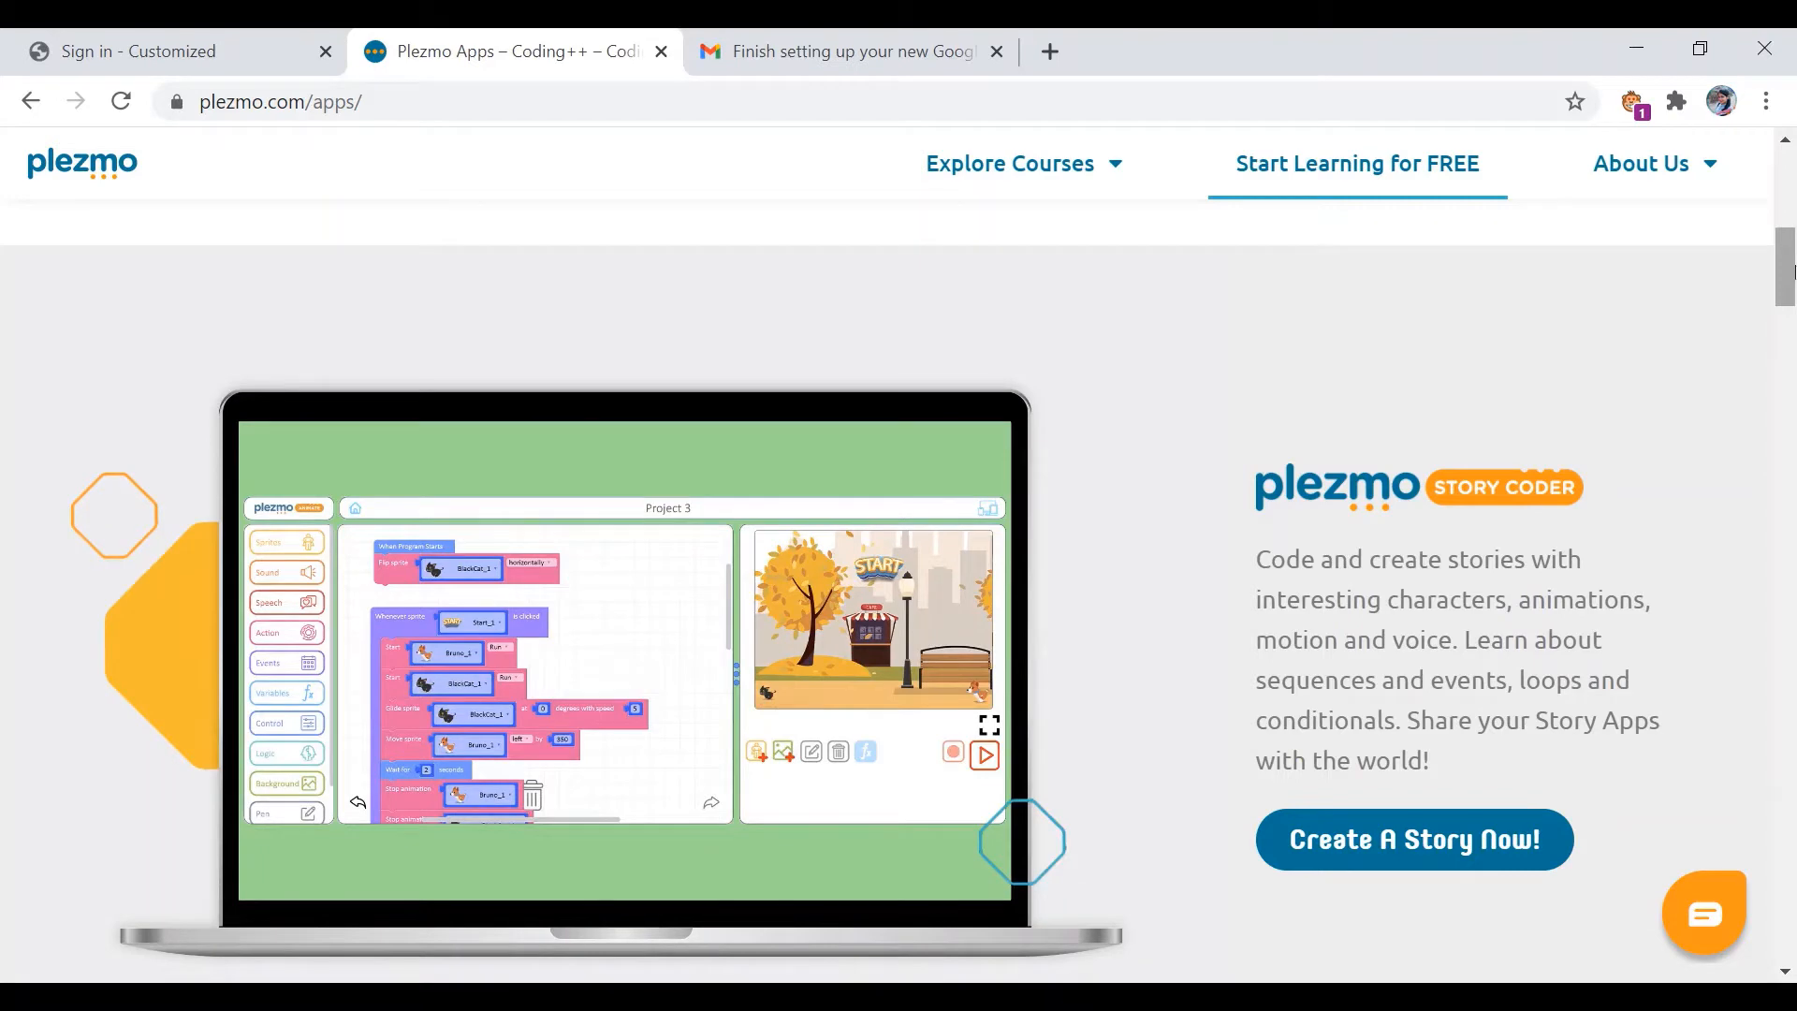
left_click(984, 755)
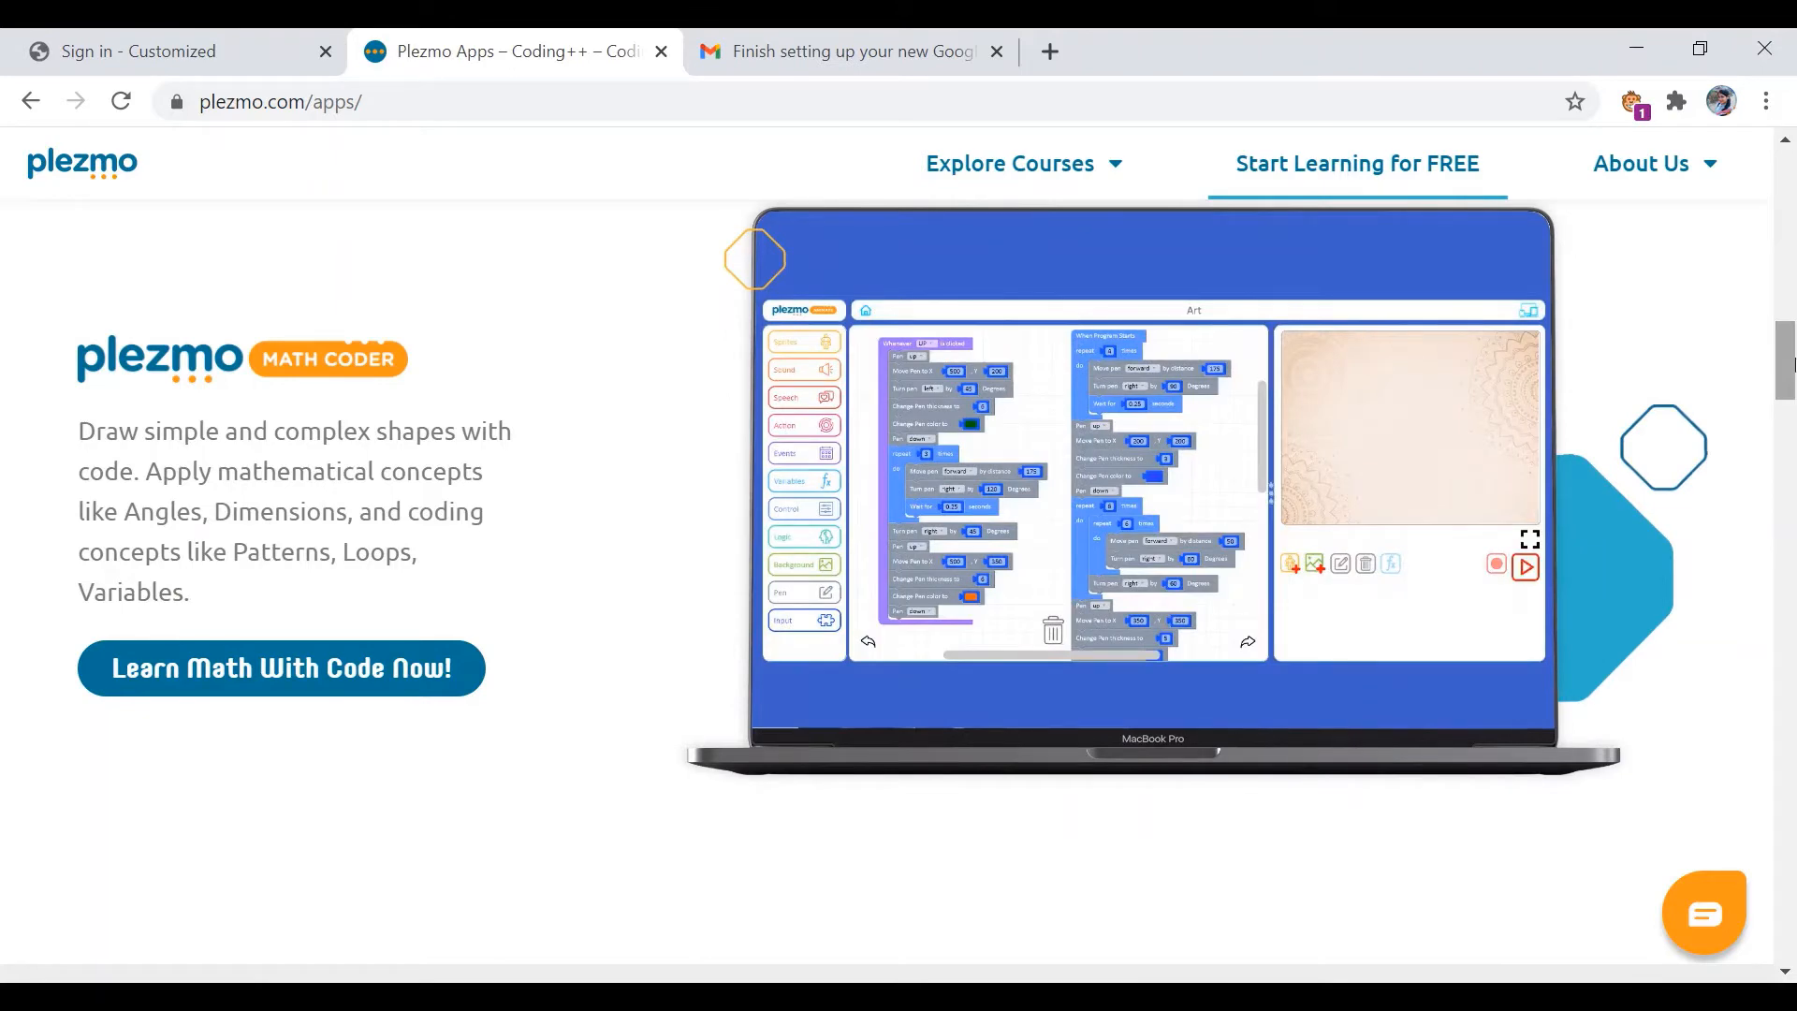
Step: Browse the App Coder and Sensor Coder sections, then return to the page header
left_click(1526, 567)
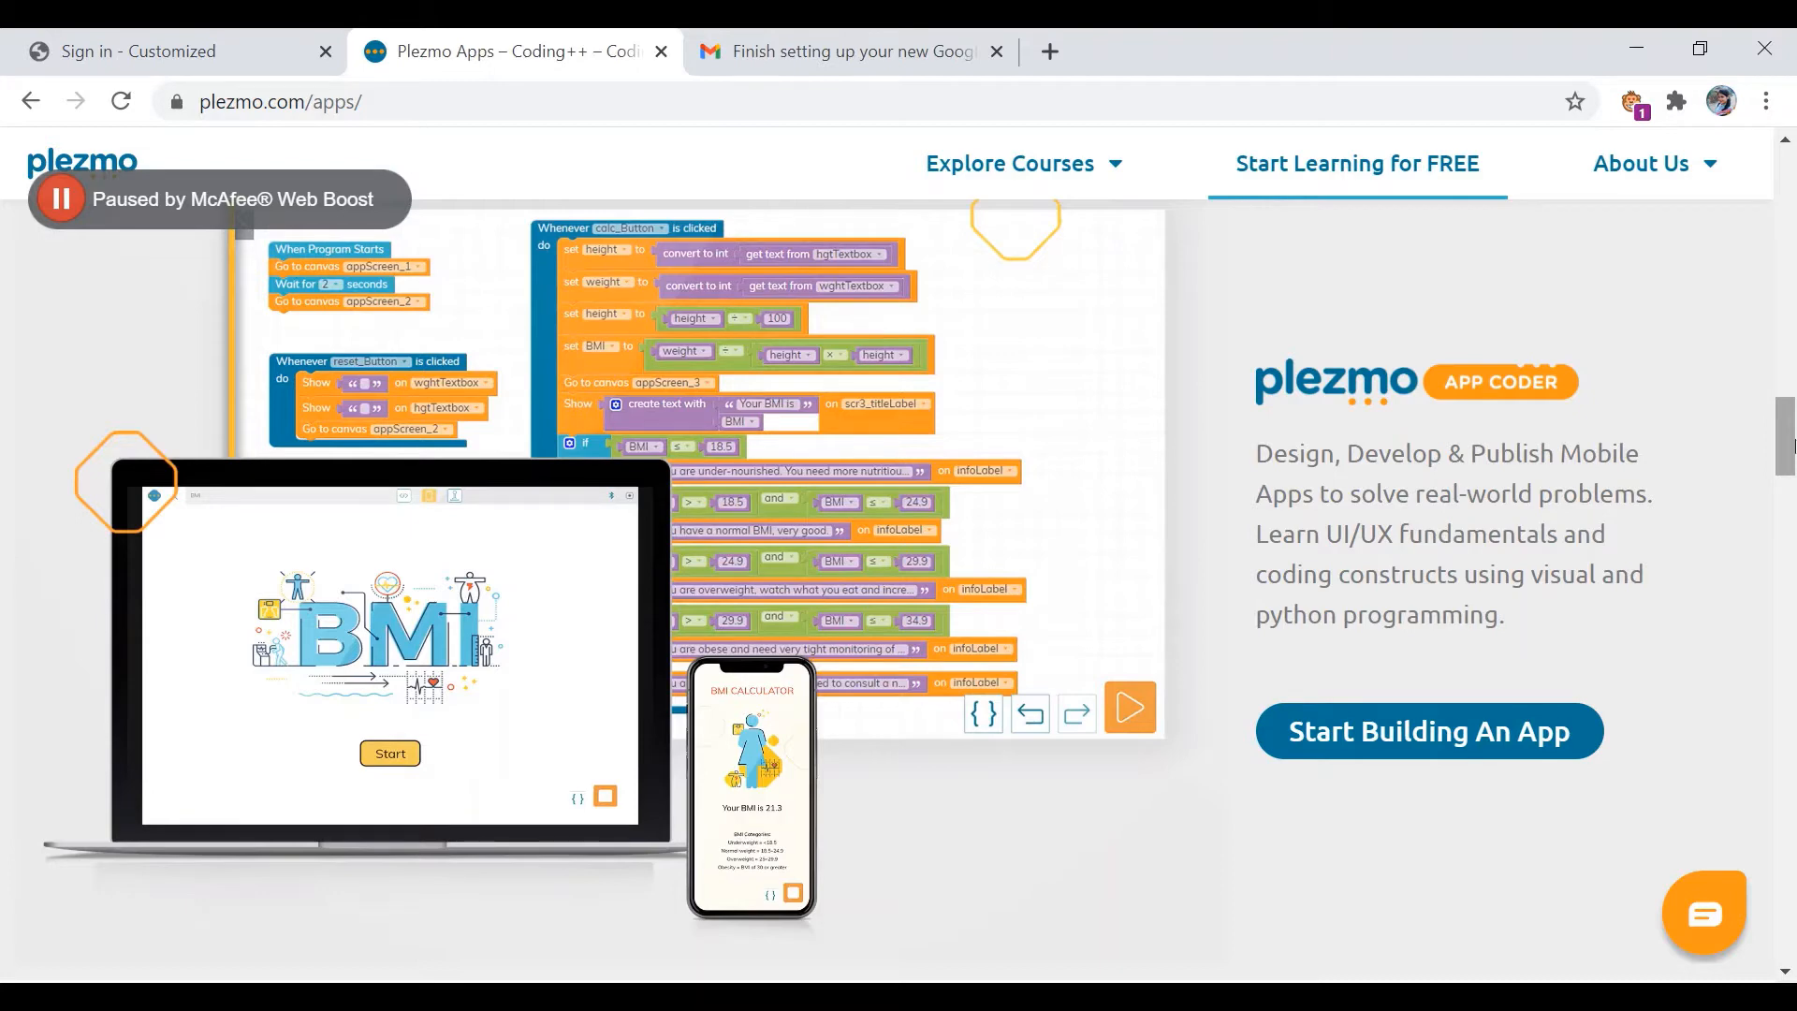
scroll("down", 3)
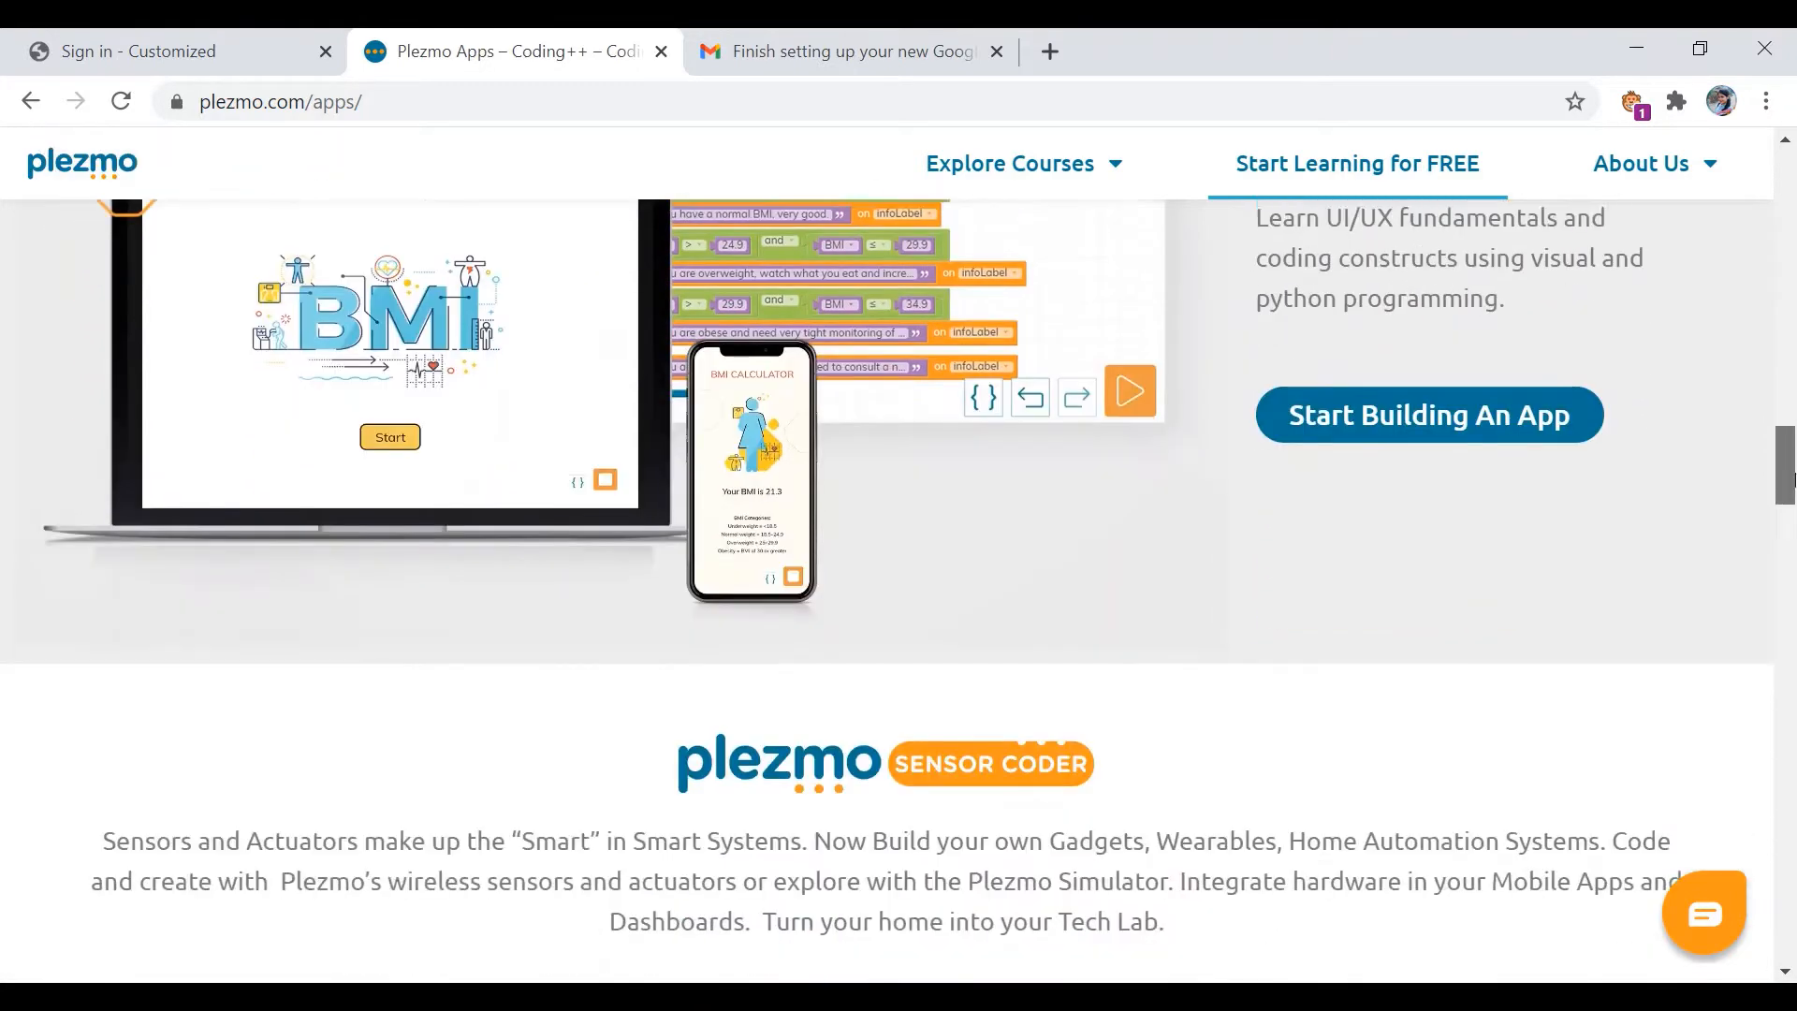
scroll("down", 3)
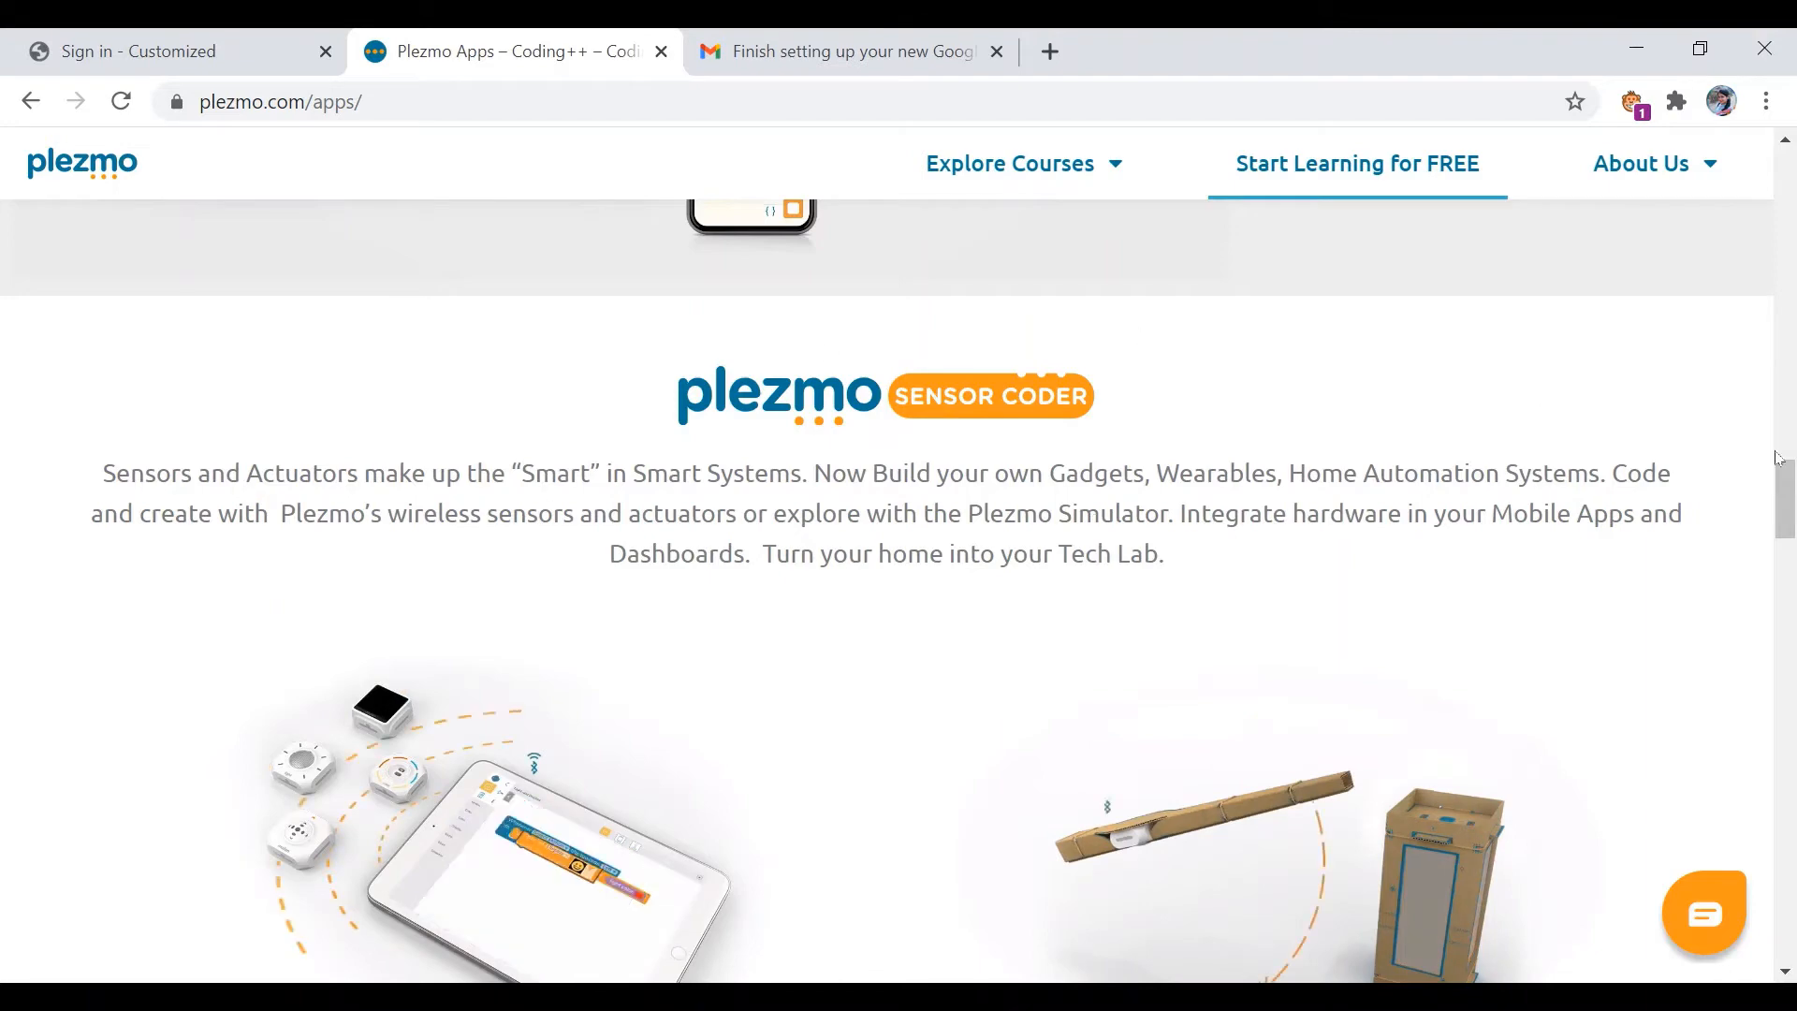
scroll("down", 3)
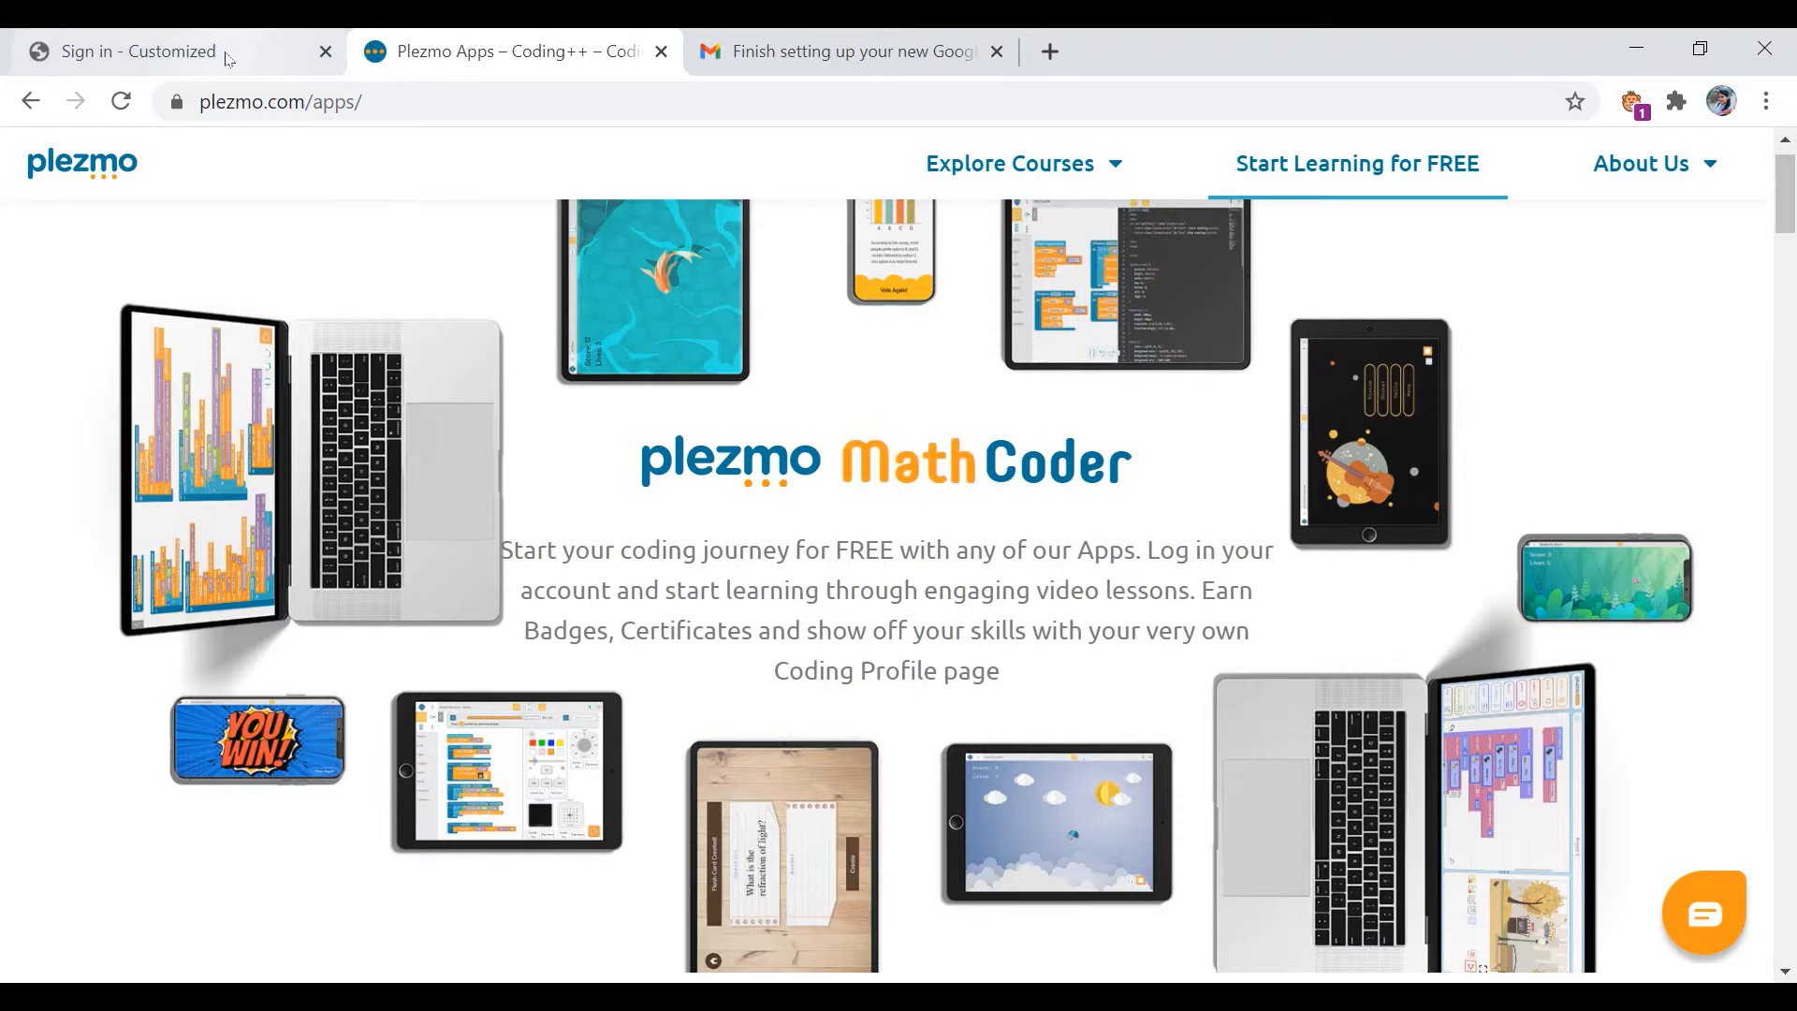
Step: Switch to the 'Sign in - Customized' tab and choose 'Create a New Account'
left_click(1358, 163)
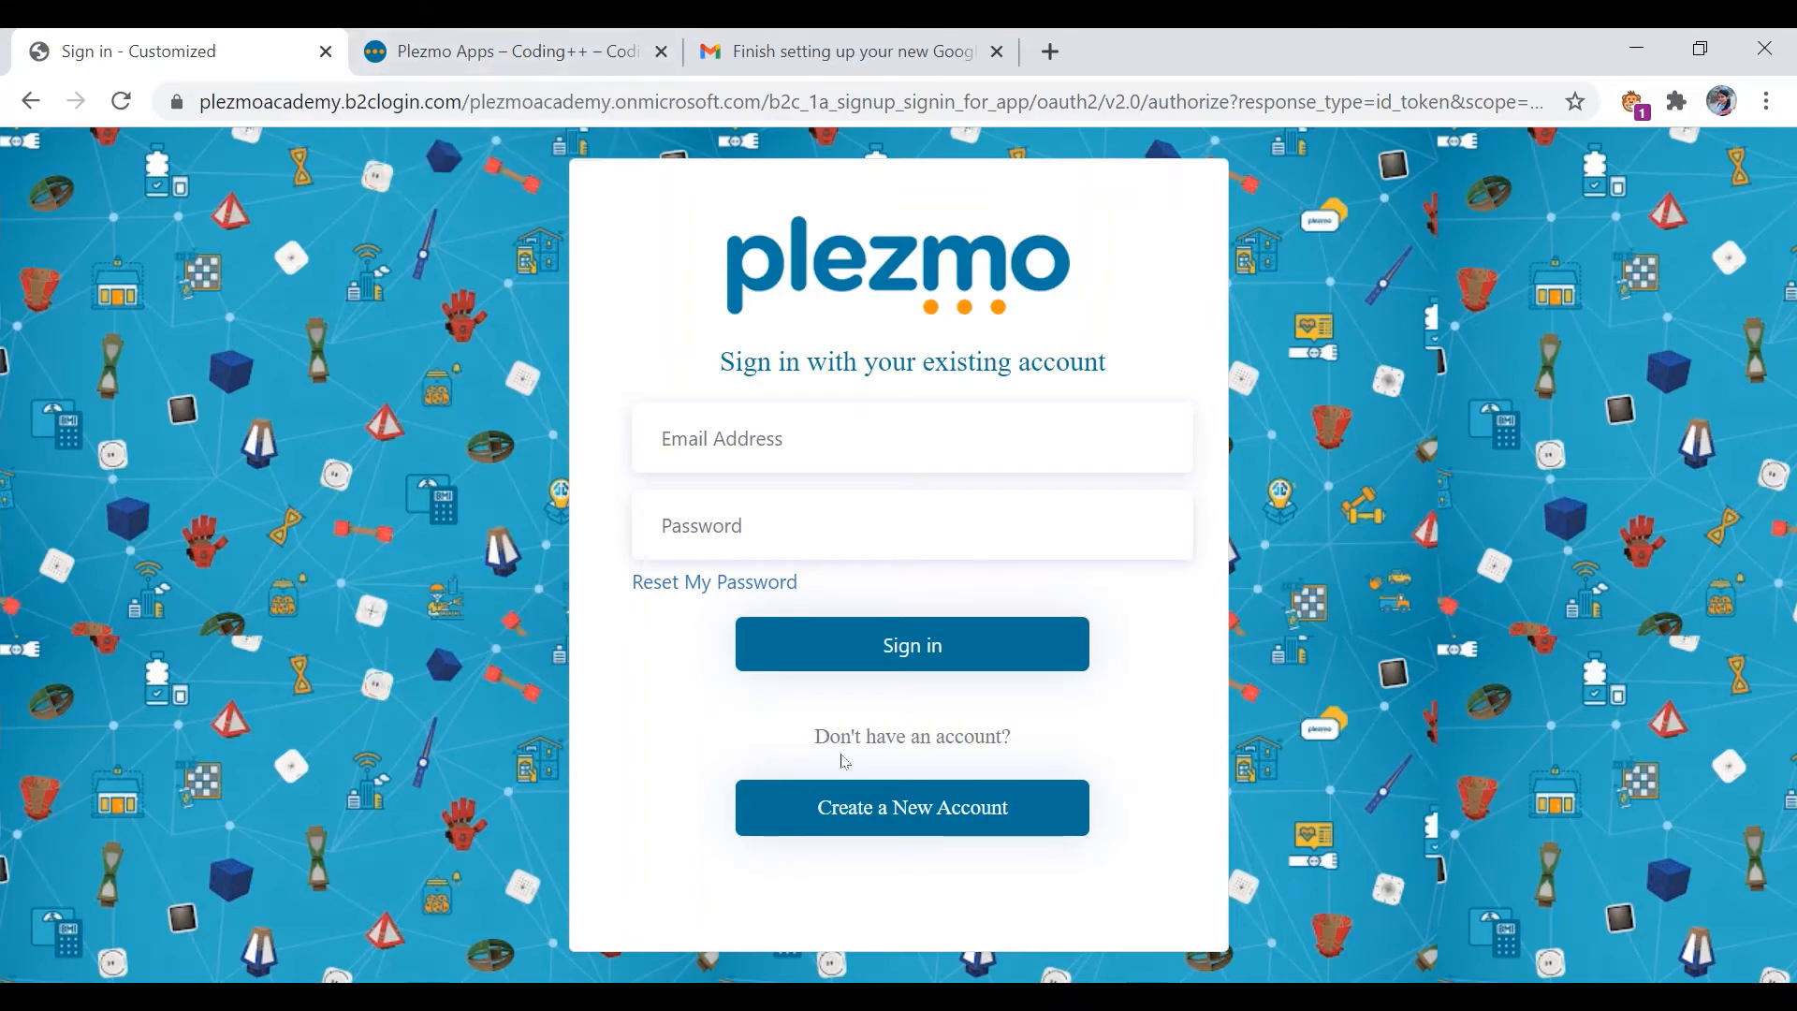
left_click(911, 807)
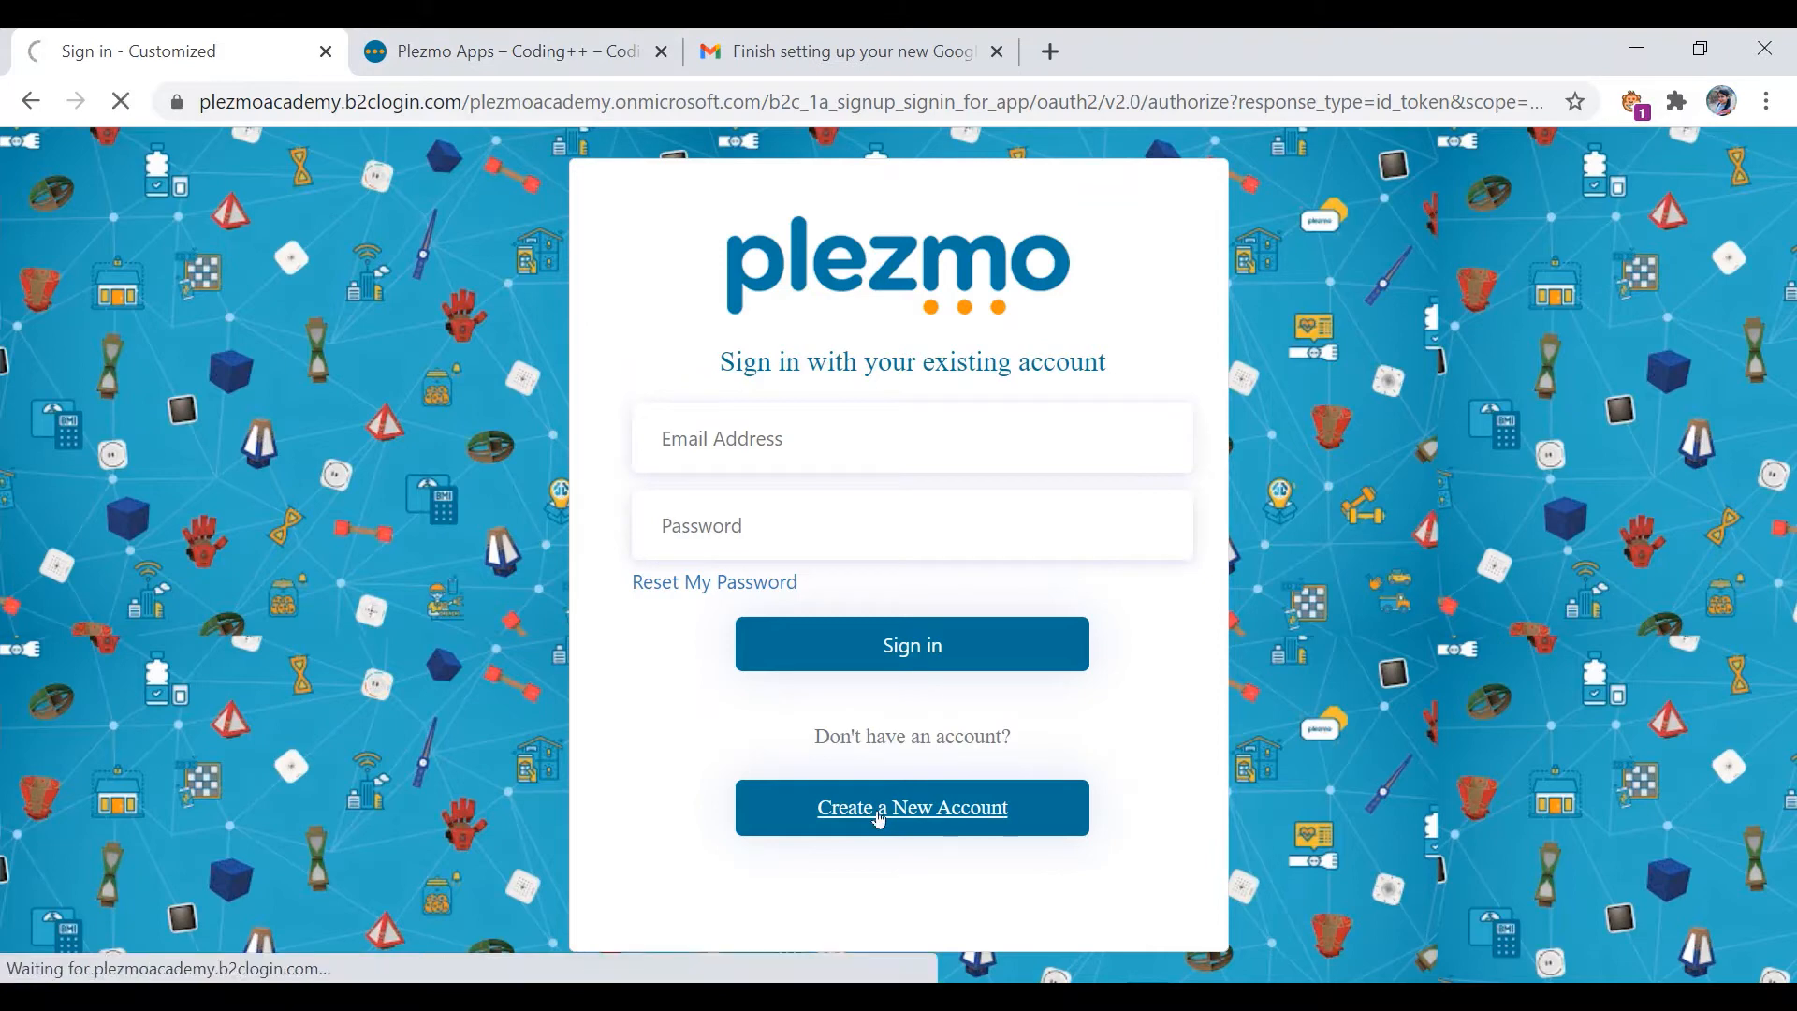
left_click(911, 807)
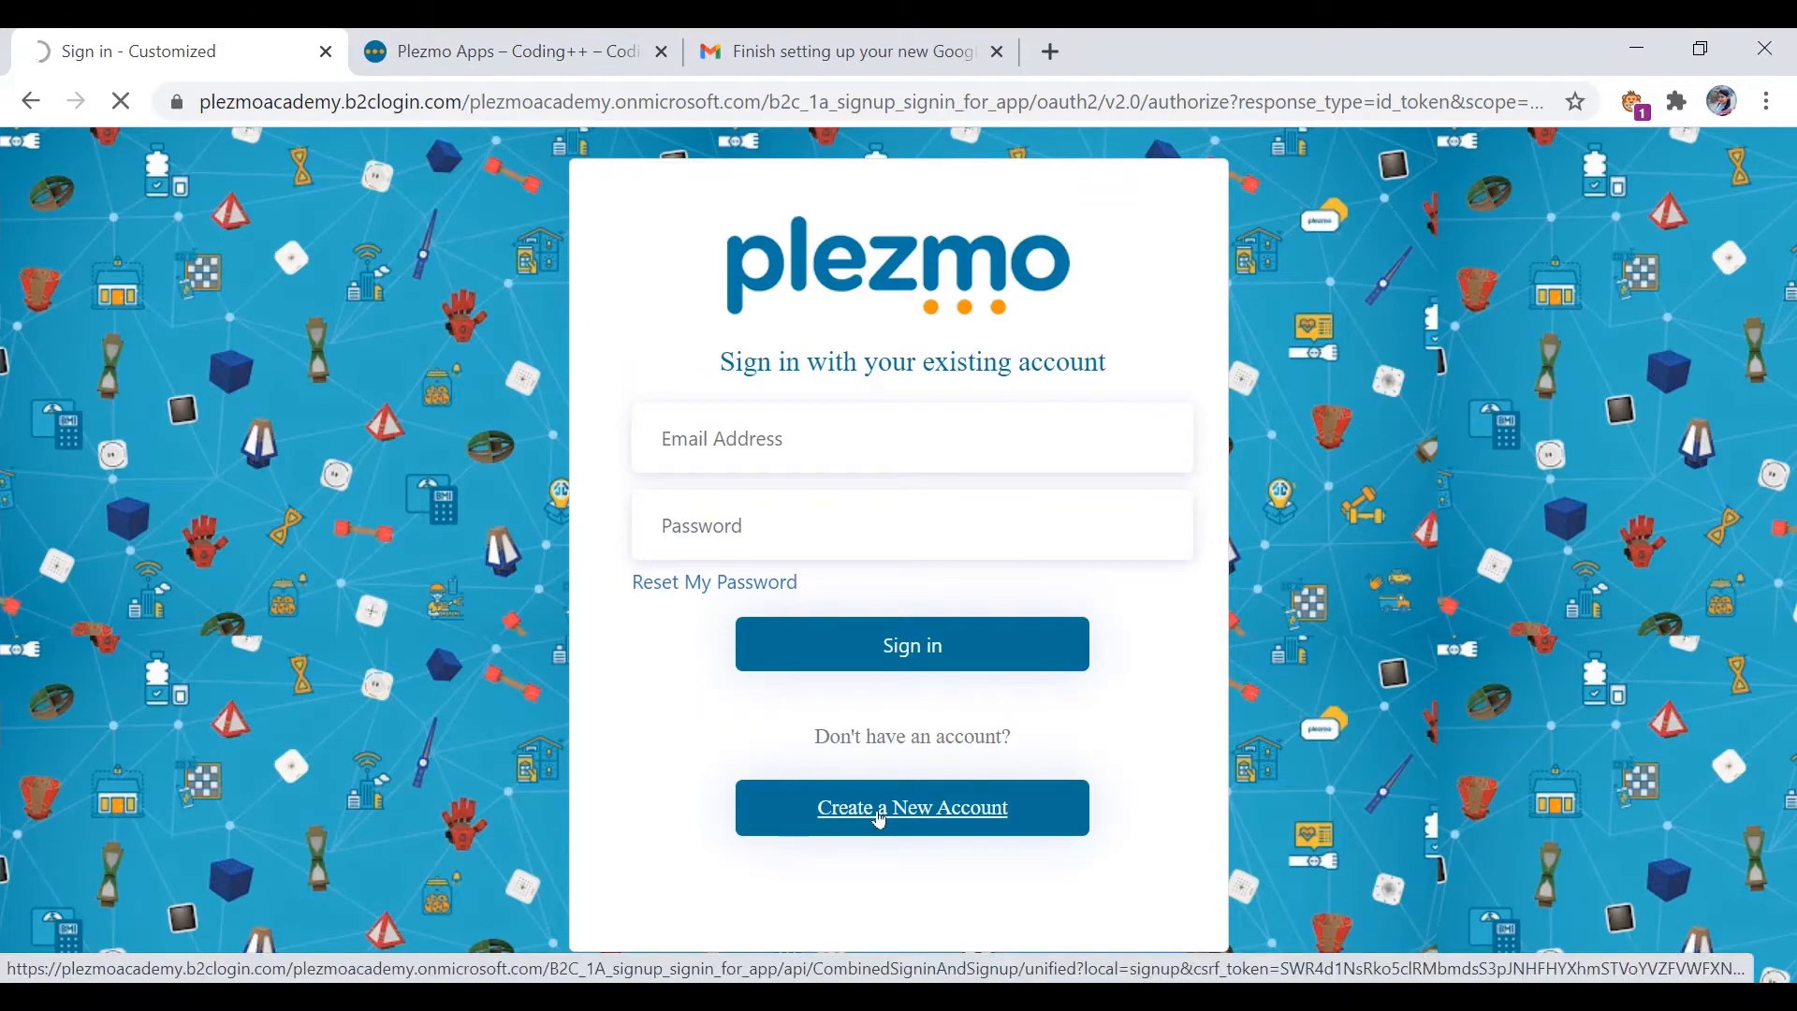
left_click(910, 806)
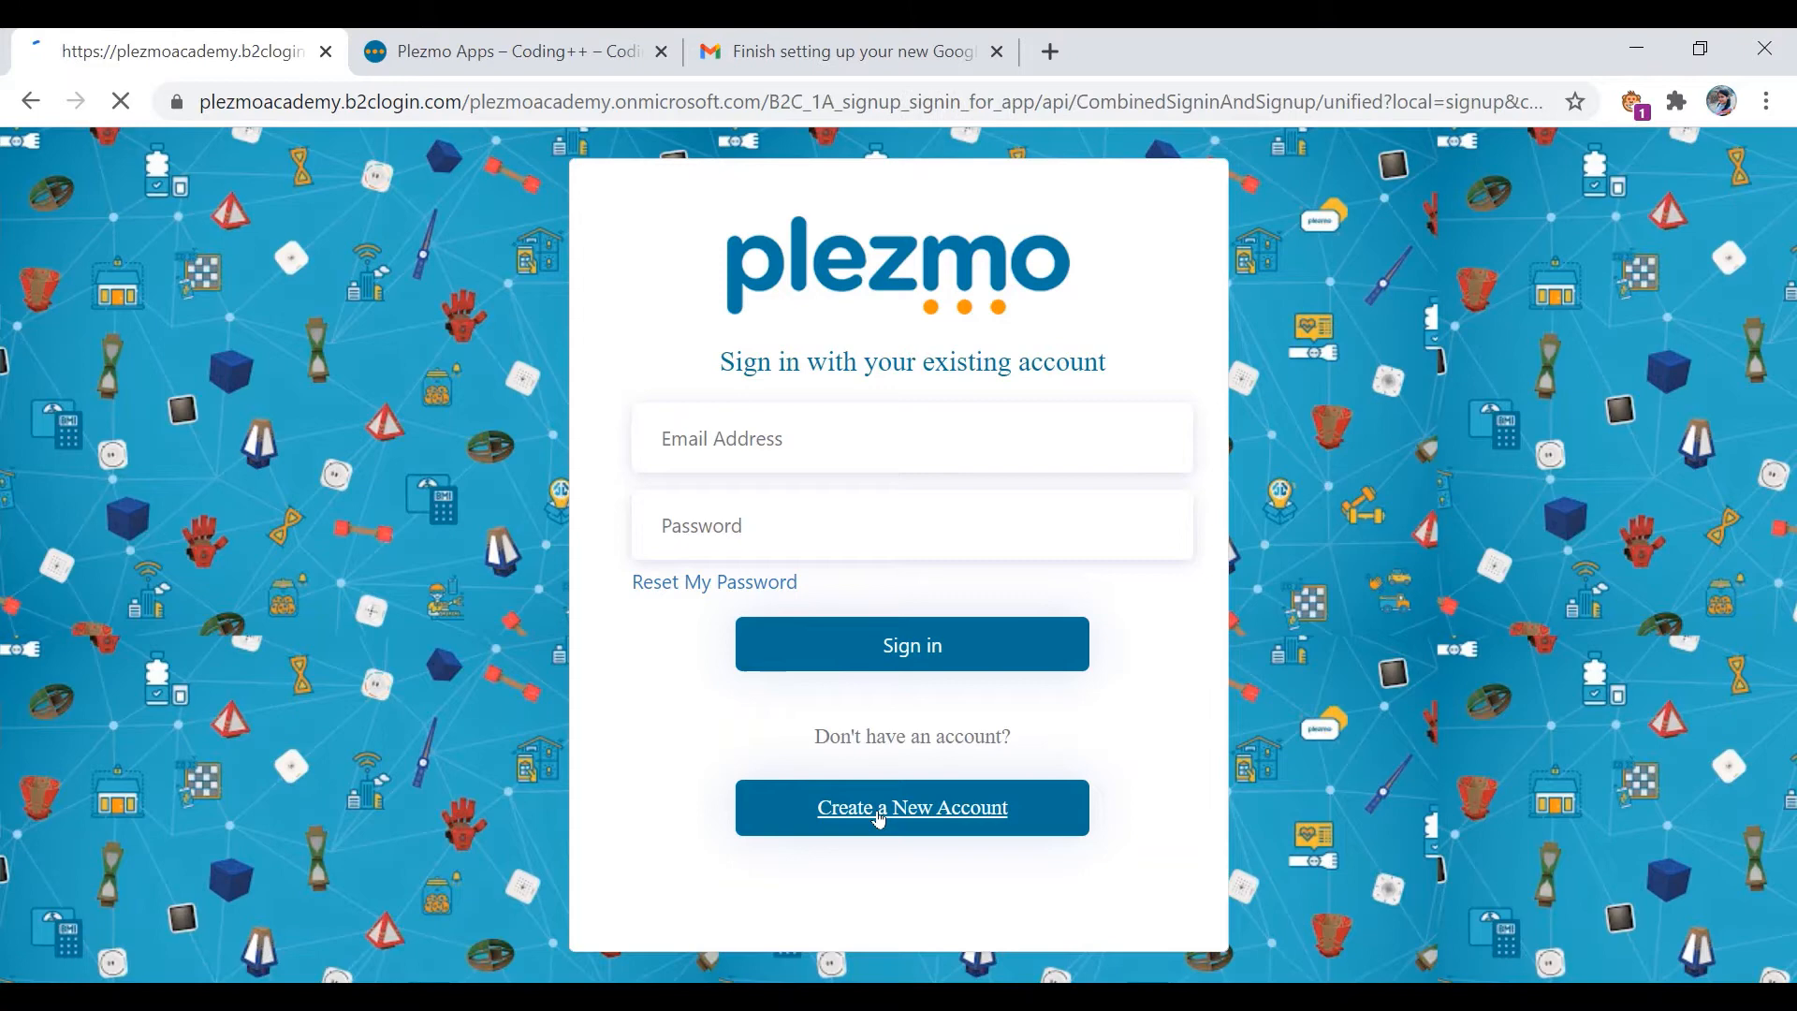
left_click(911, 807)
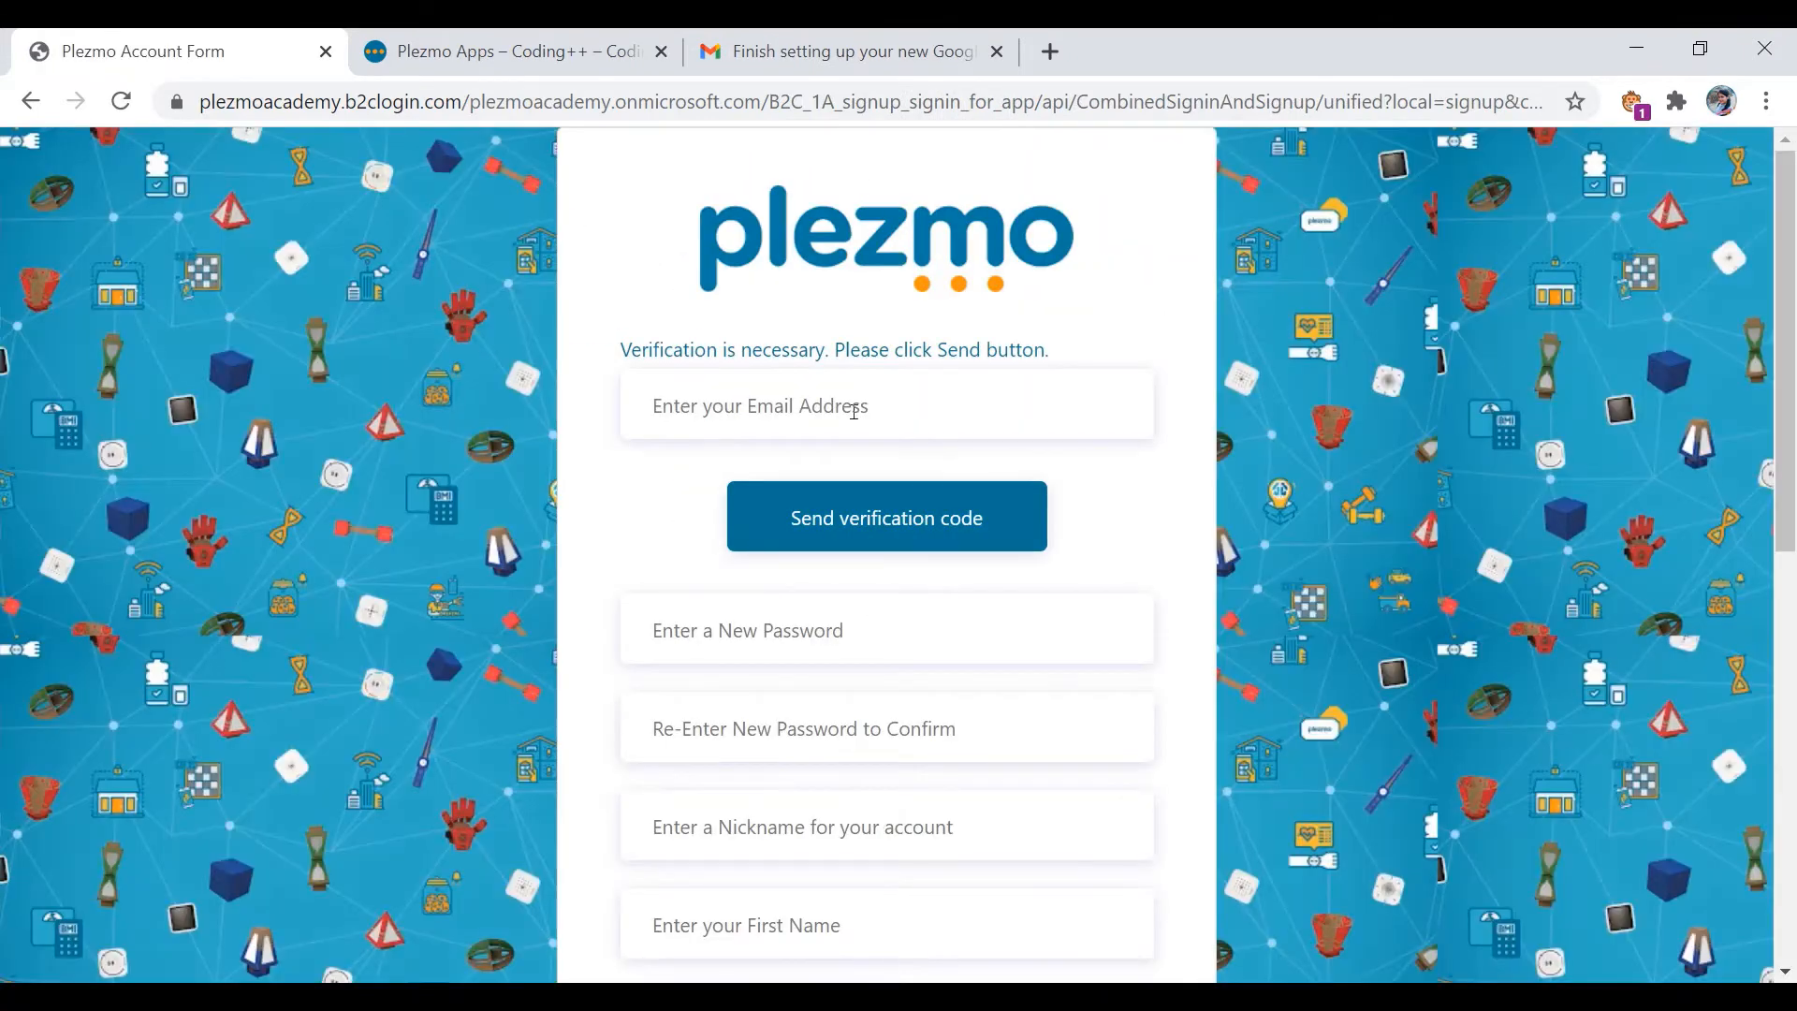
Step: Enter the Gmail sign-up address in the email field and send a verification code
left_click(886, 404)
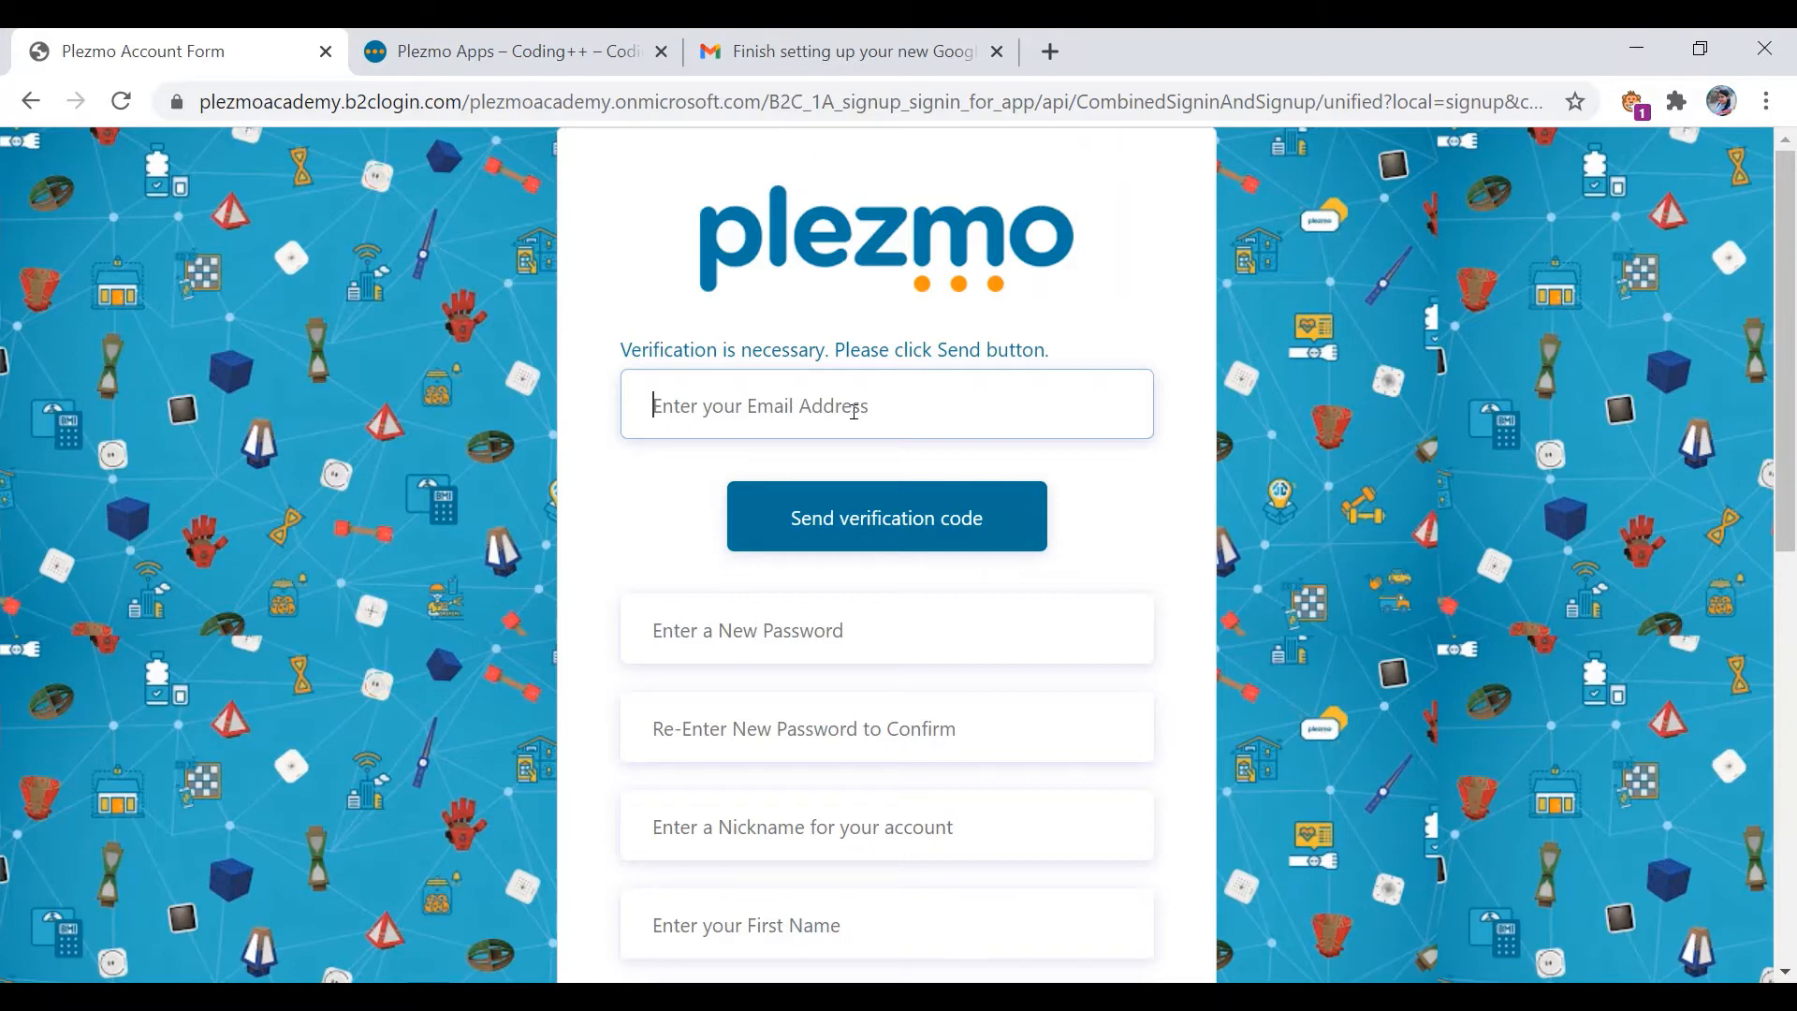
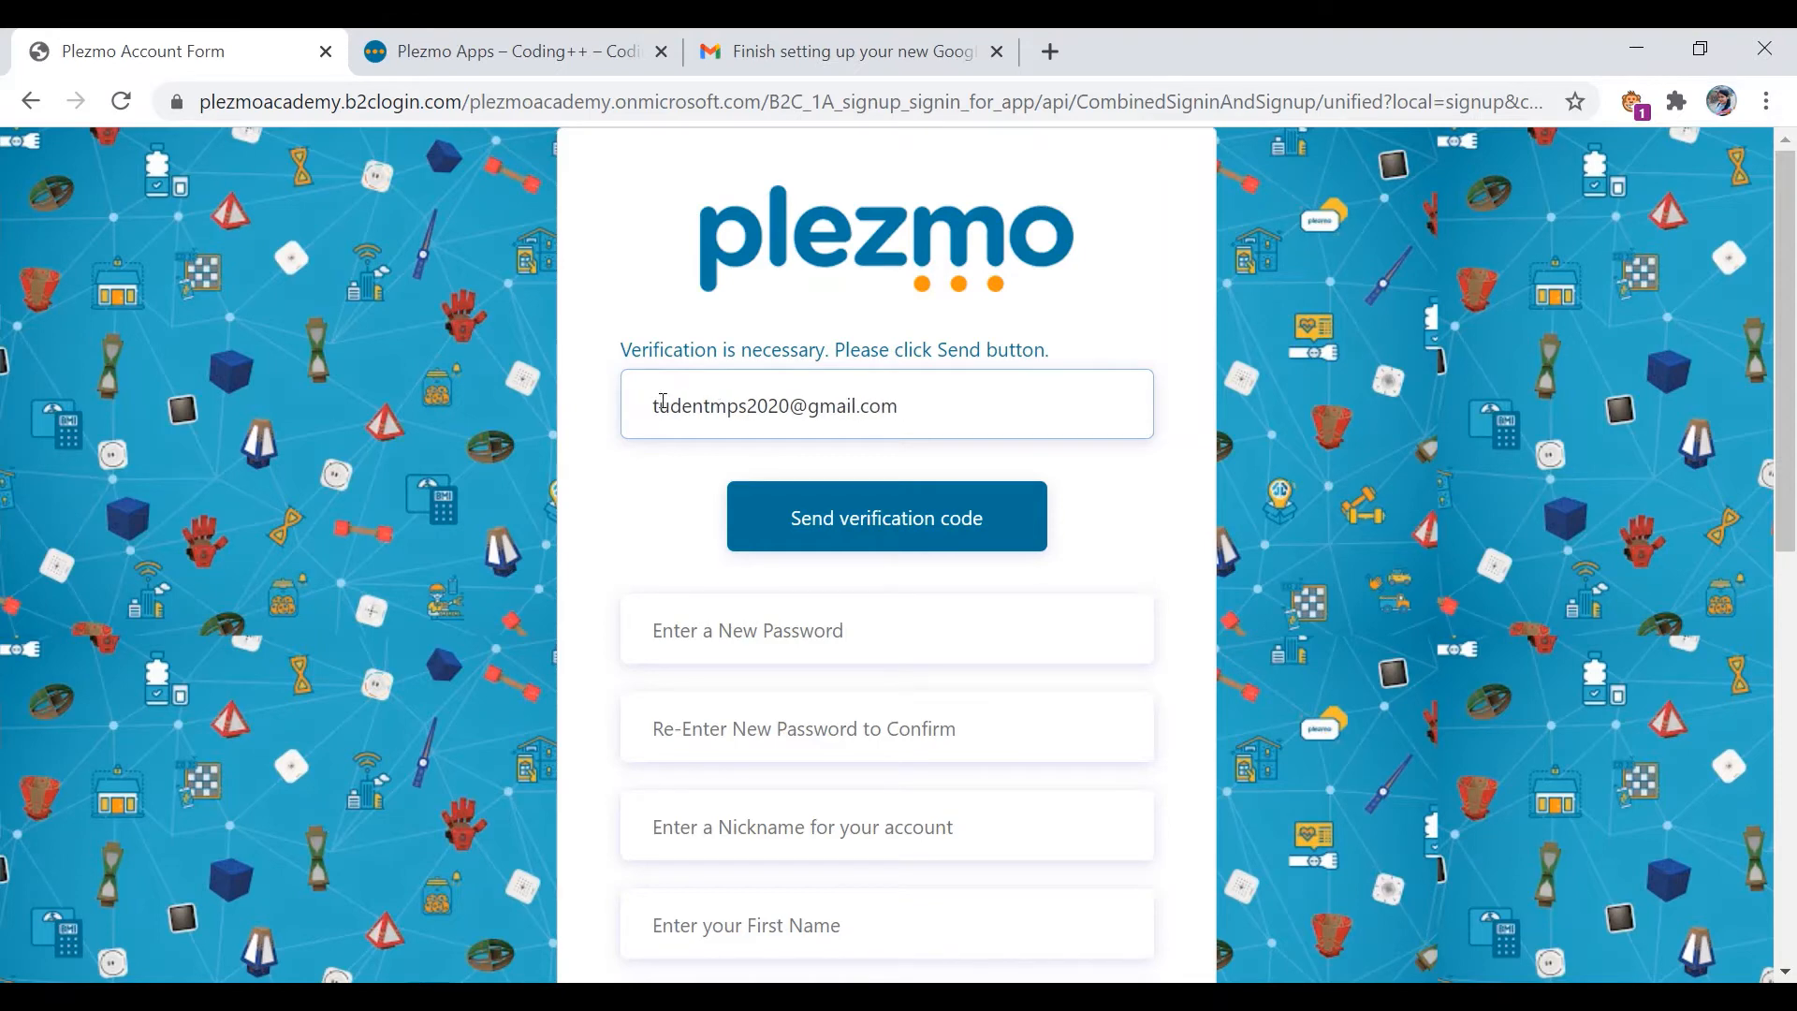
left_click(885, 516)
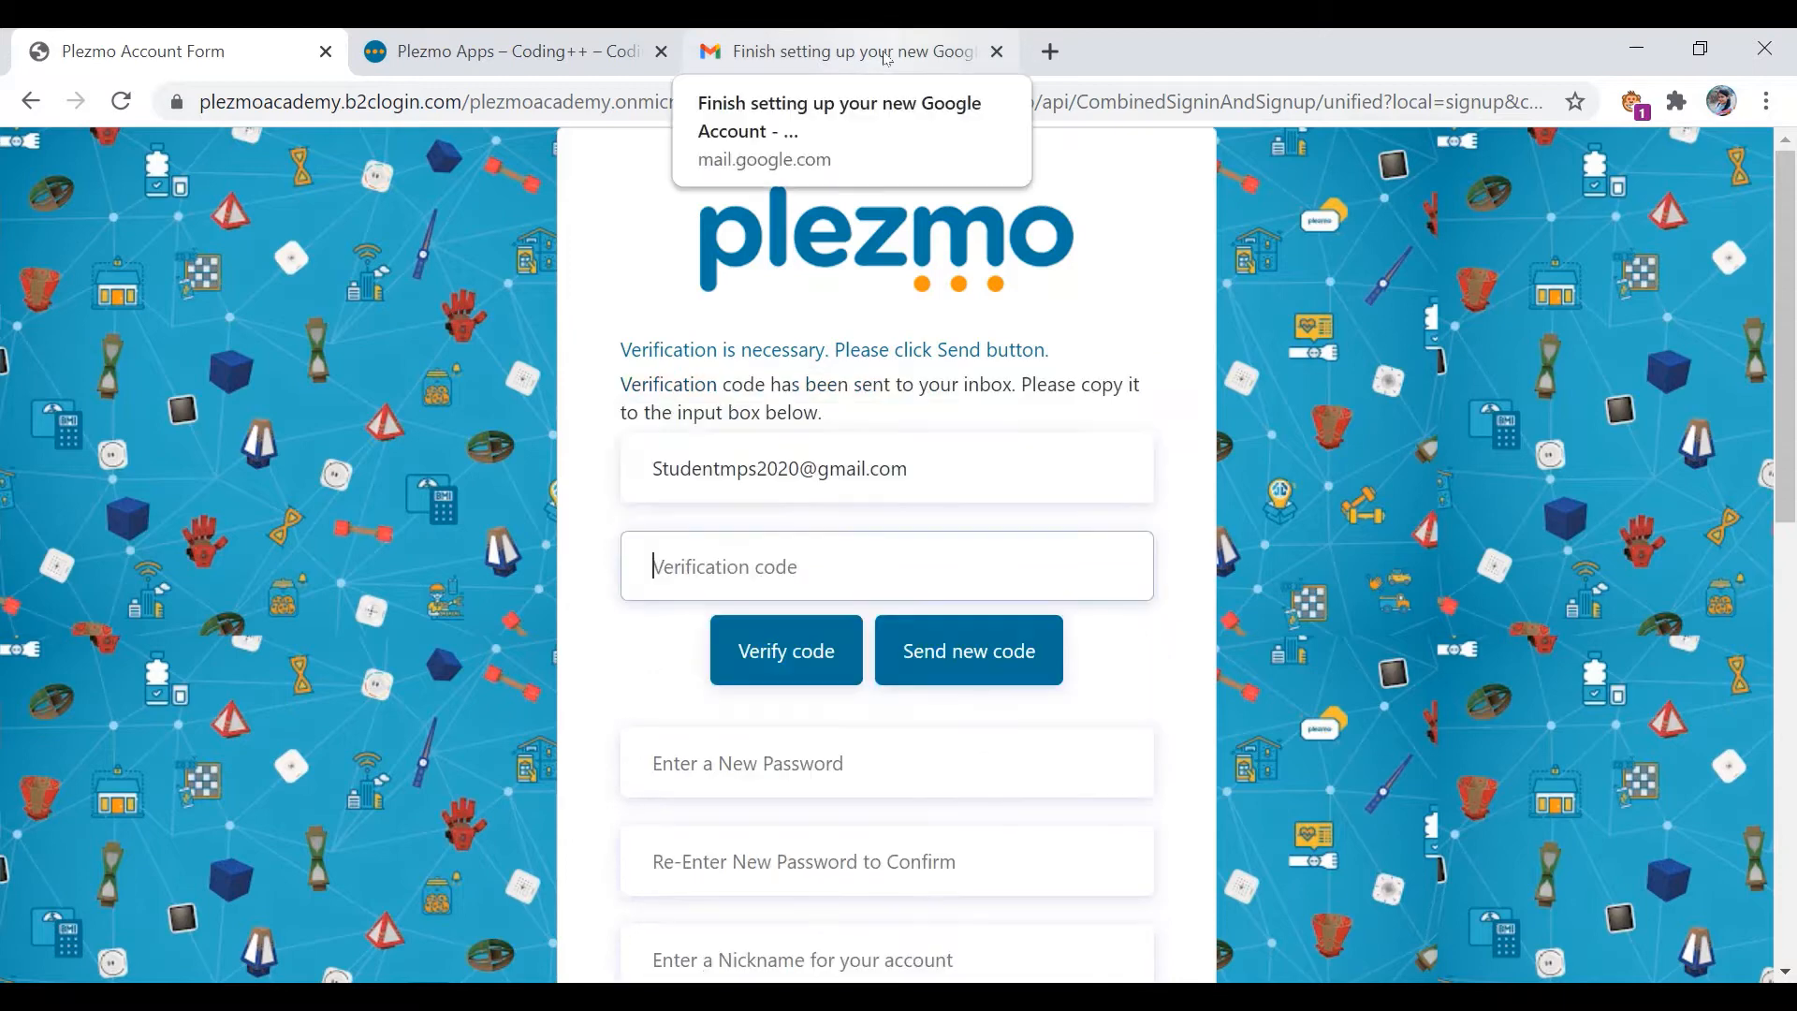
Step: Open the Plezmo verification email in the Gmail inbox, then return to the account form
left_click(850, 50)
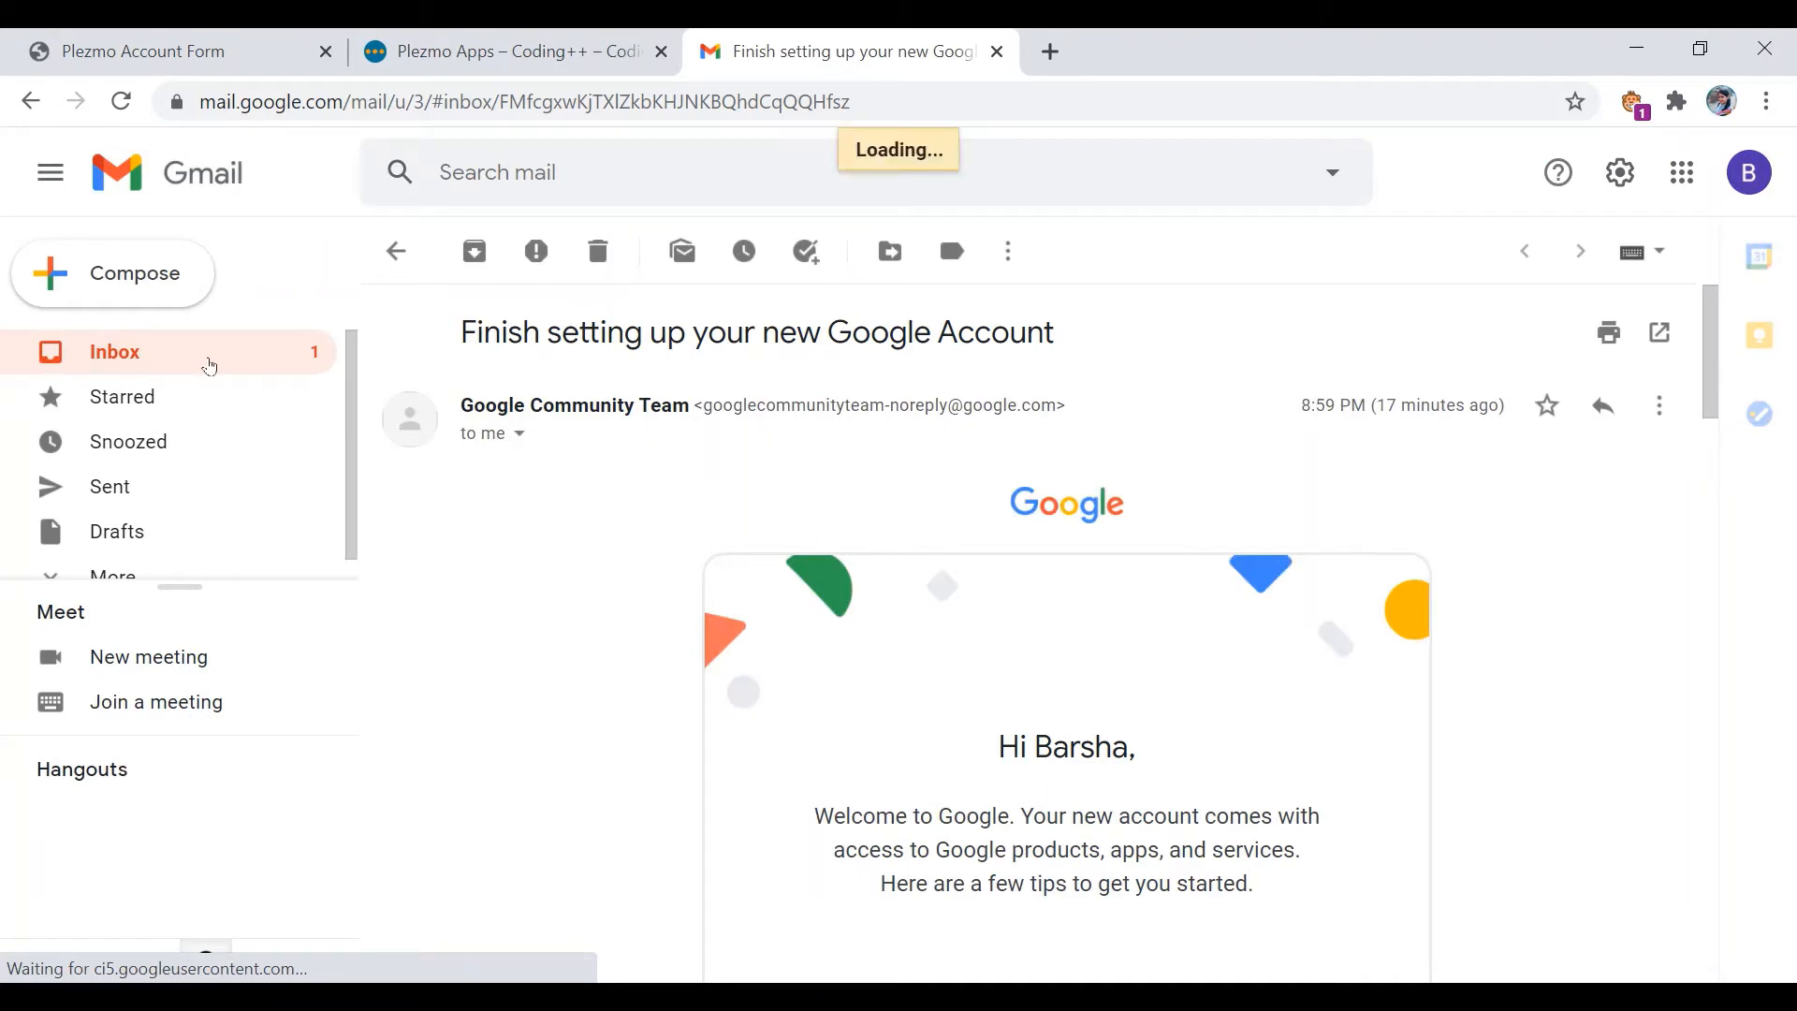
left_click(113, 352)
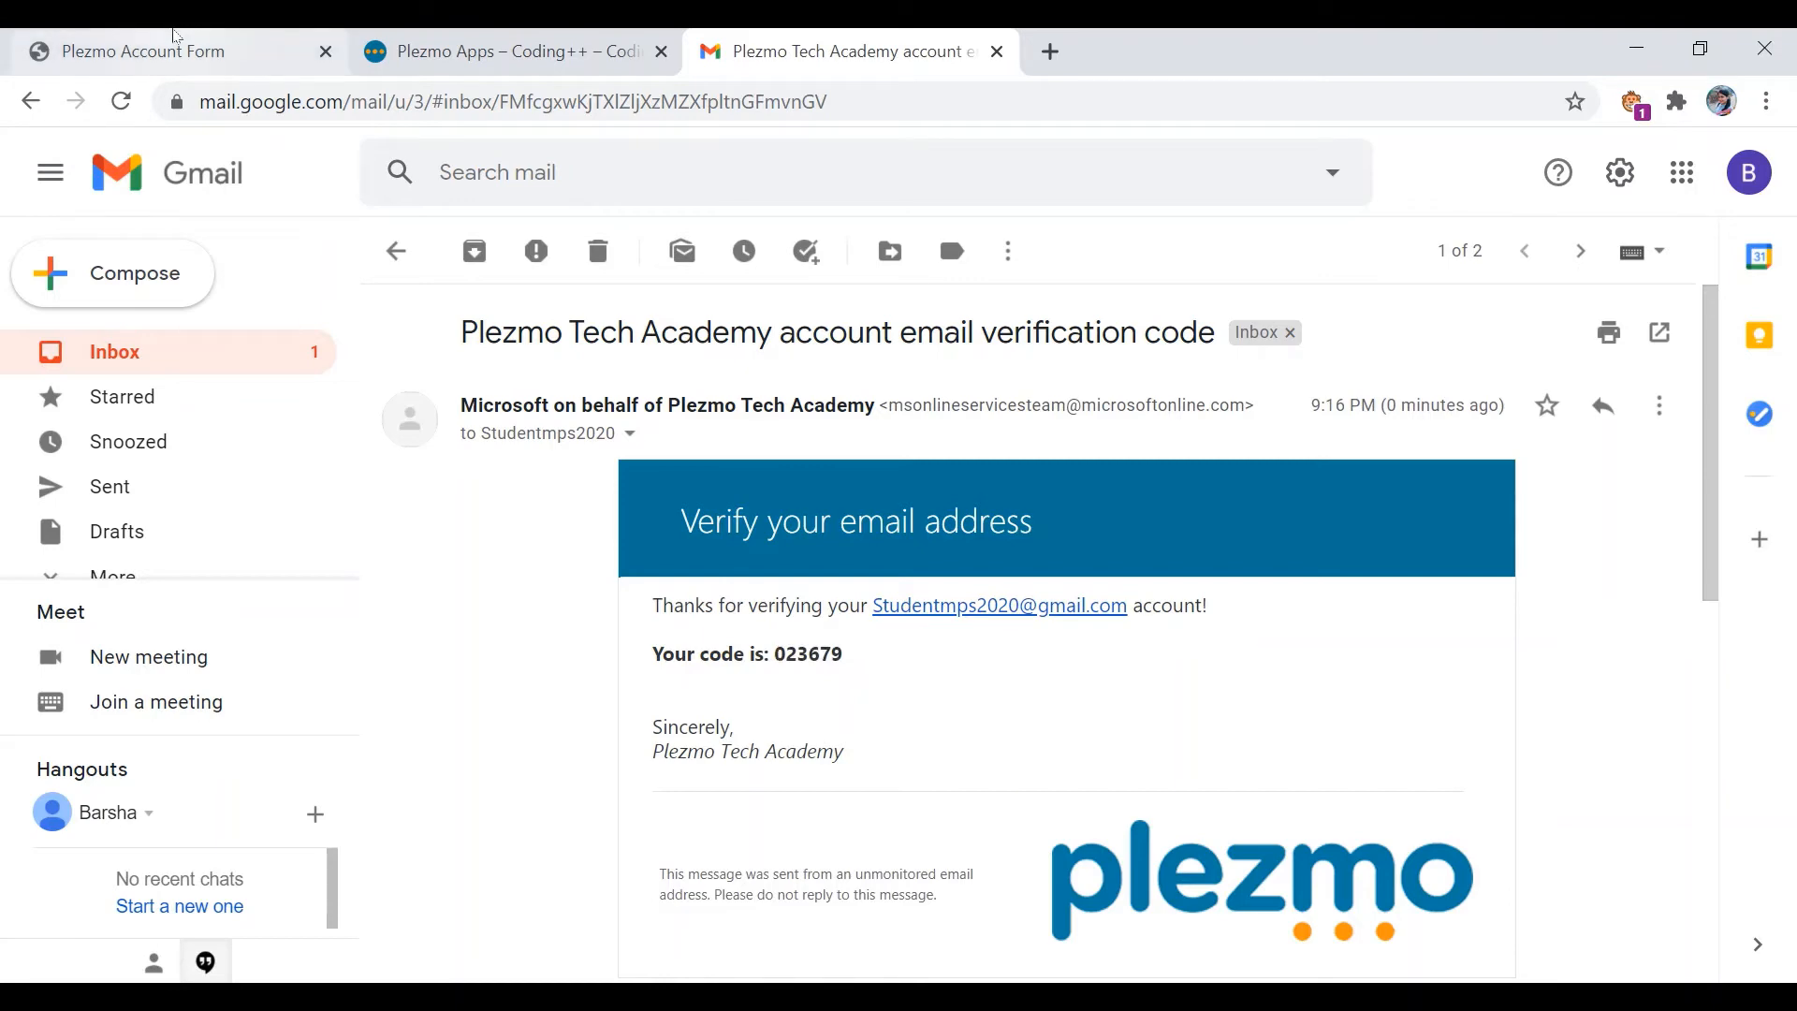
left_click(143, 51)
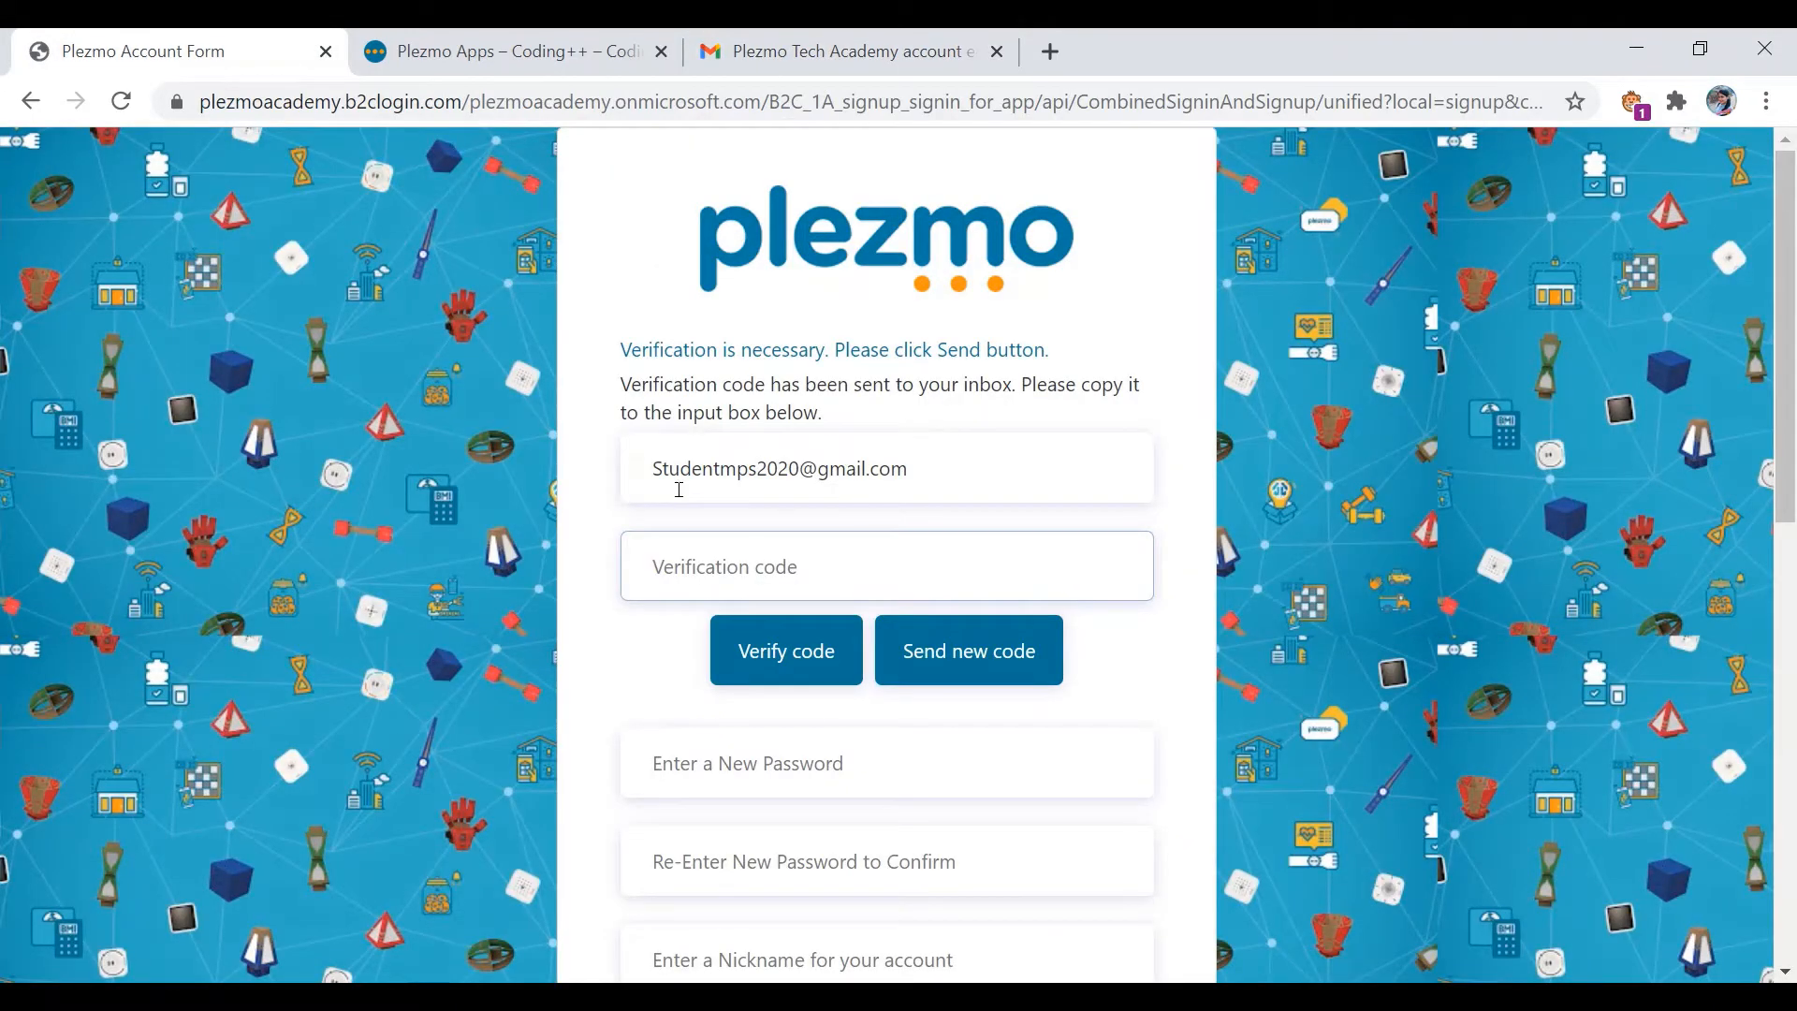
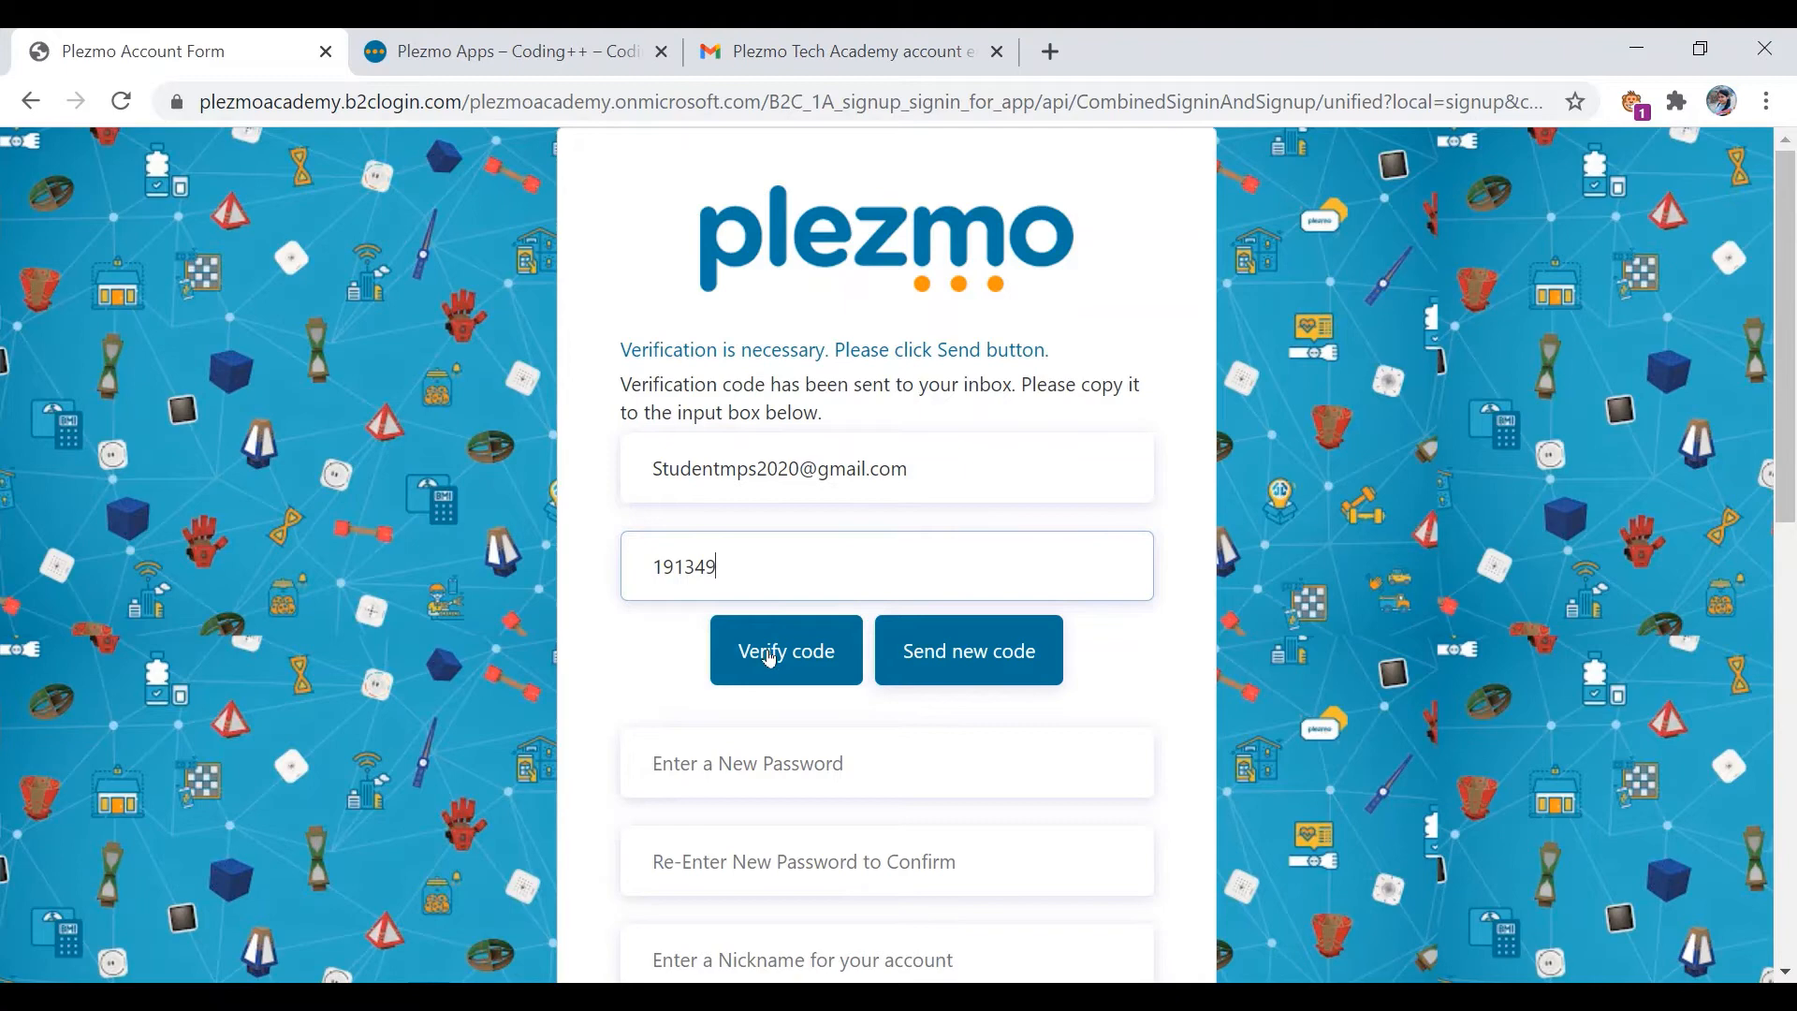
left_click(786, 649)
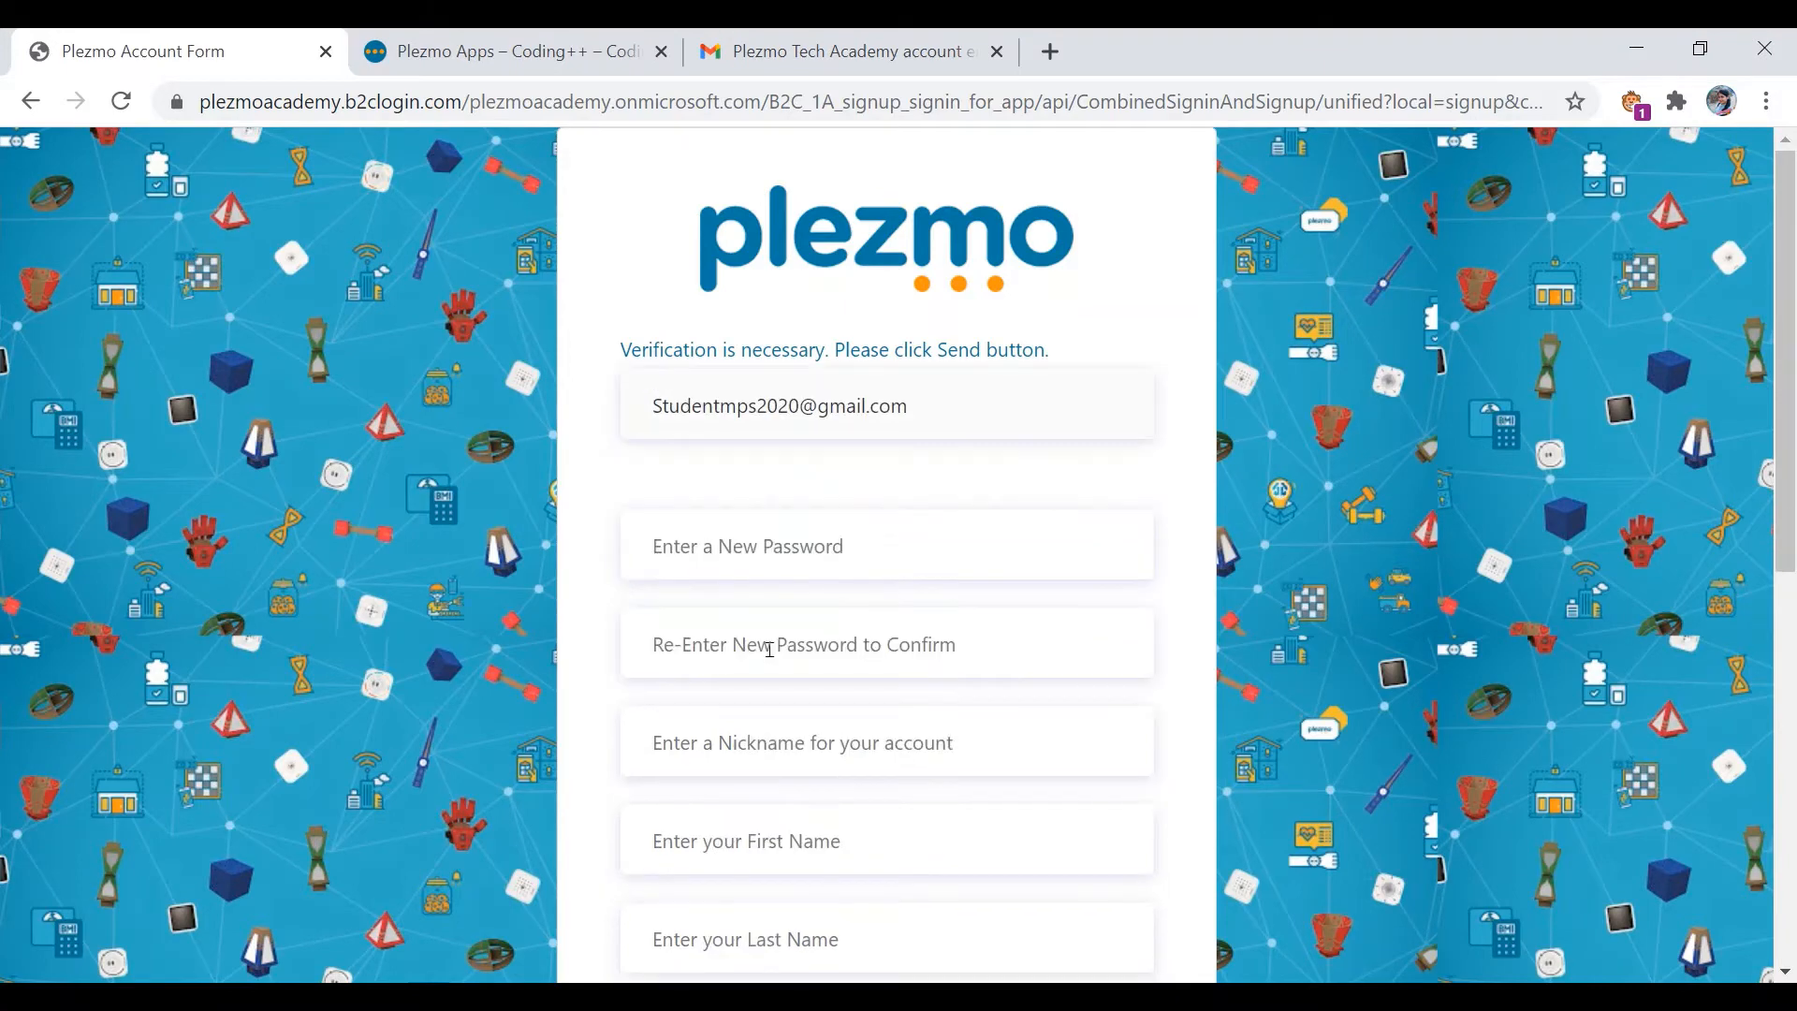
left_click(785, 616)
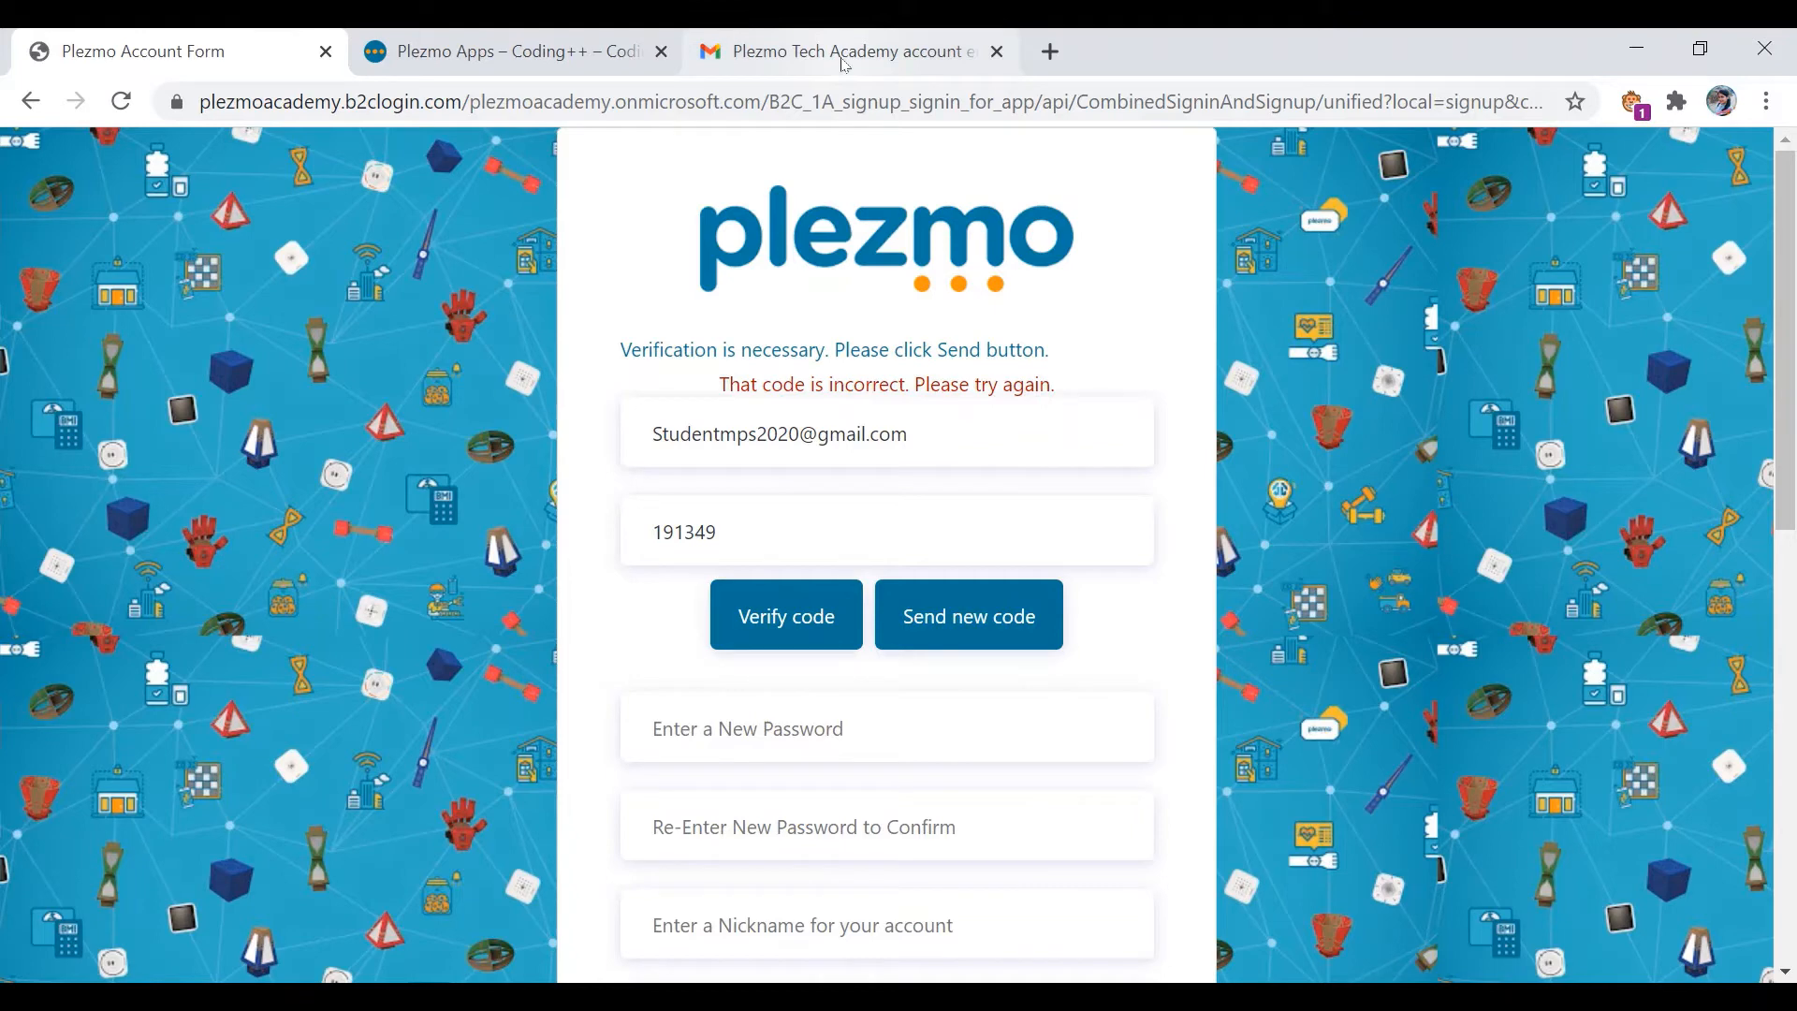
left_click(848, 51)
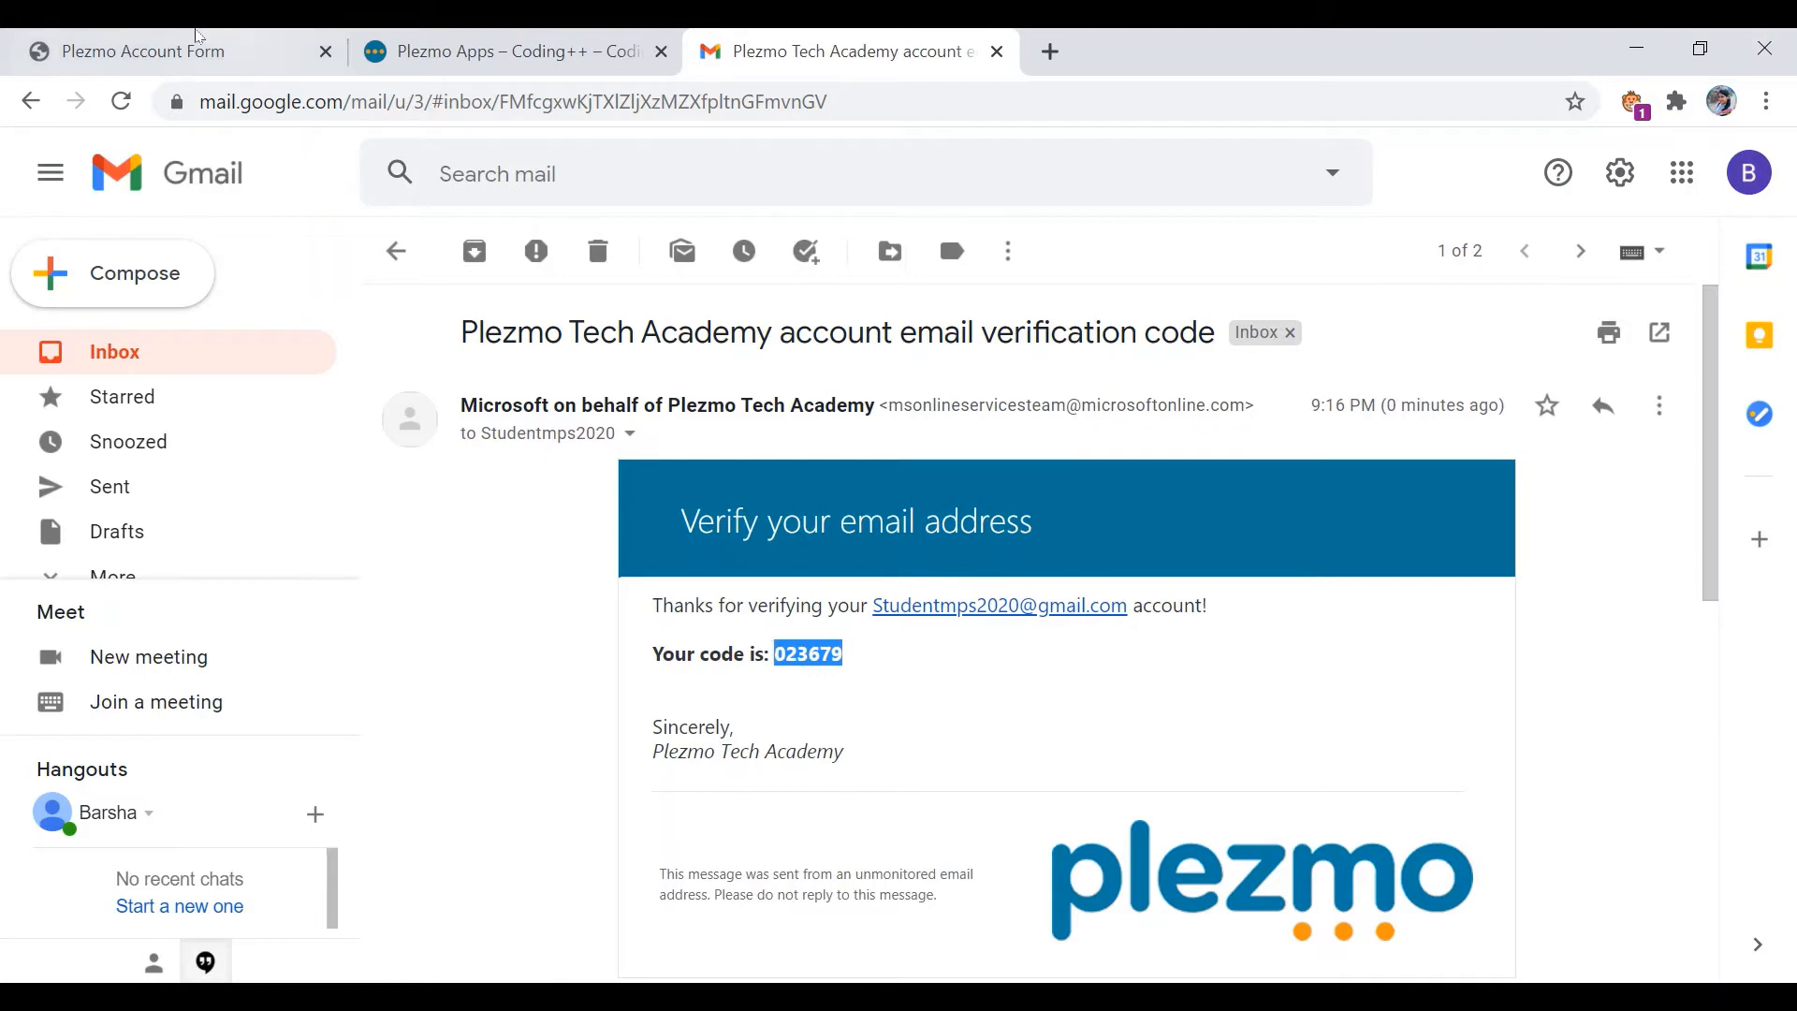
left_click(139, 50)
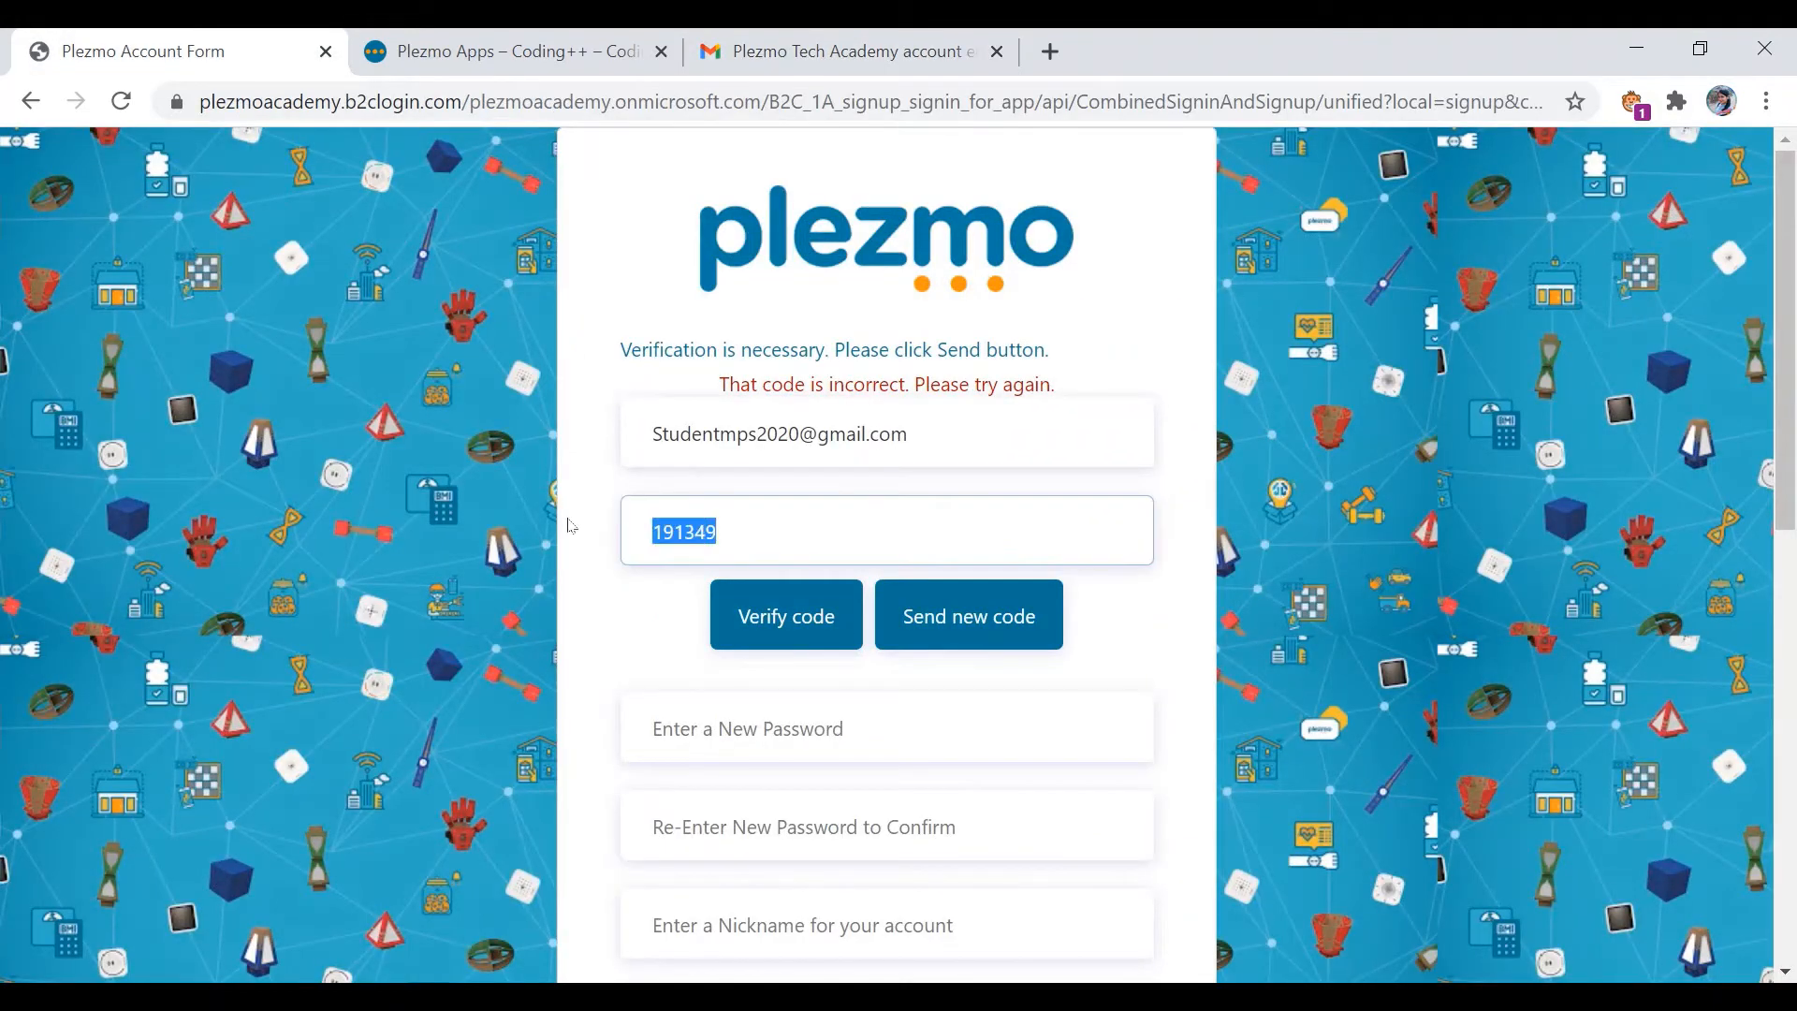
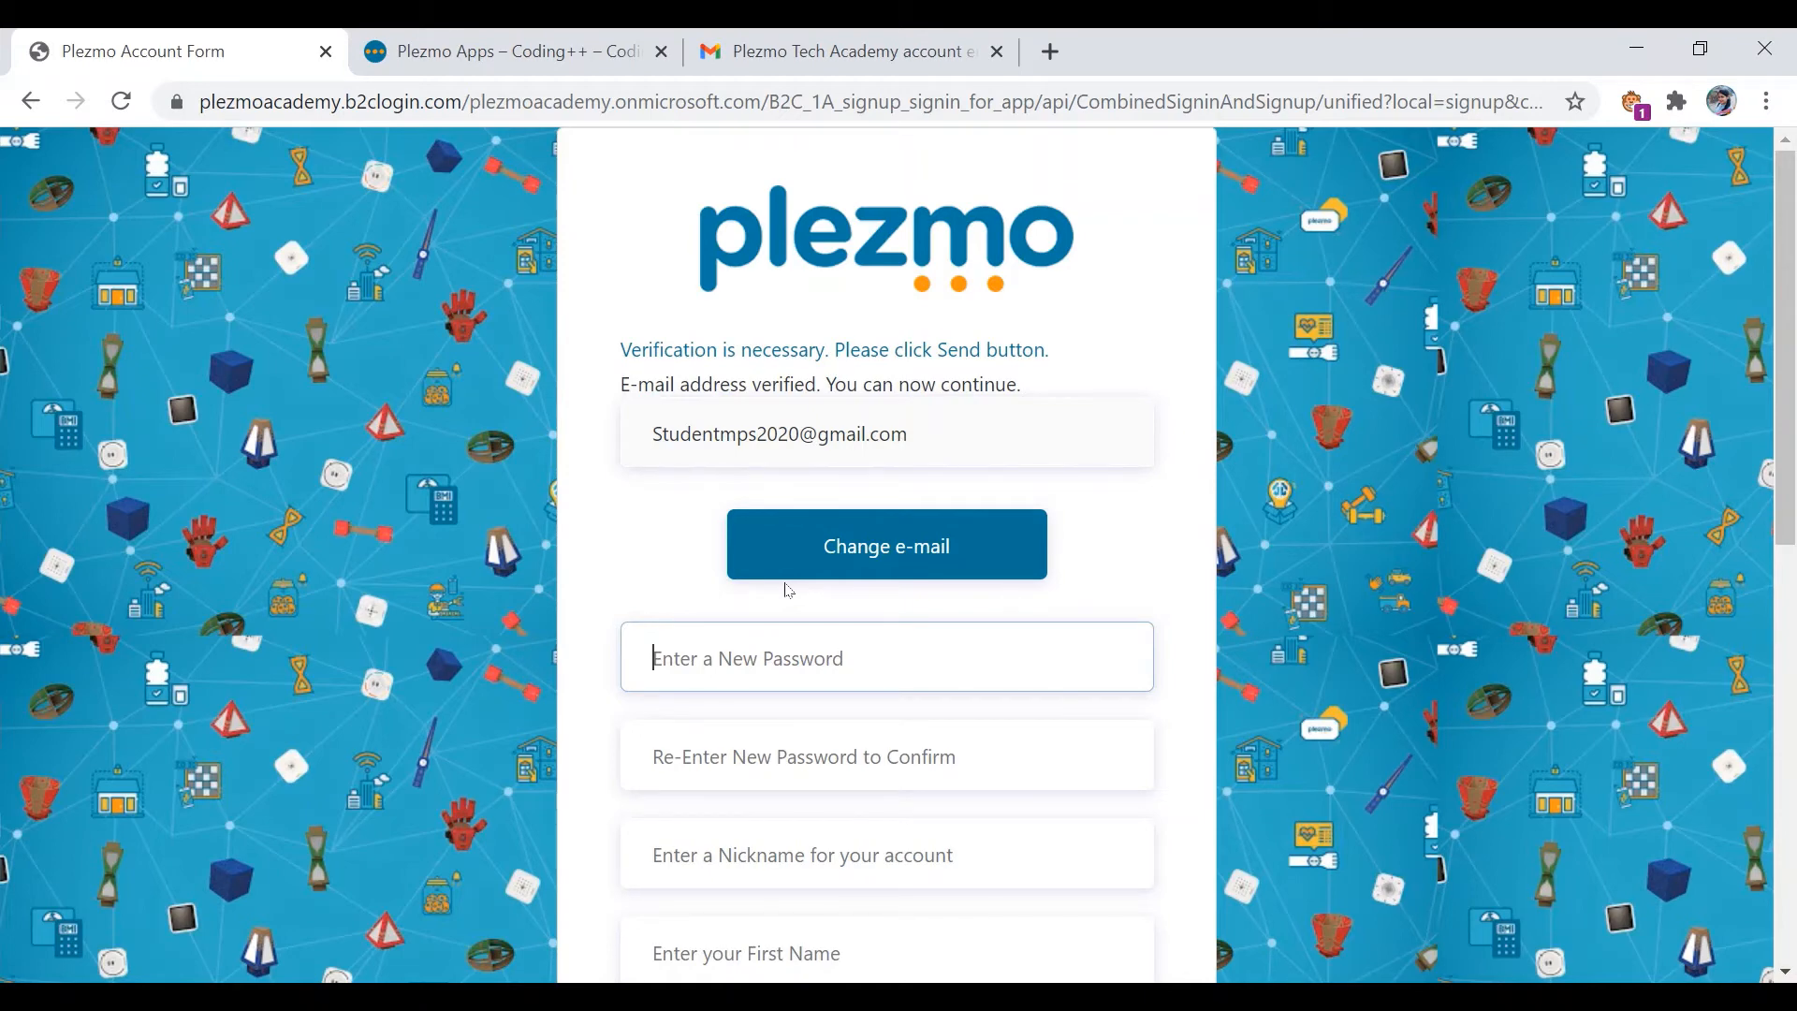
type("••••••")
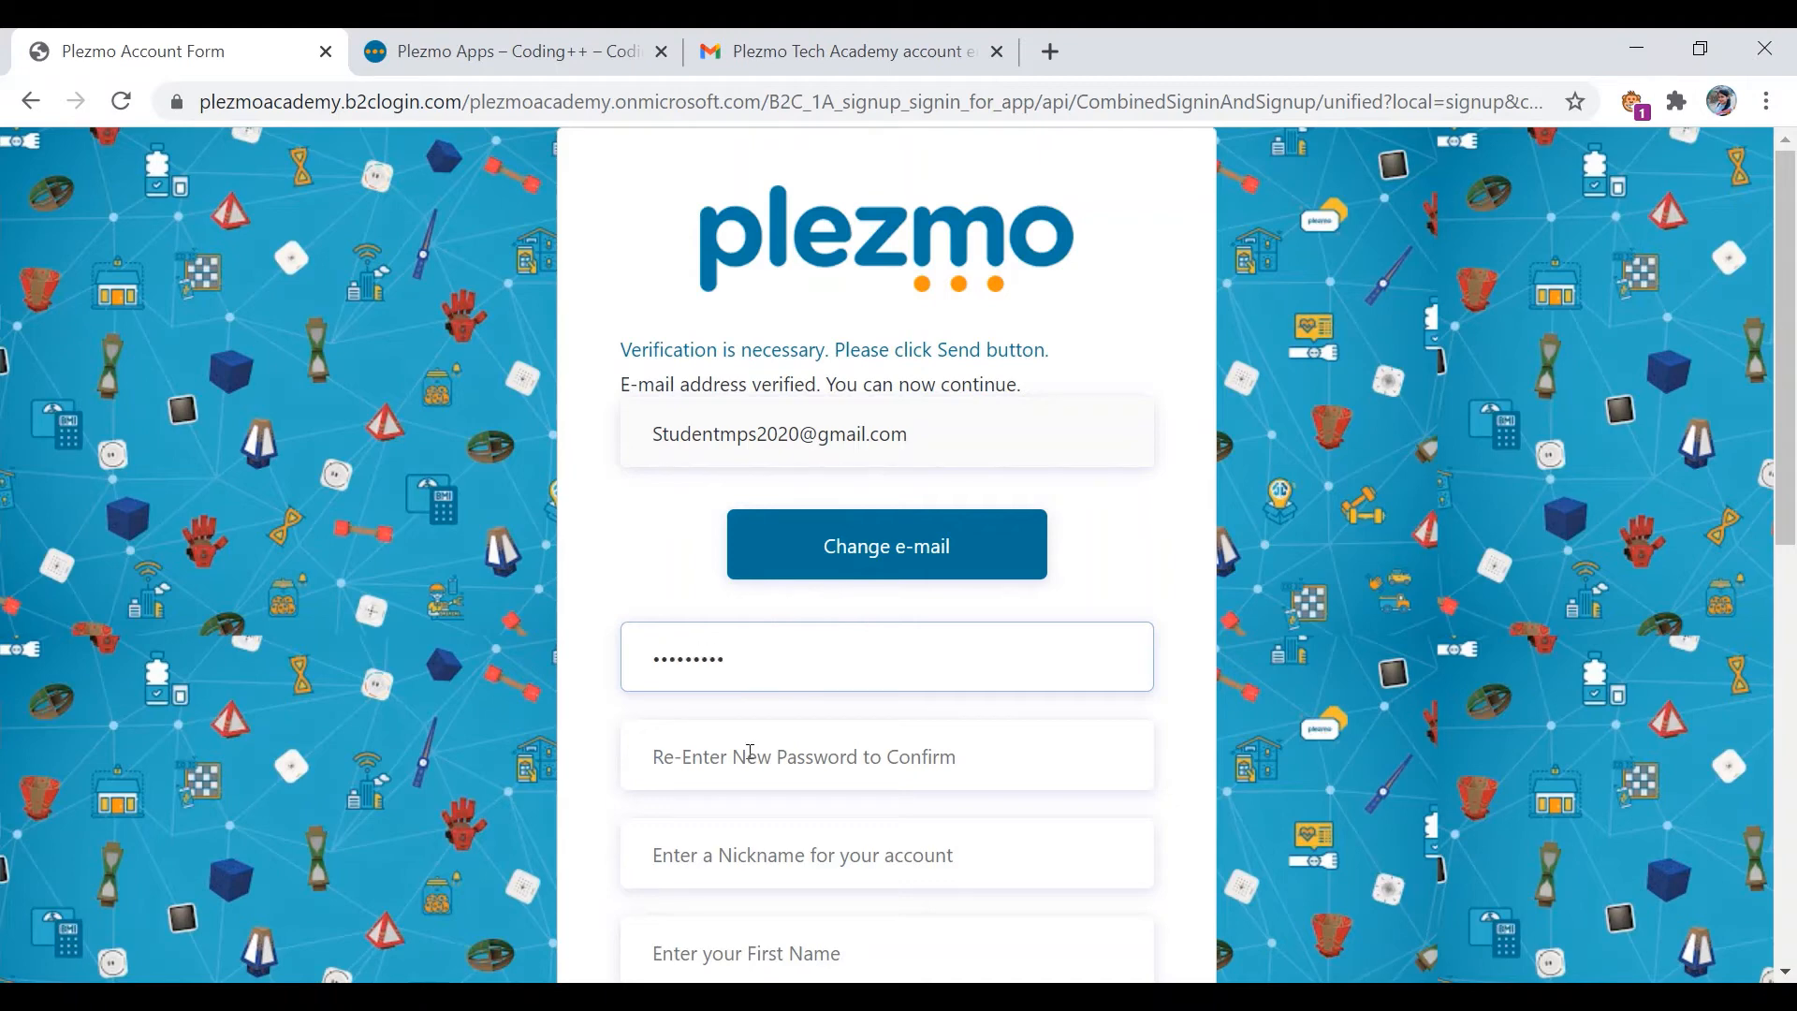
type("•••••")
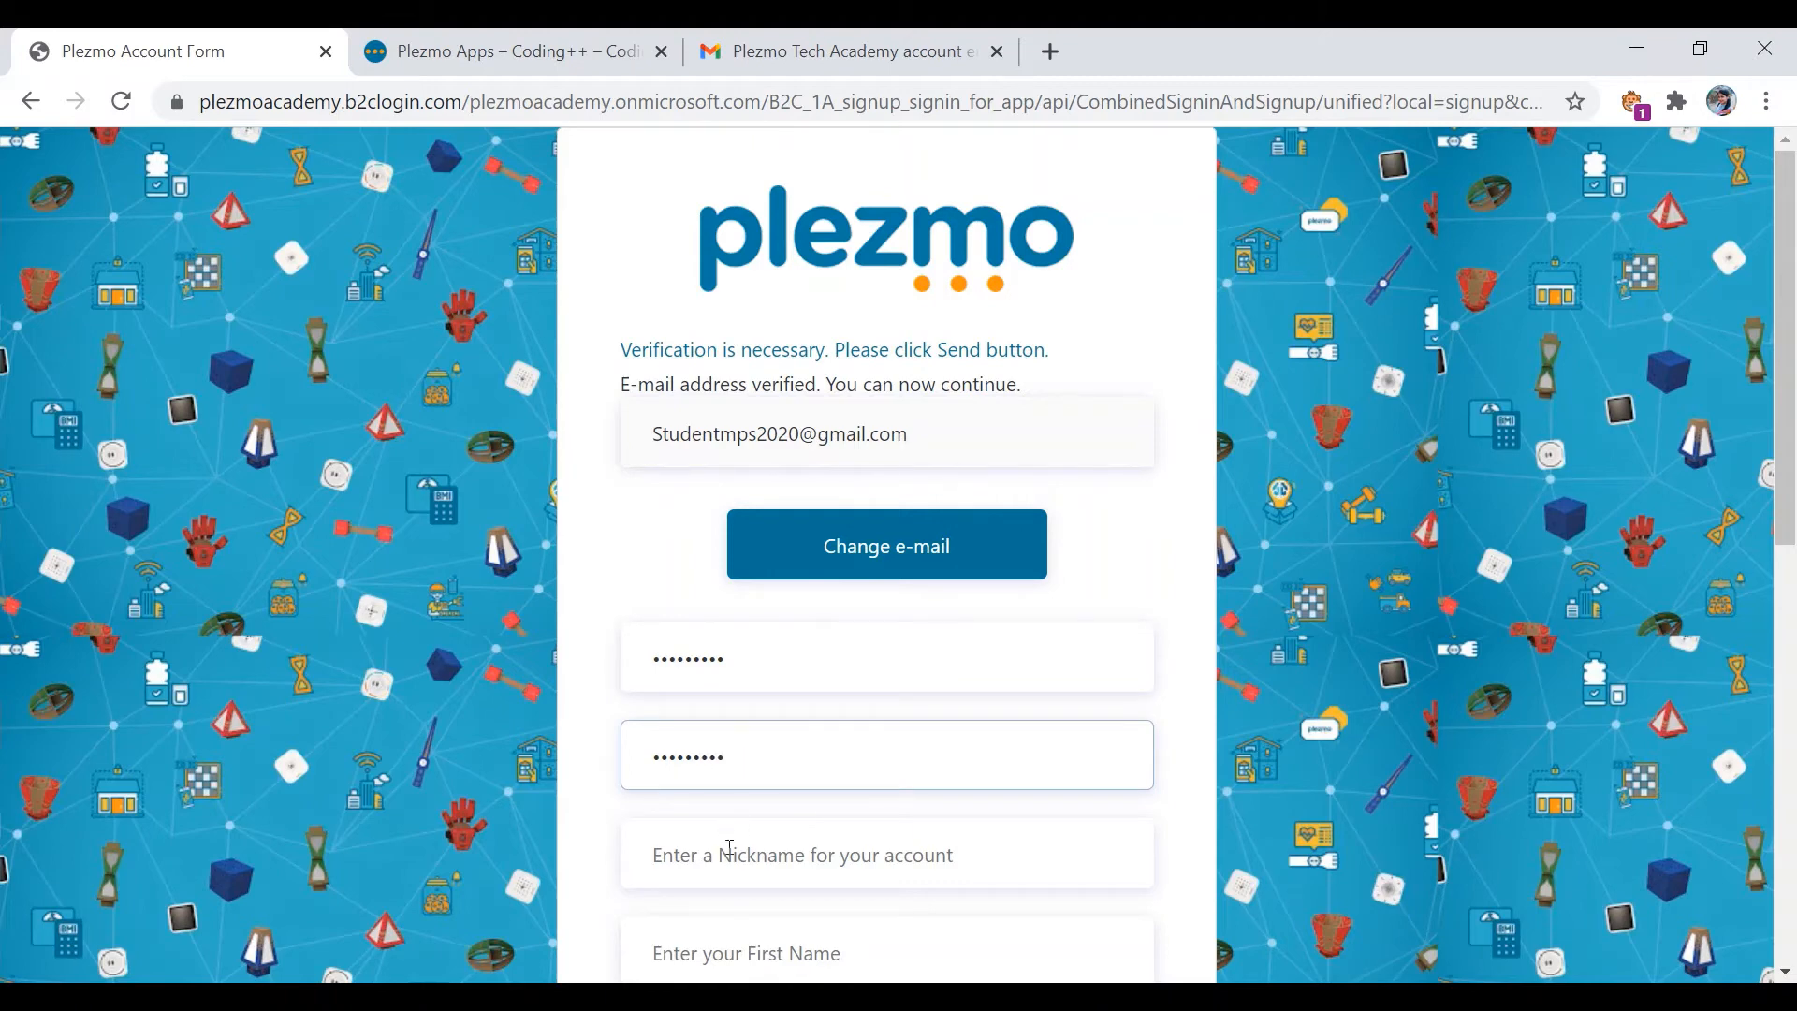
left_click(886, 854)
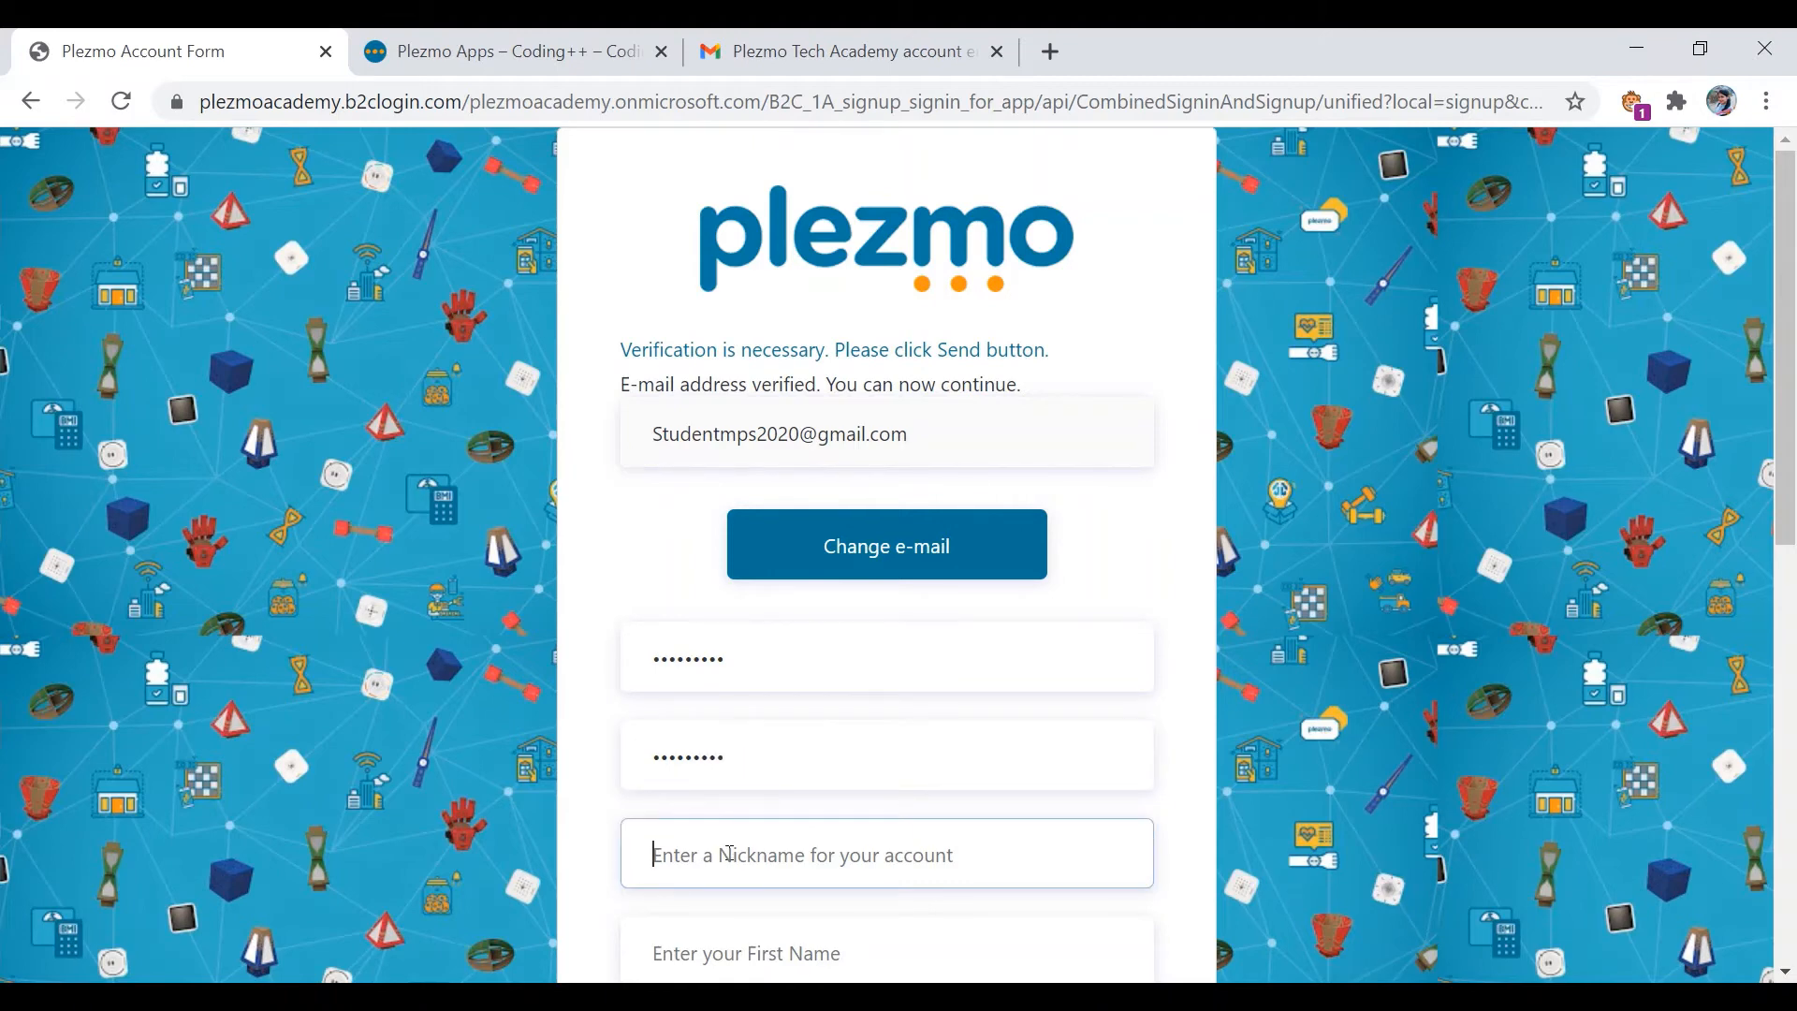
type("Barsha")
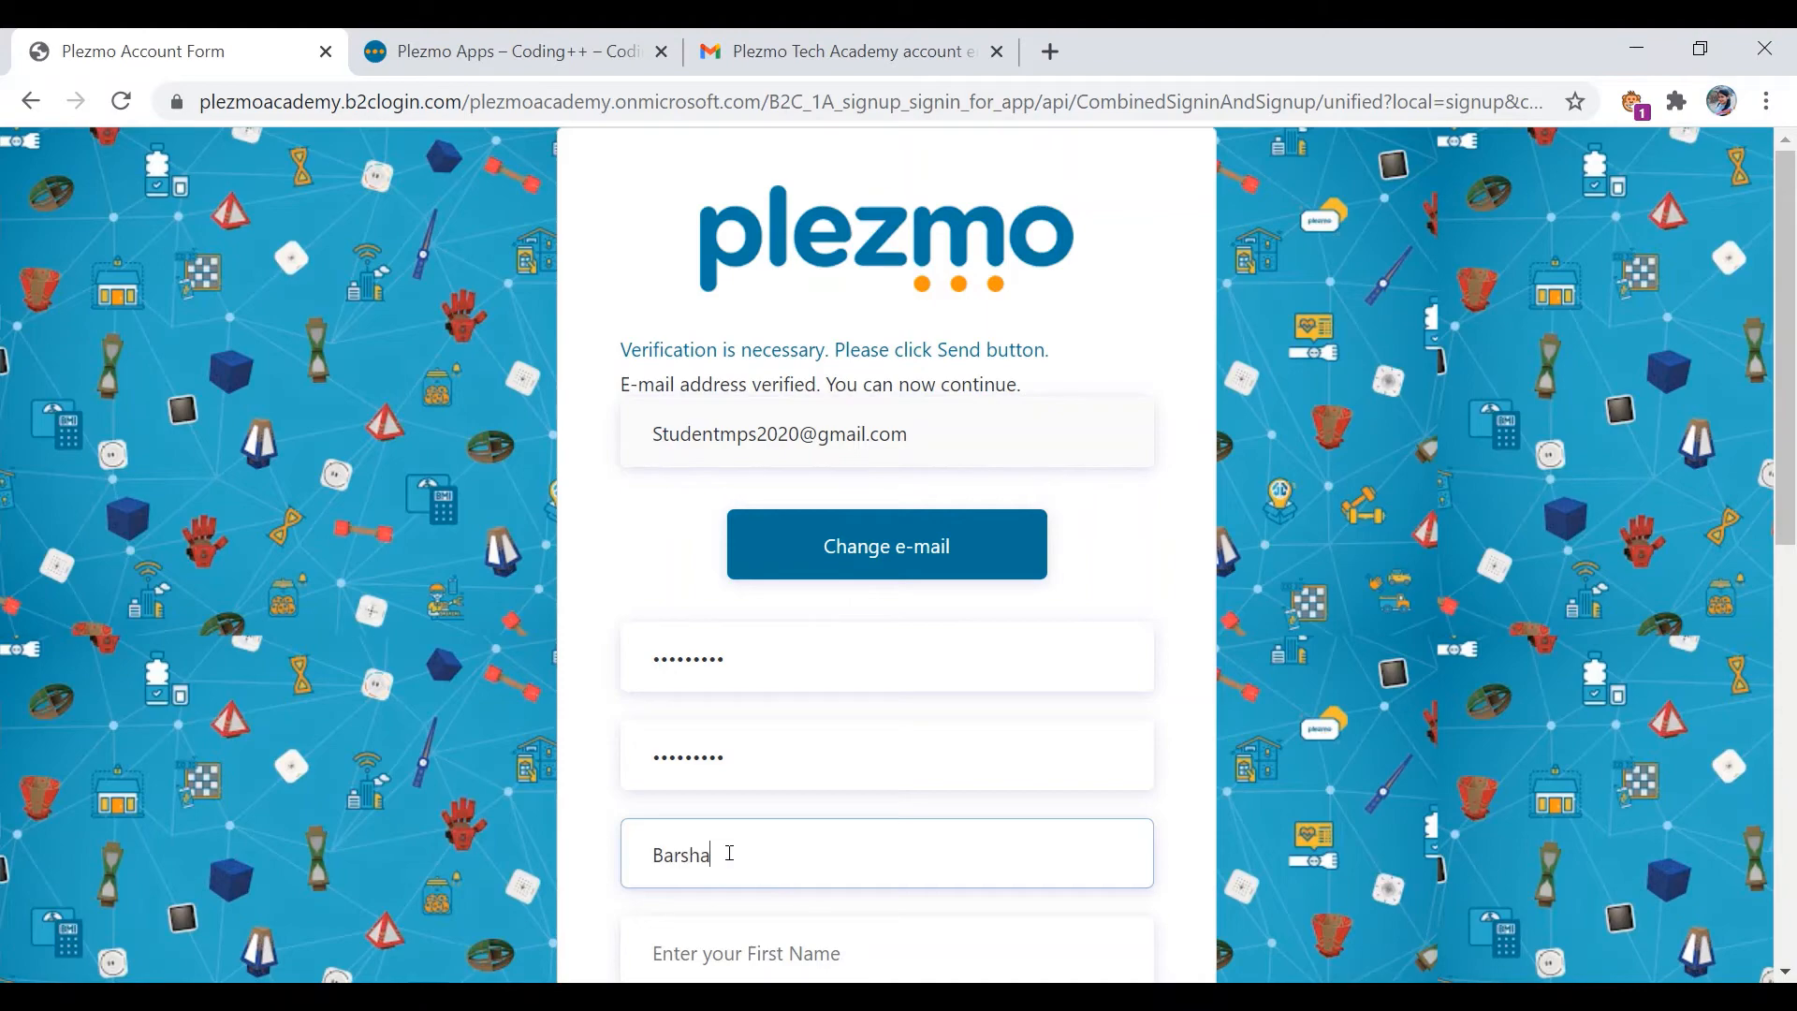
scroll("down", 3)
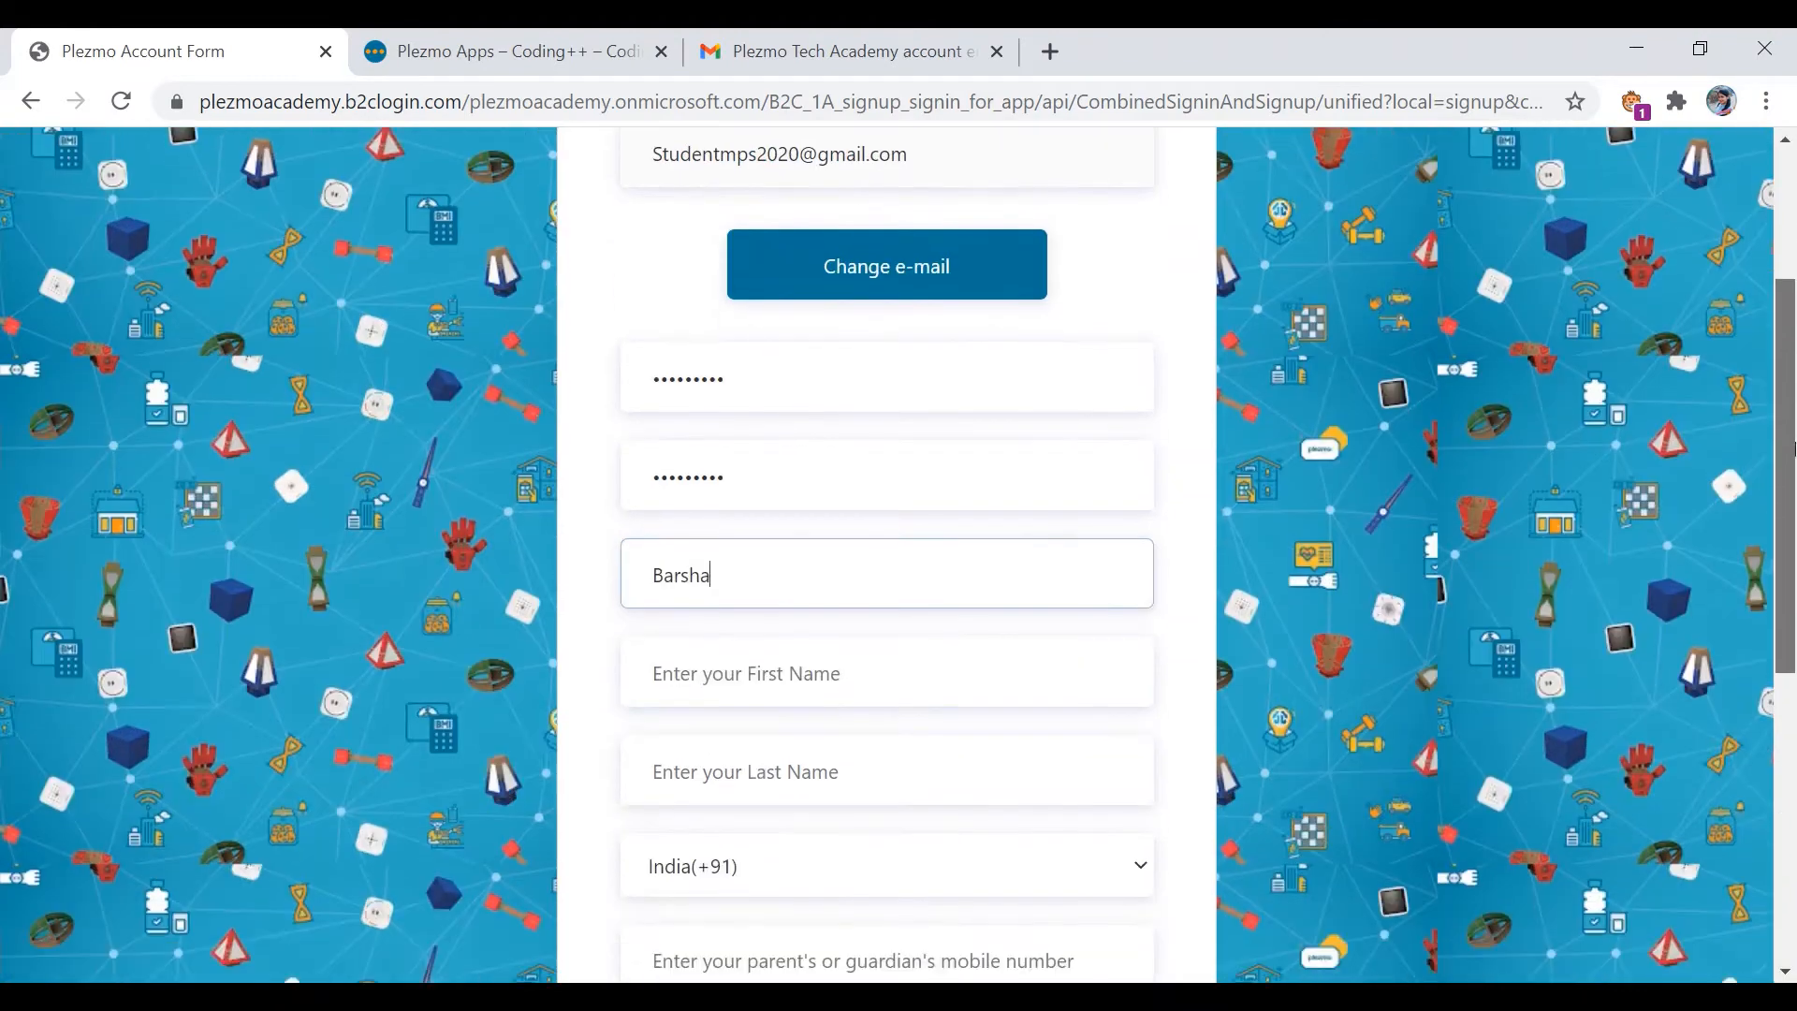
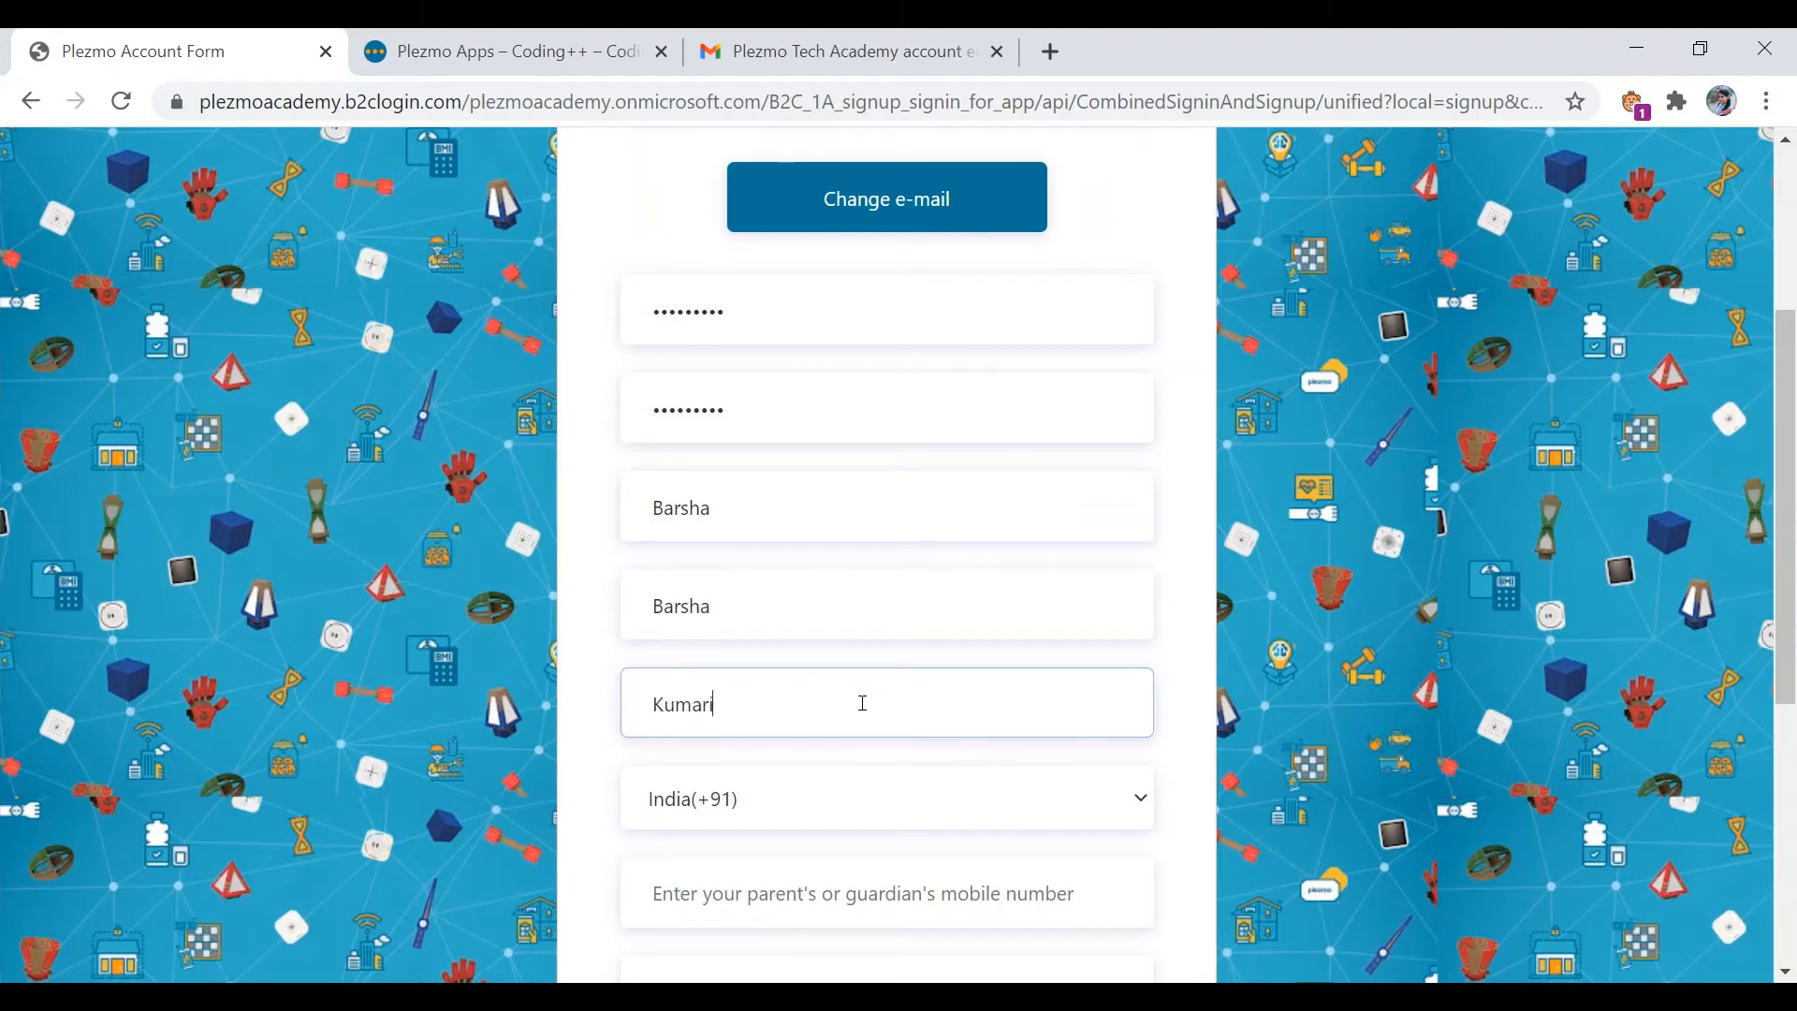
Step: Fill in mobile, pincode, age 12, Manjusri Public School, and accept the Privacy Policy
scroll("down", 3)
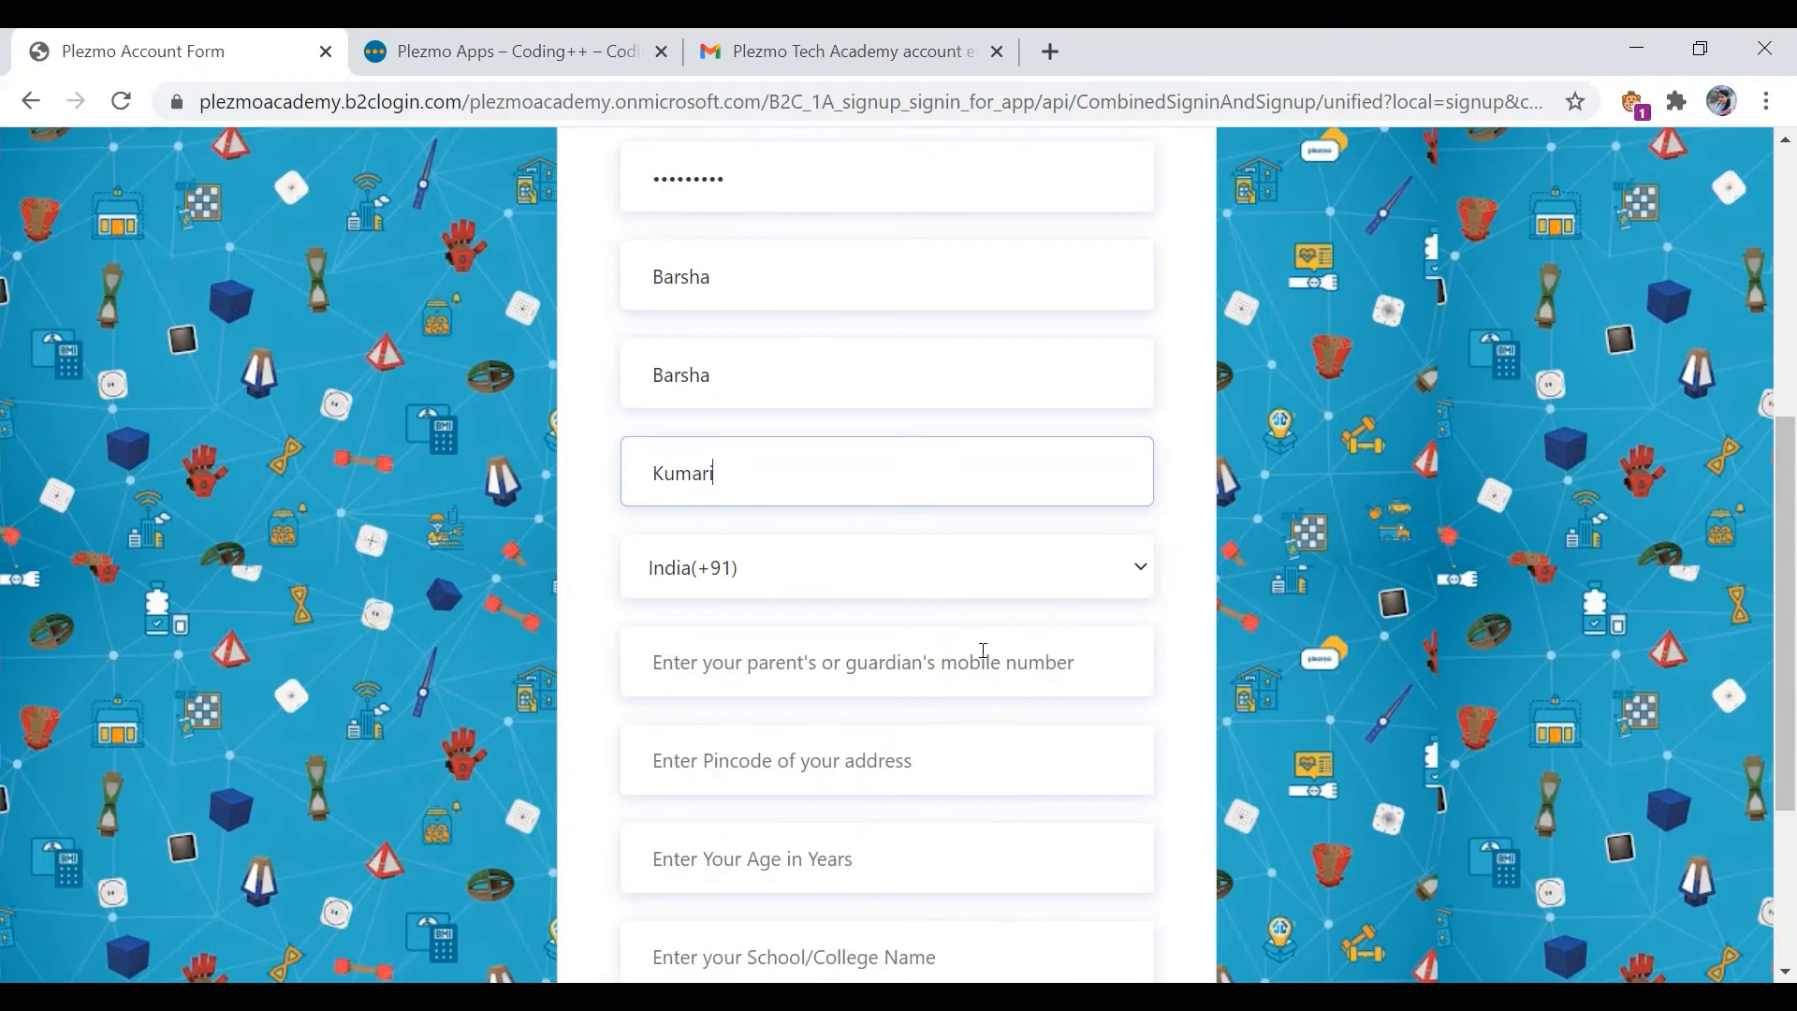
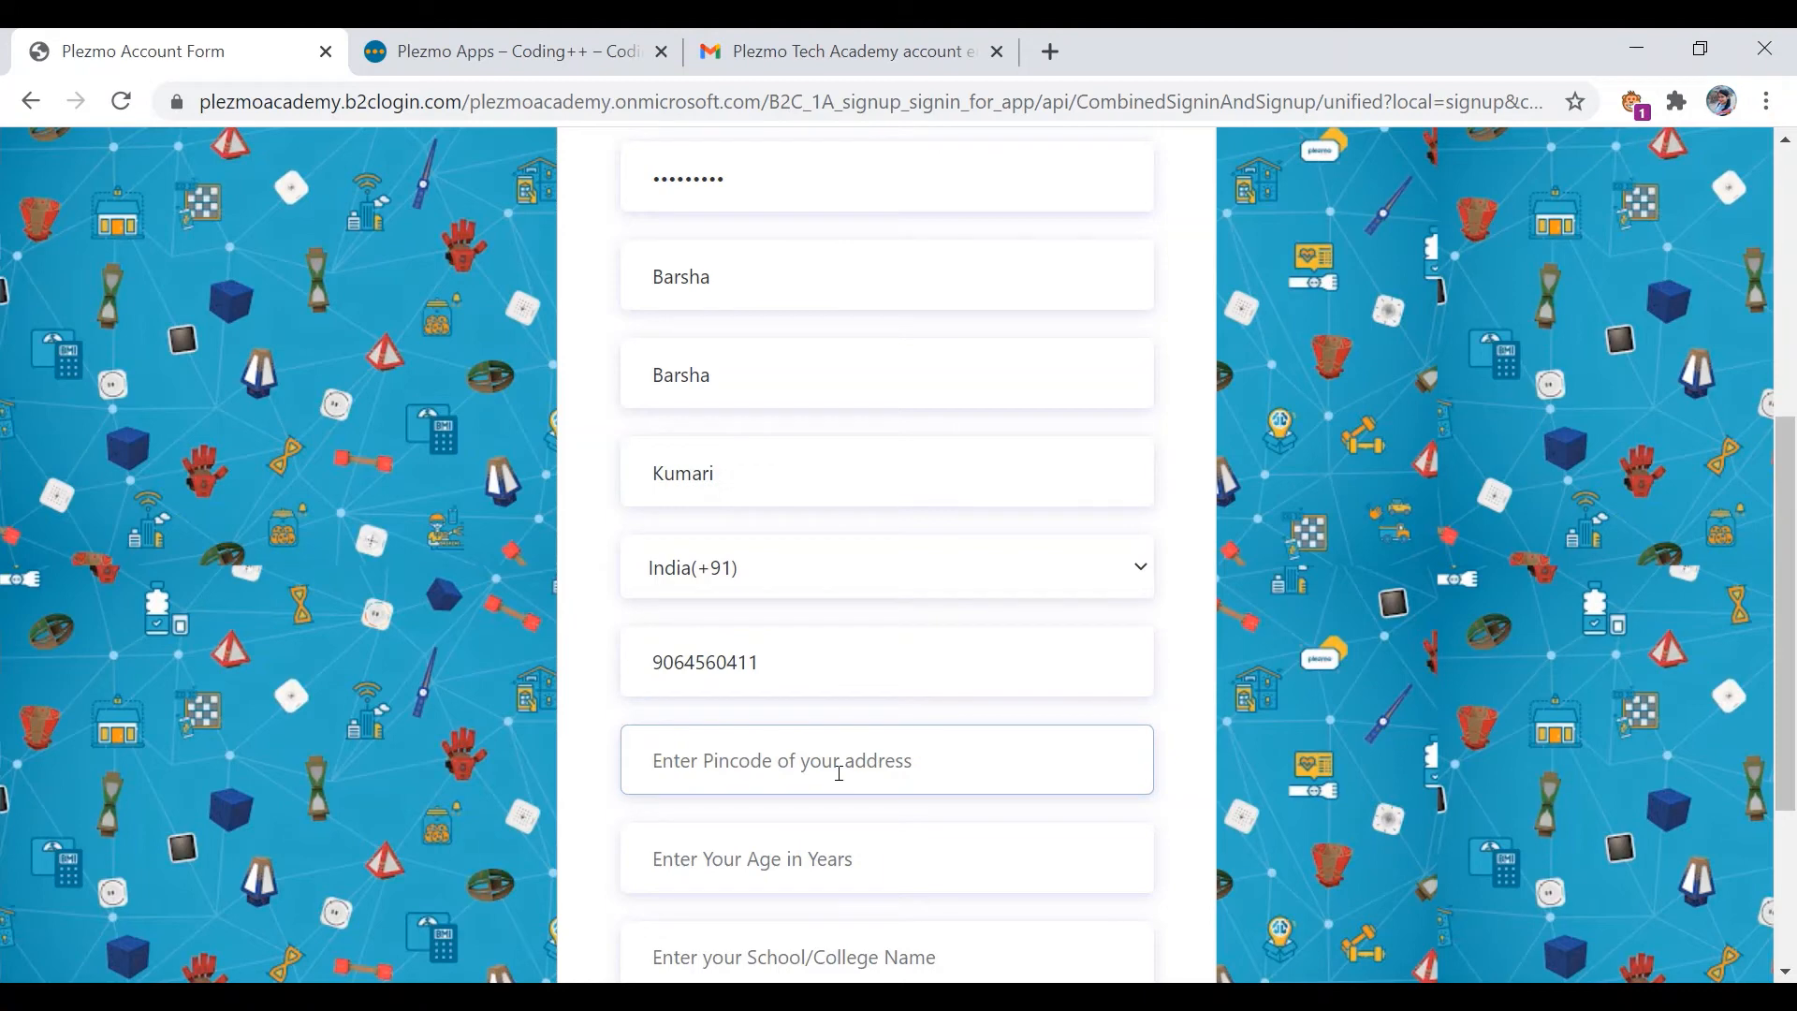
type("737134")
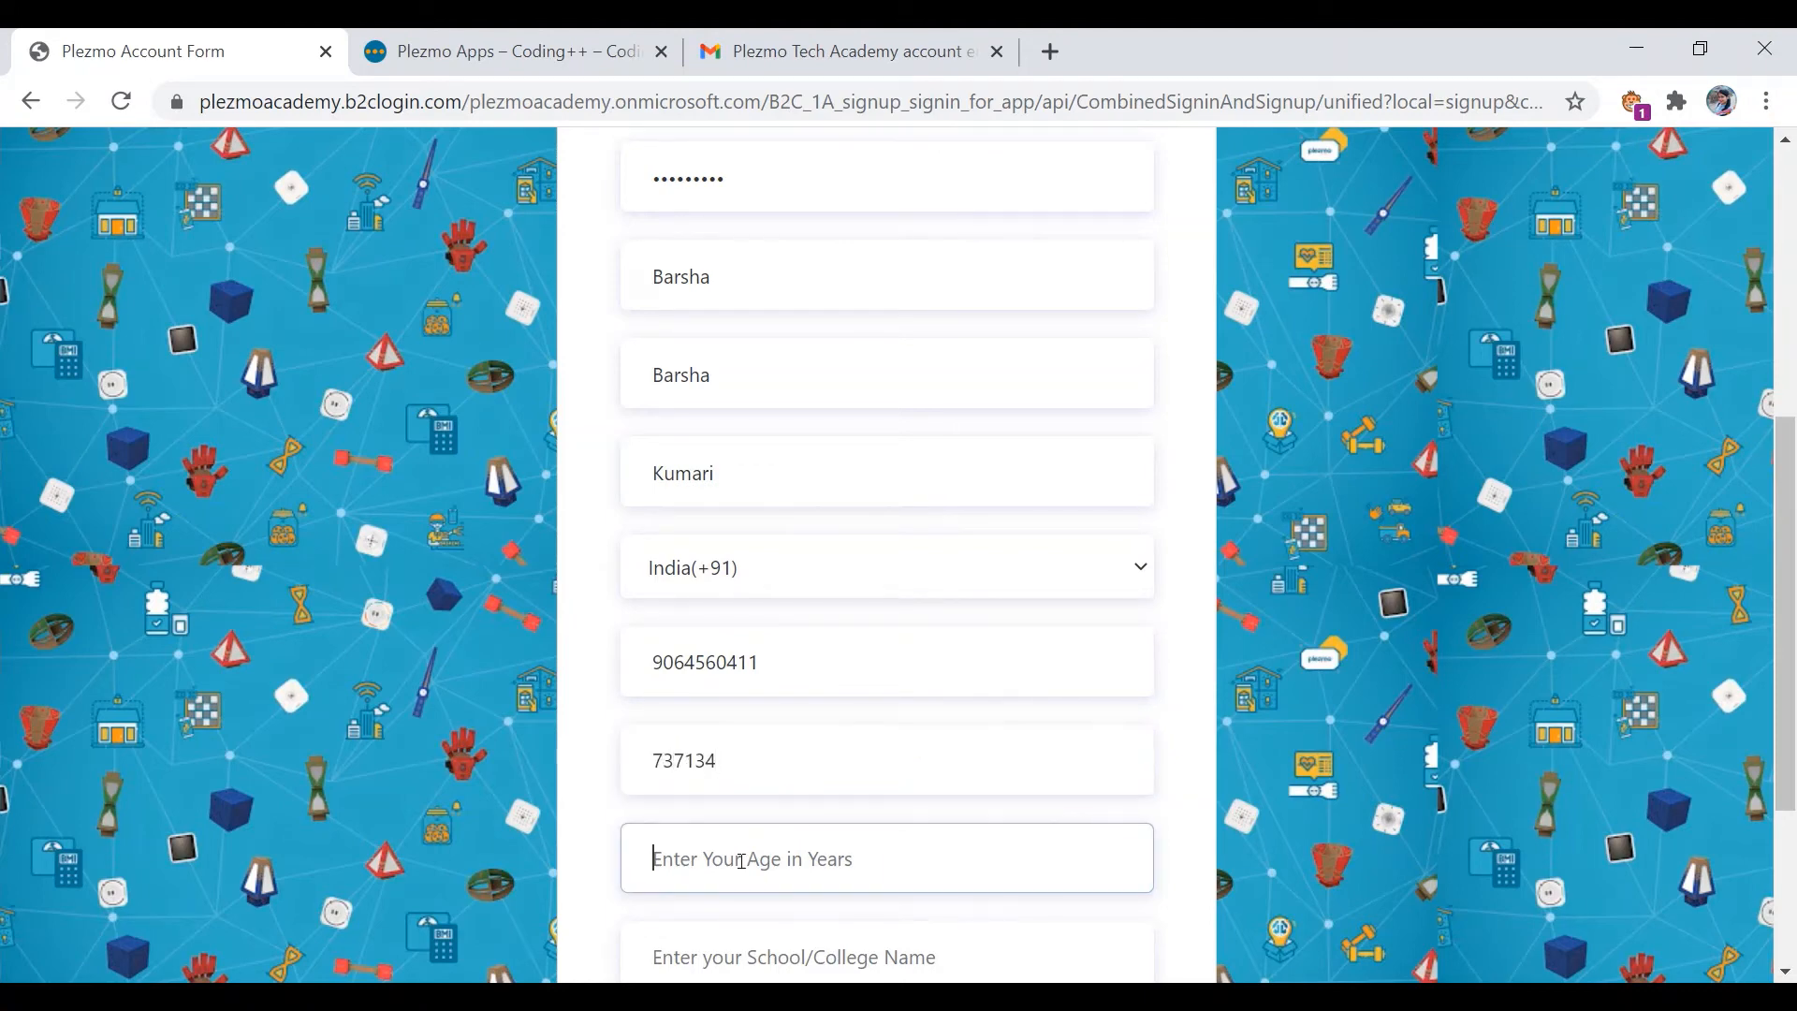
type("12")
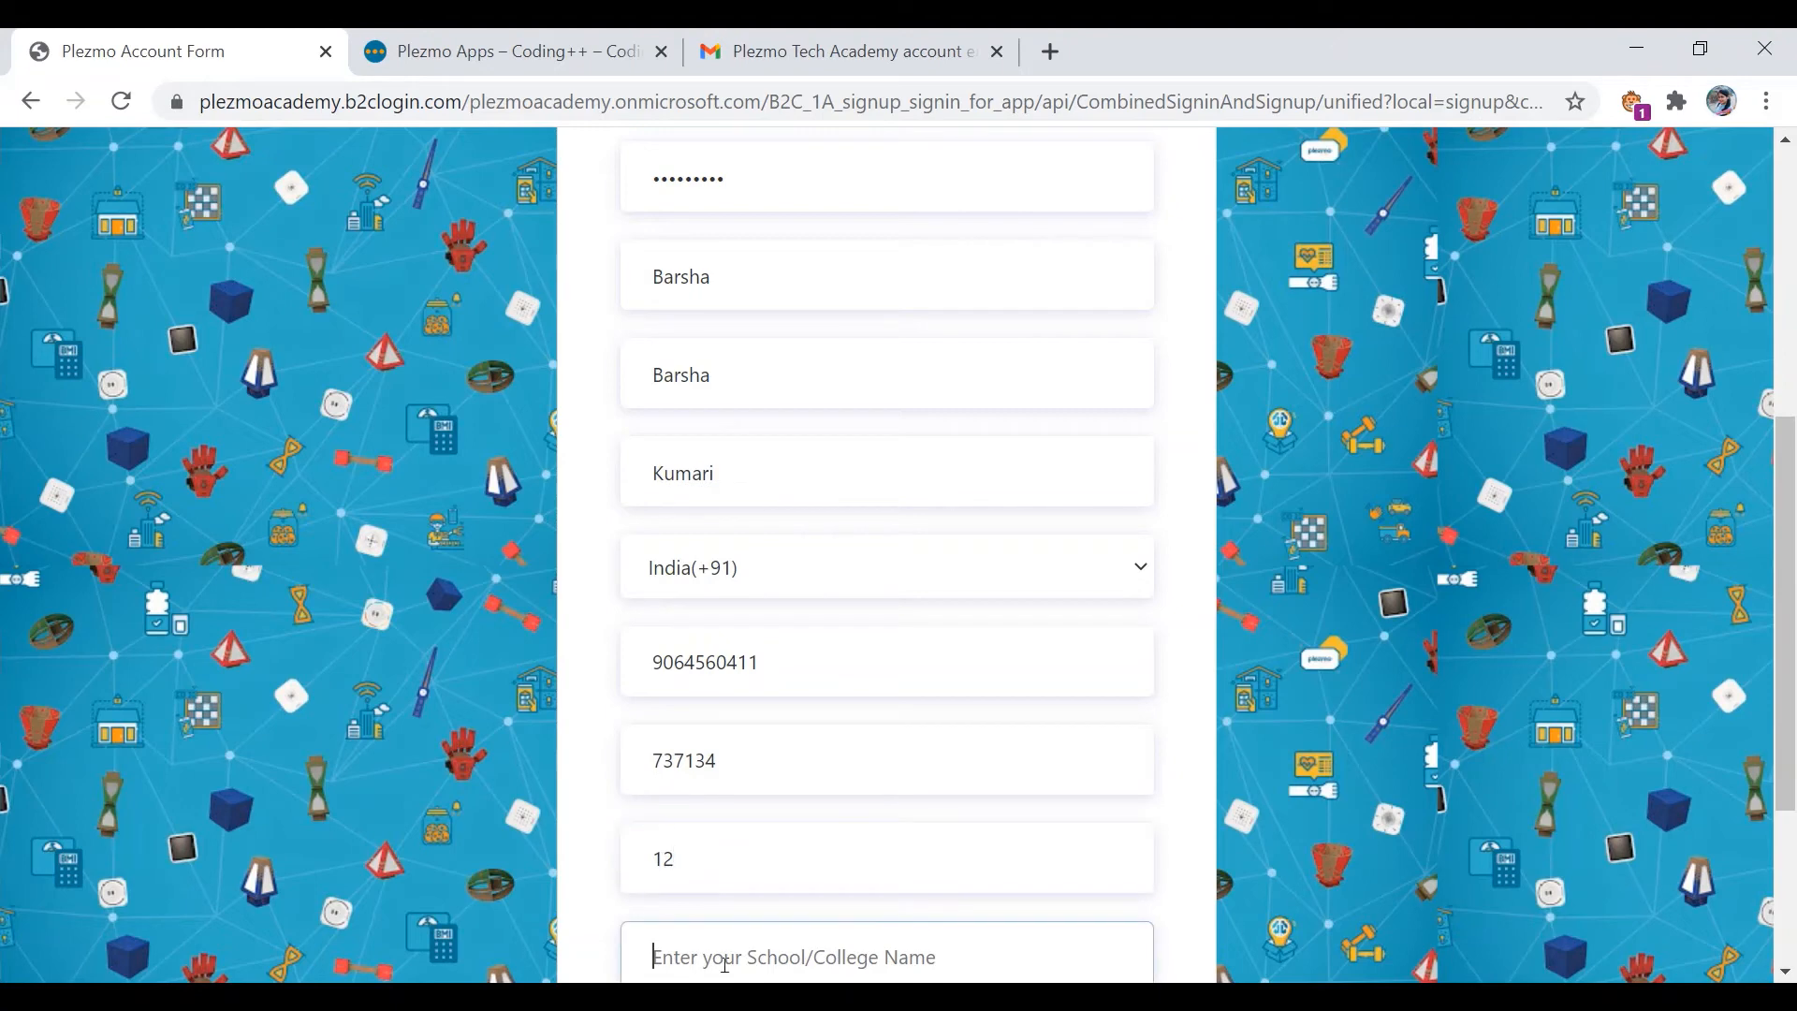
type("Manjusri P")
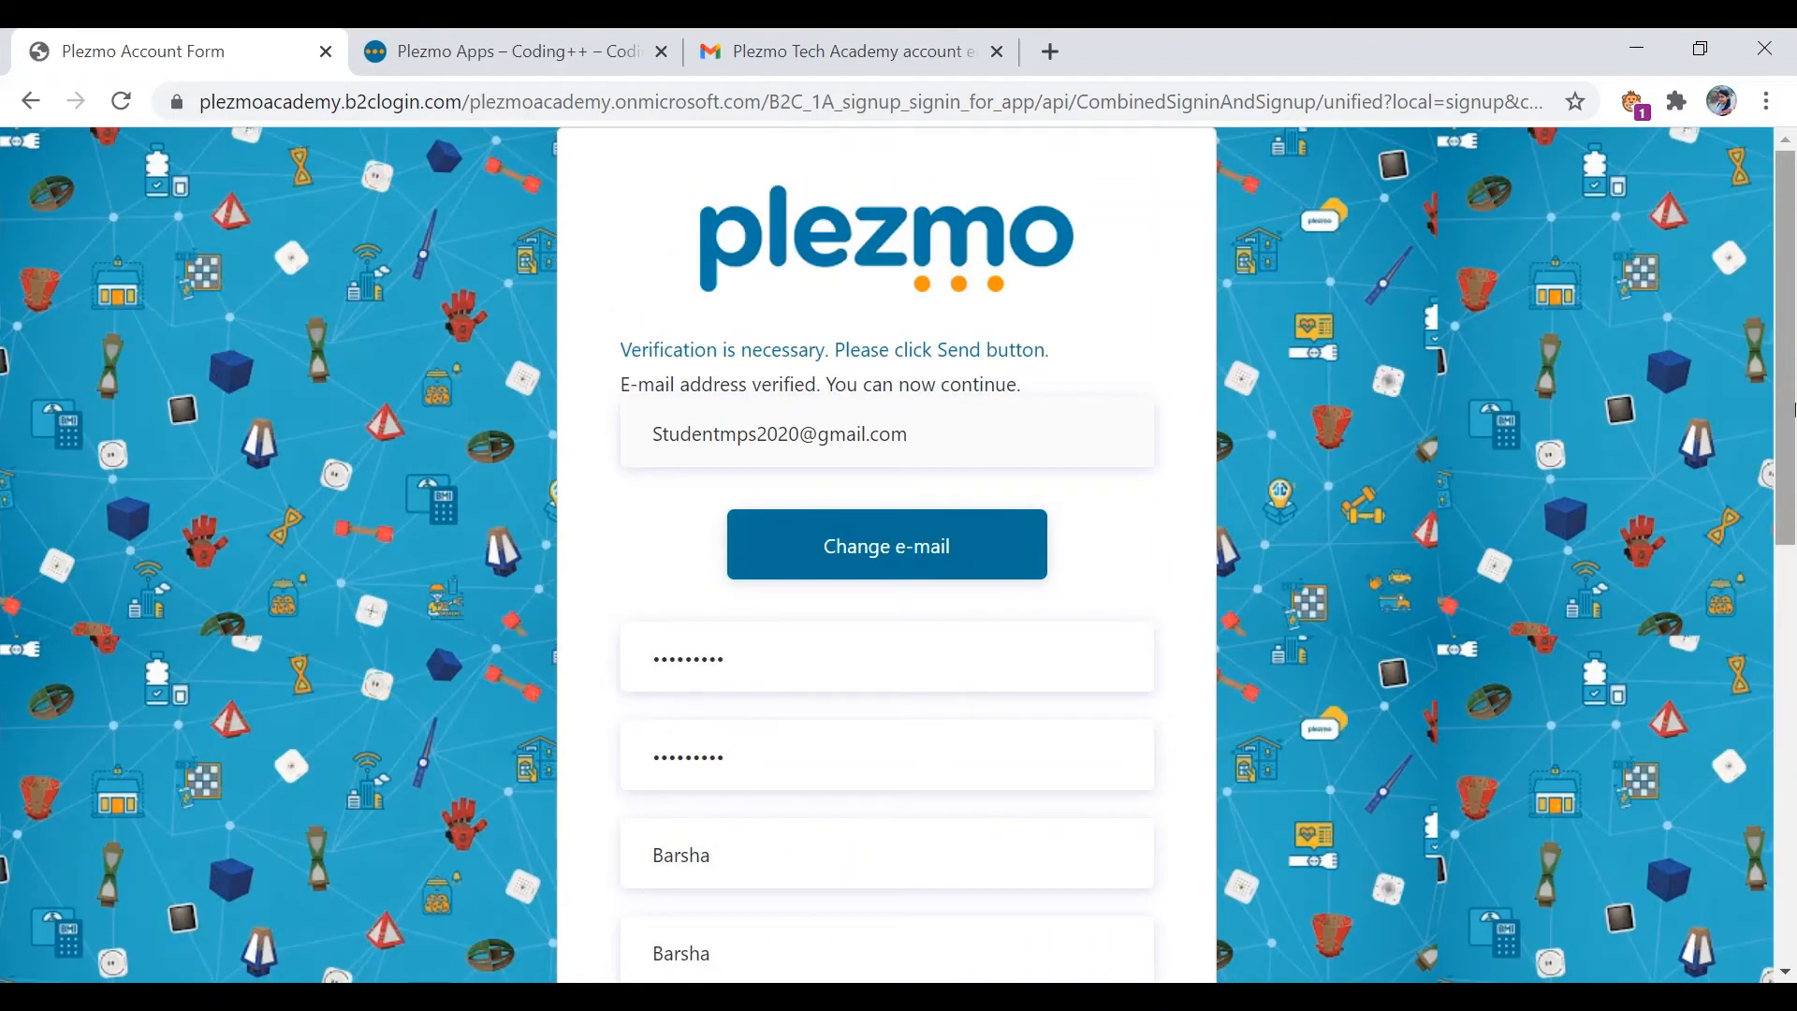
scroll("down", 3)
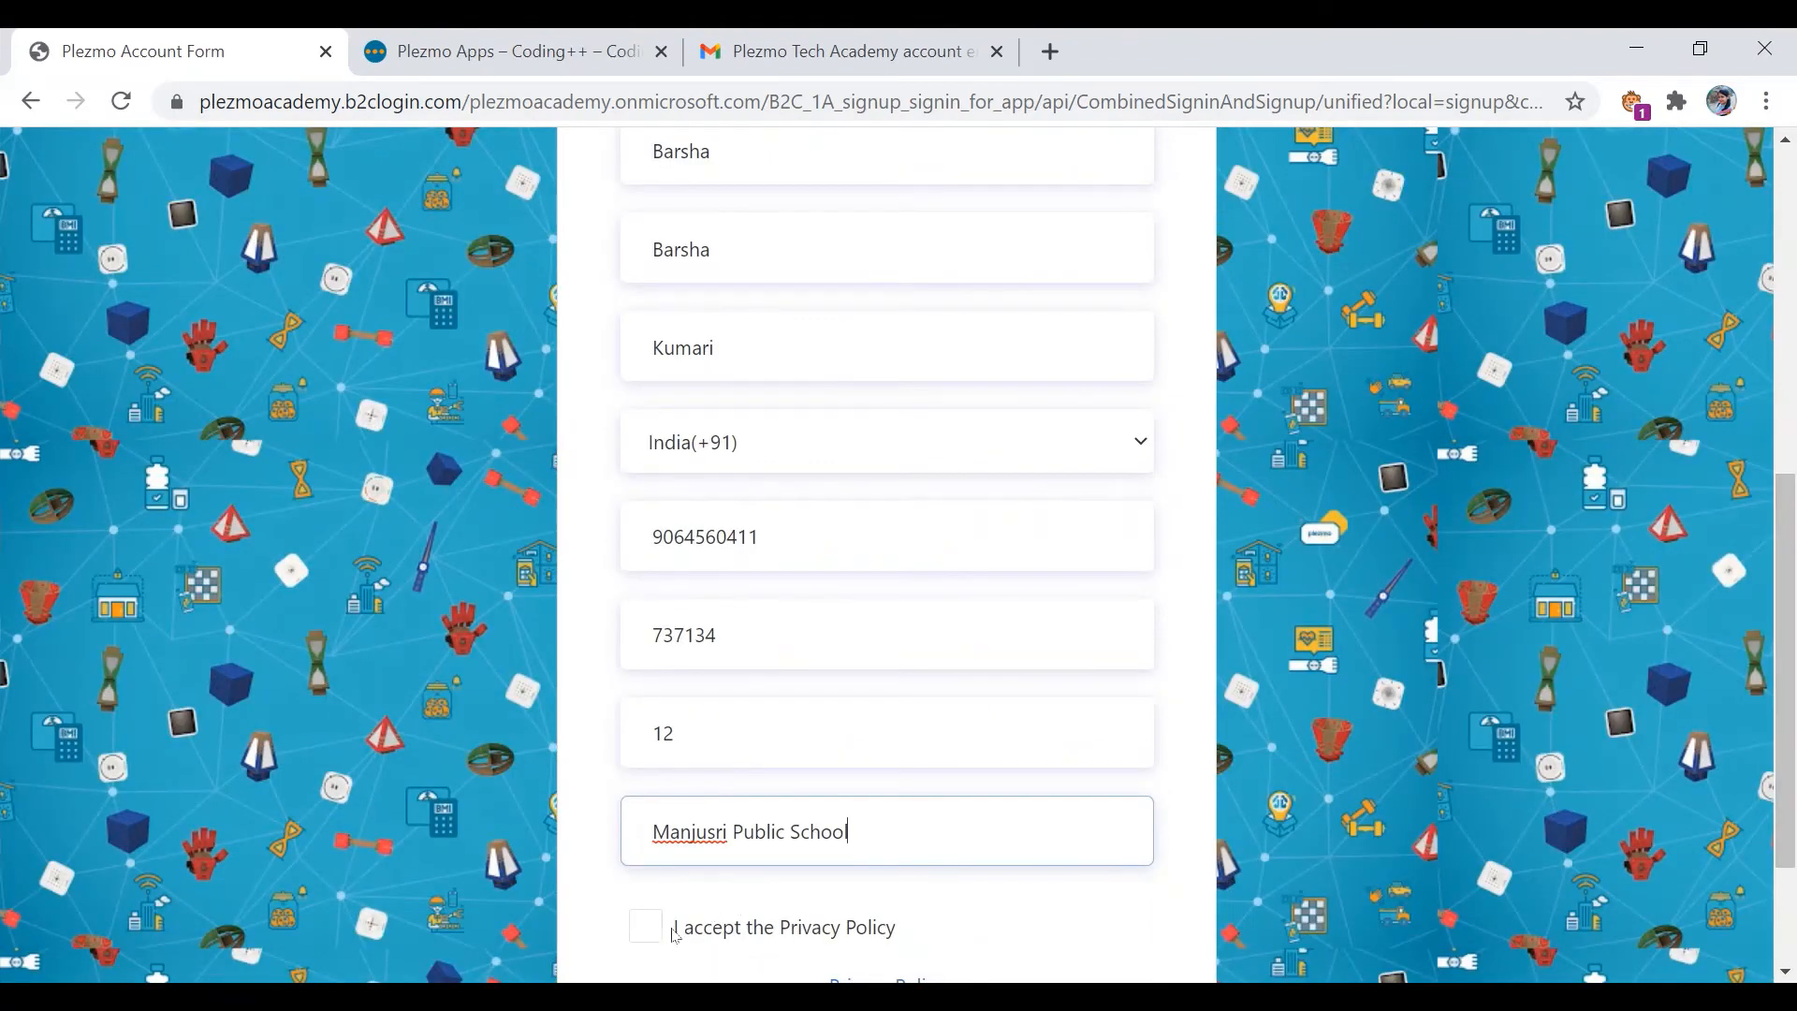
left_click(644, 926)
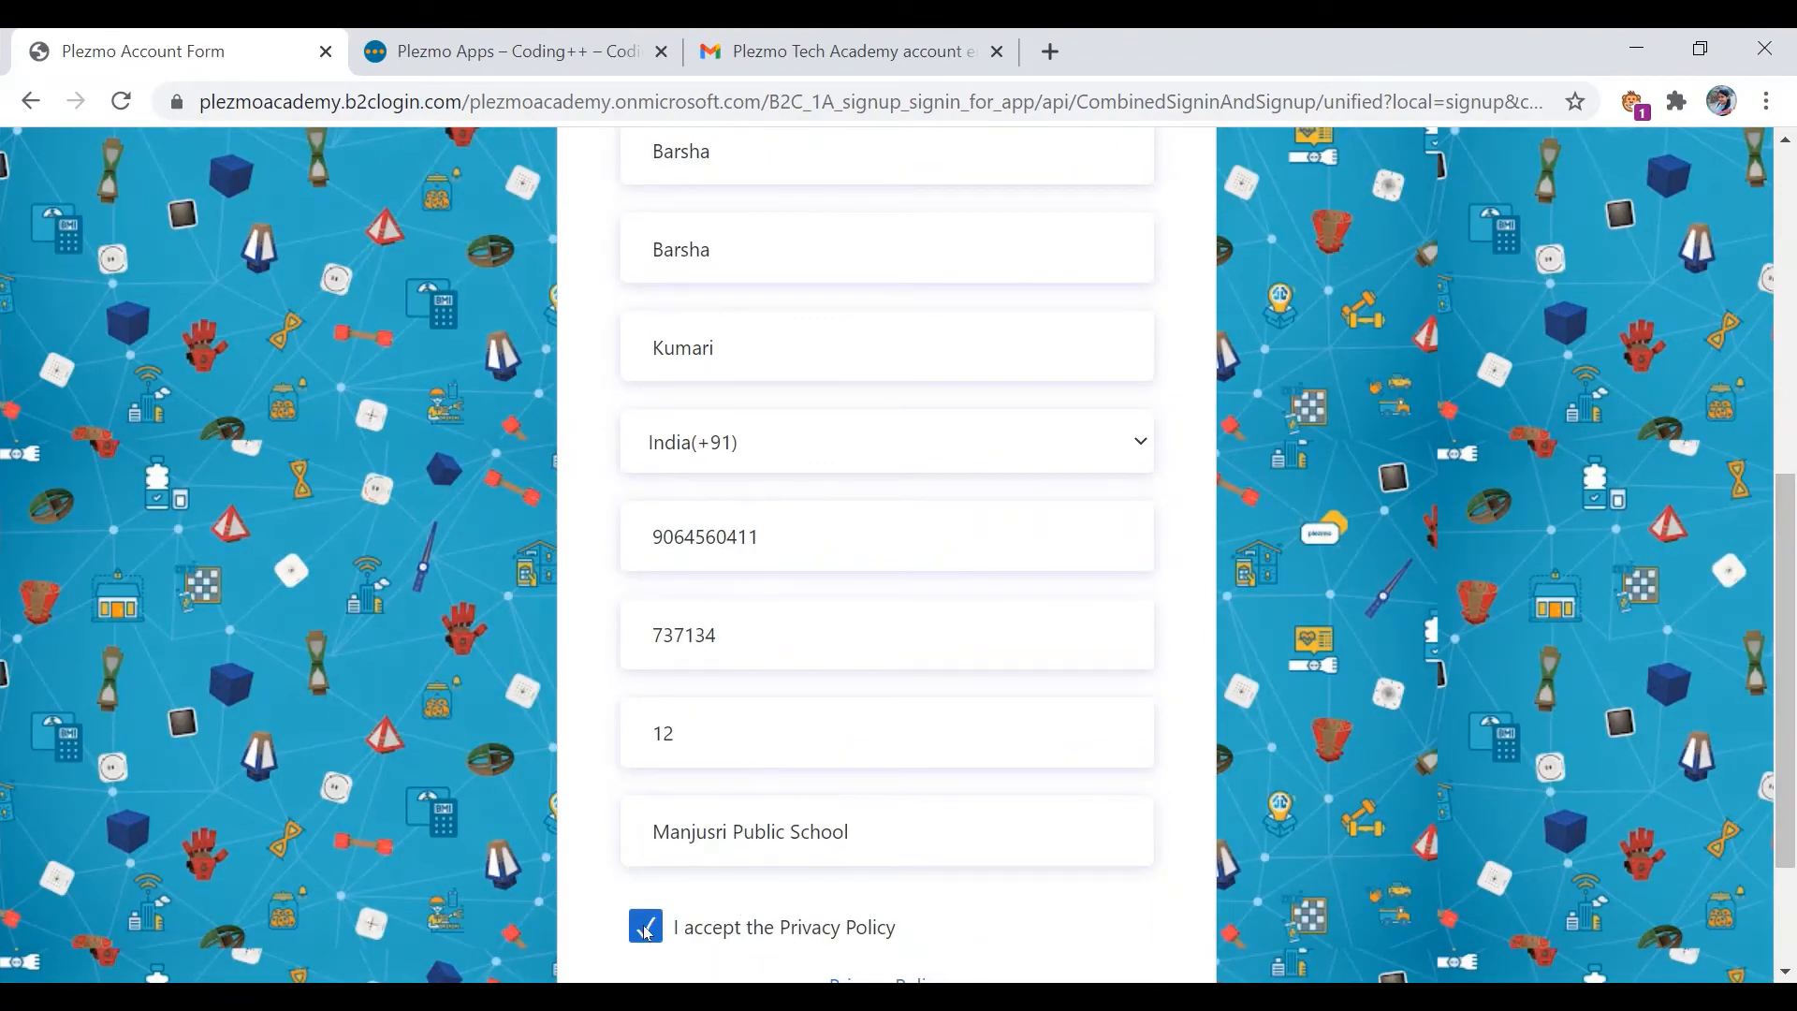
scroll("down", 3)
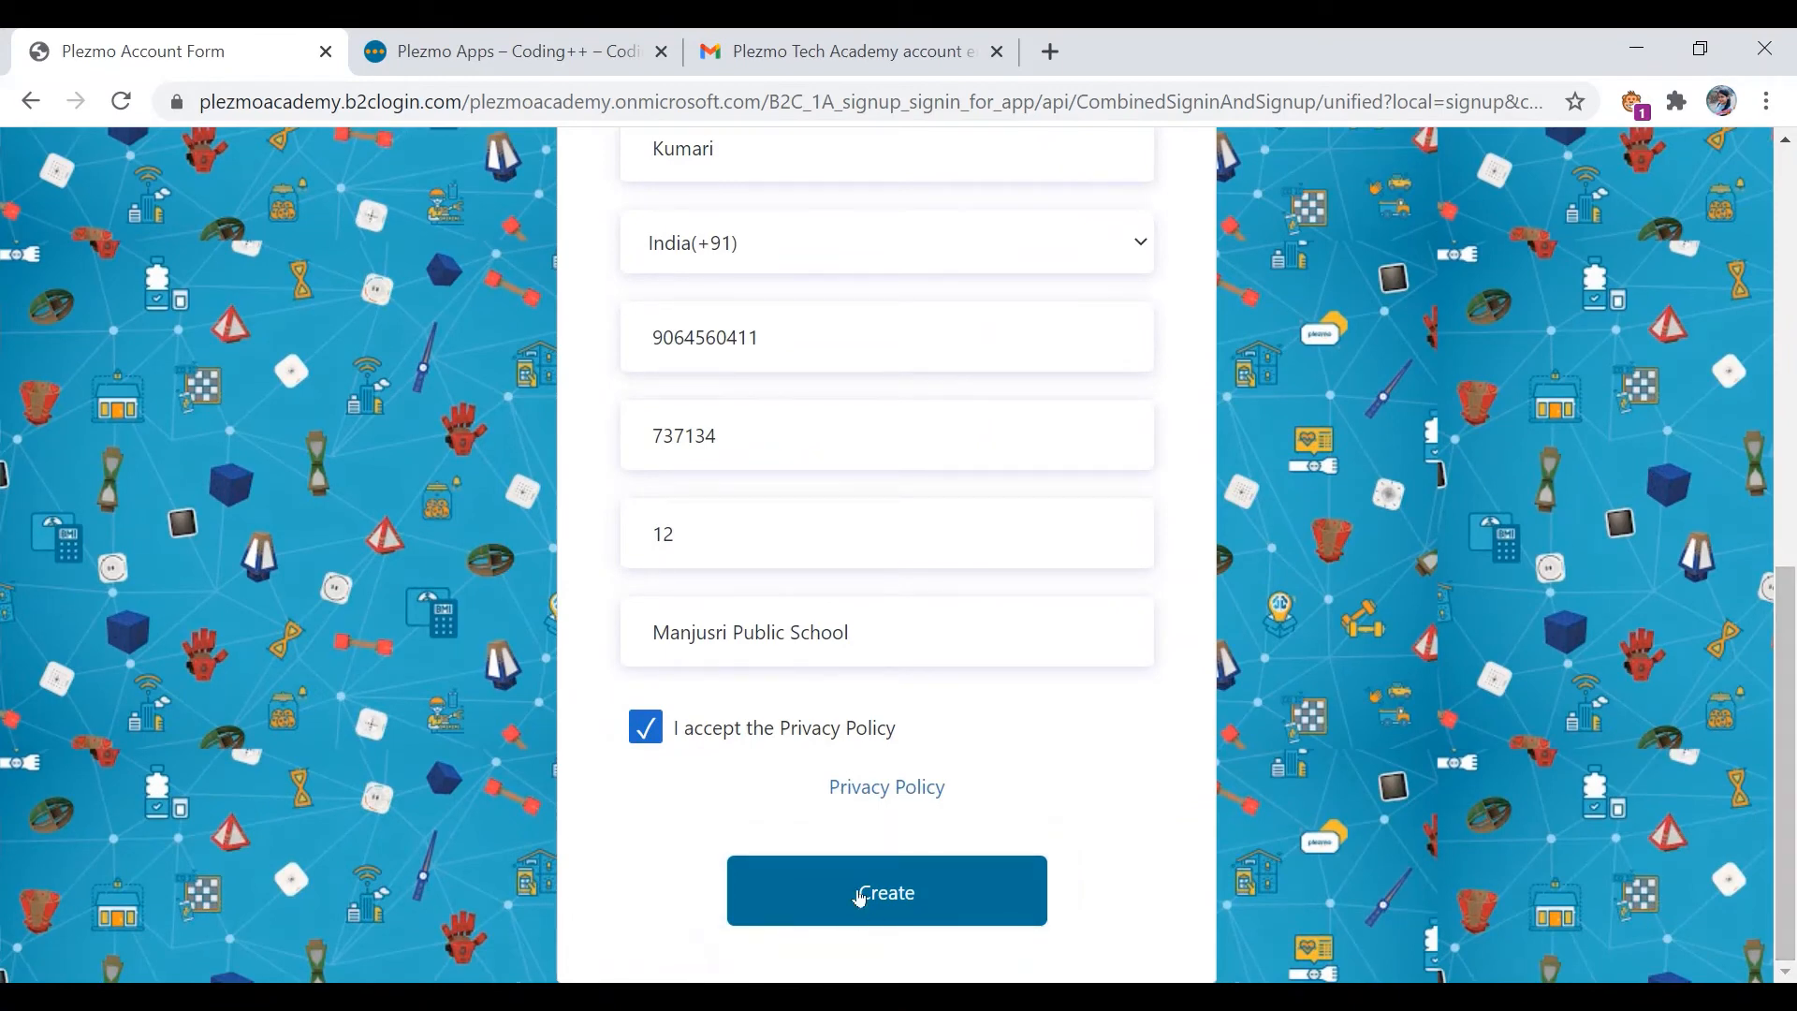
left_click(886, 892)
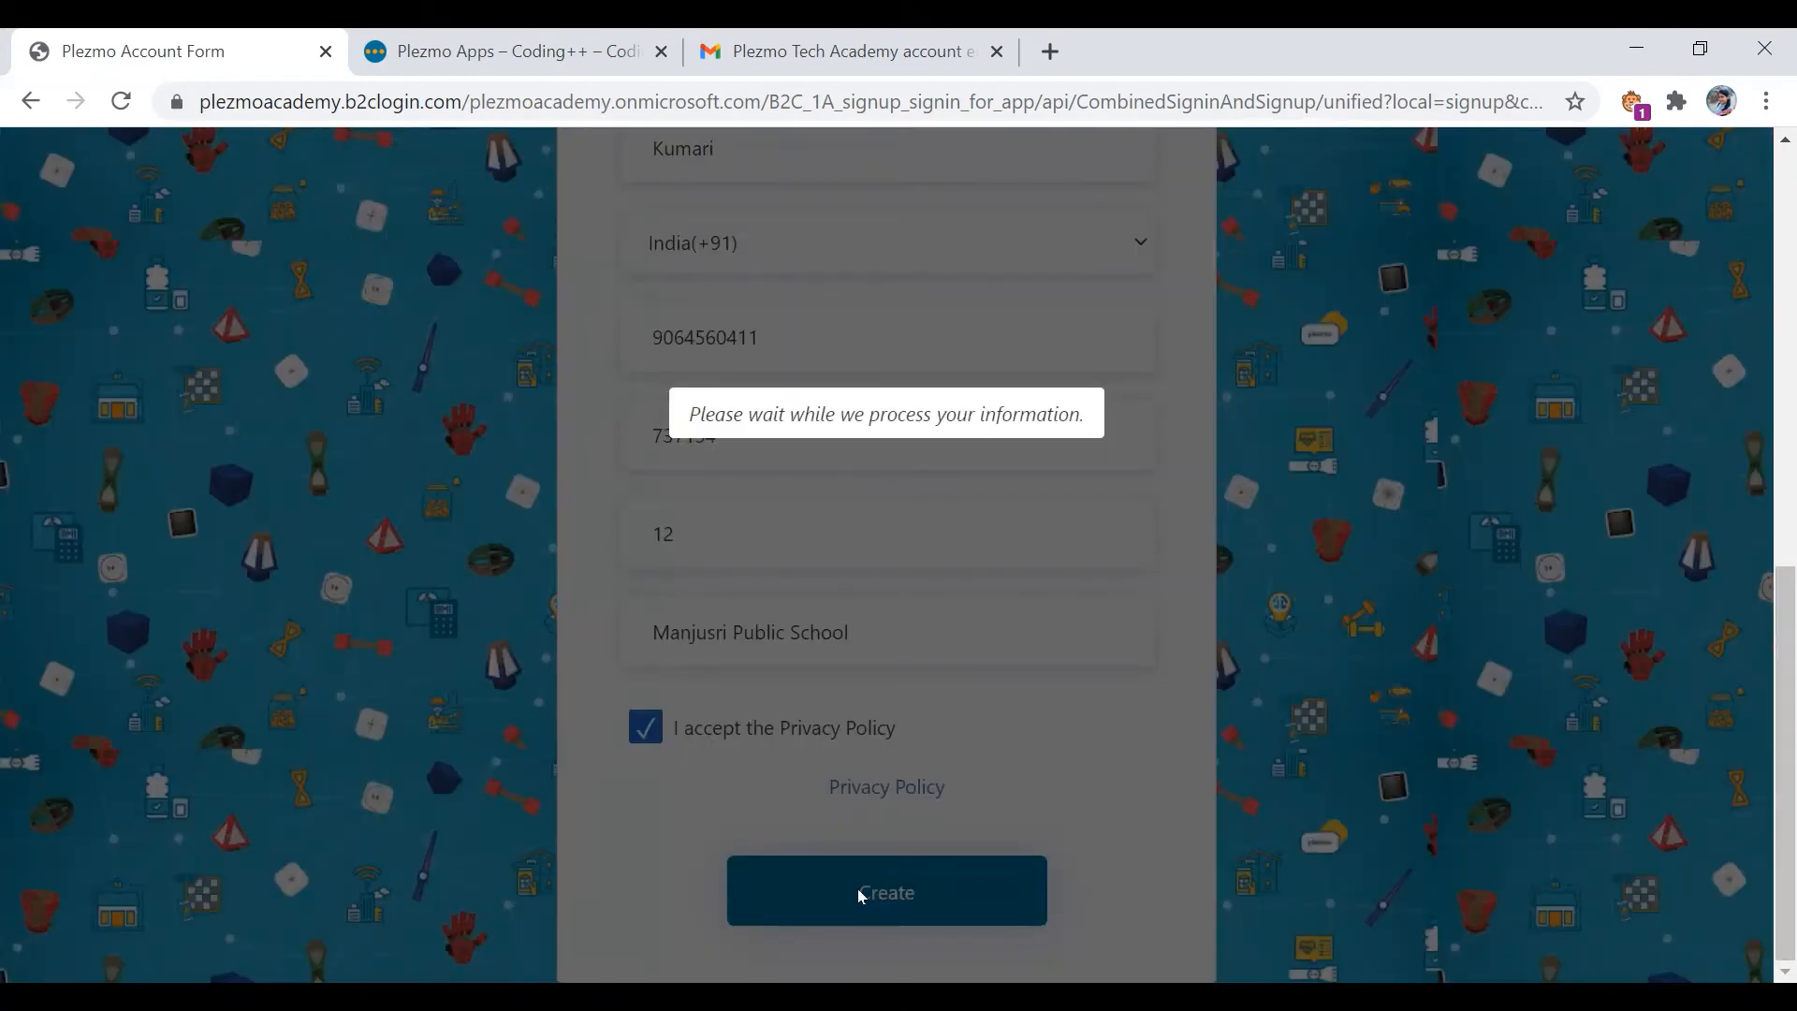
left_click(884, 892)
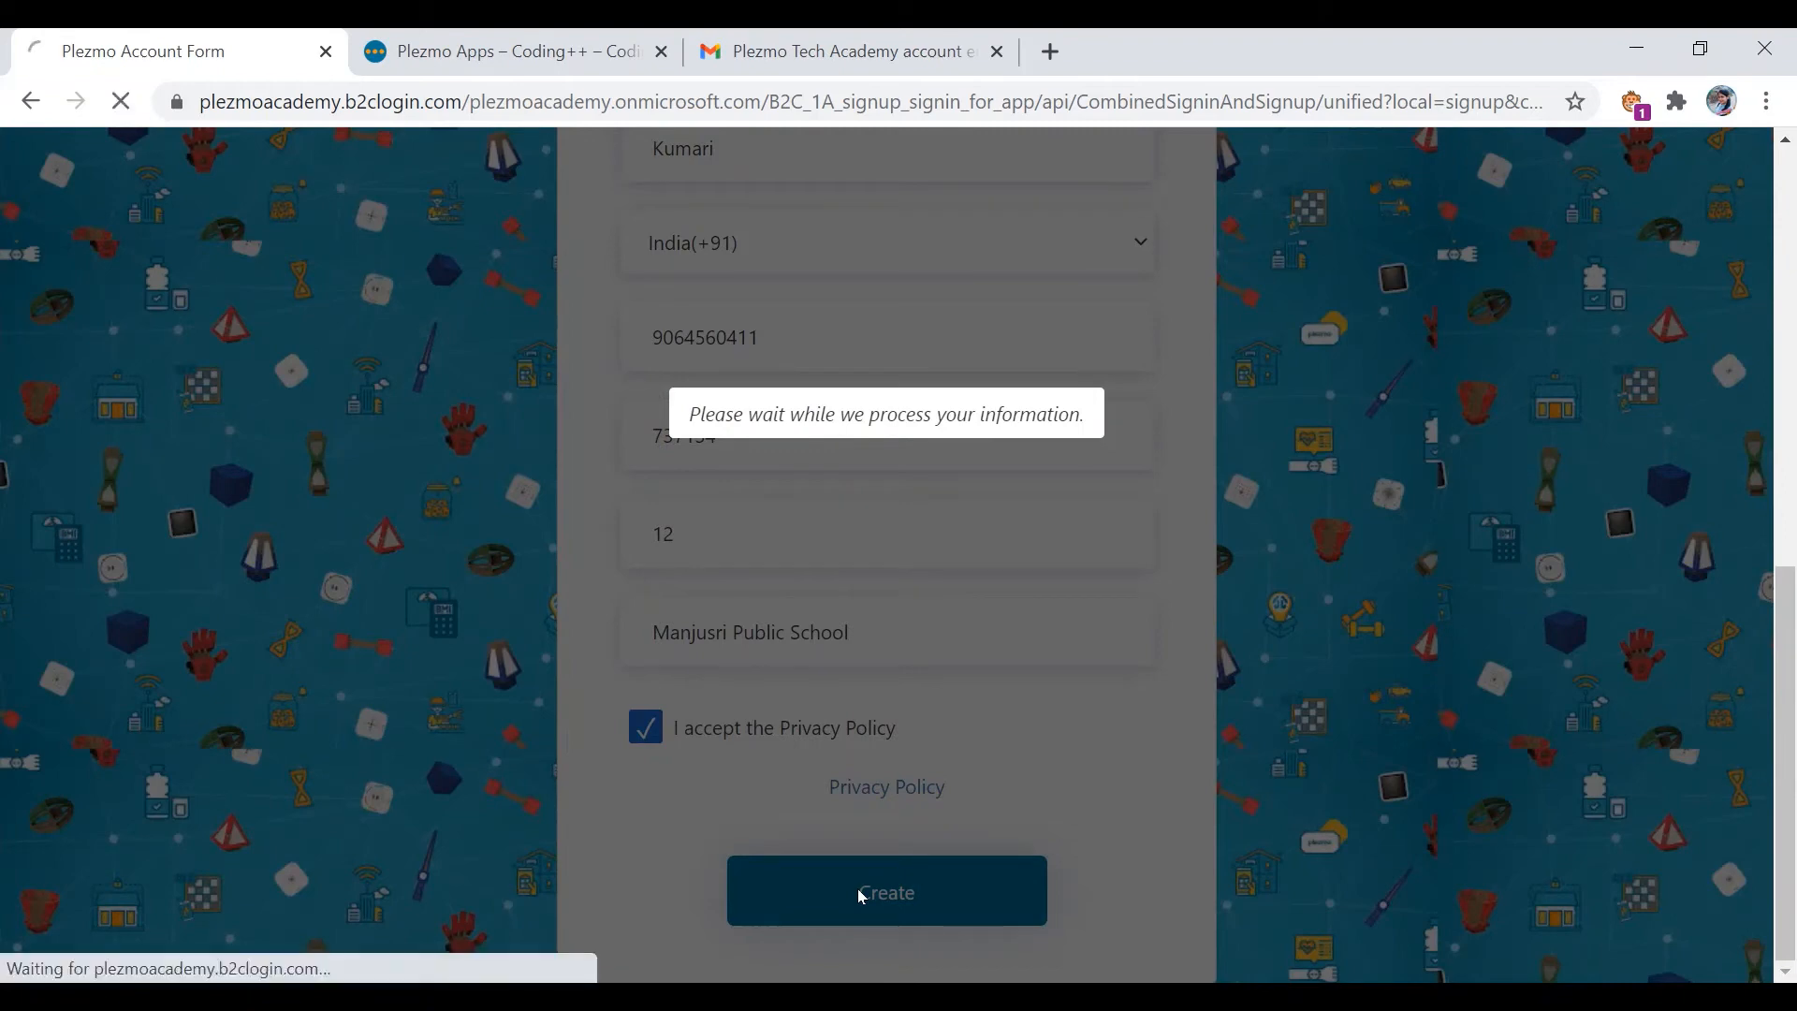
left_click(884, 892)
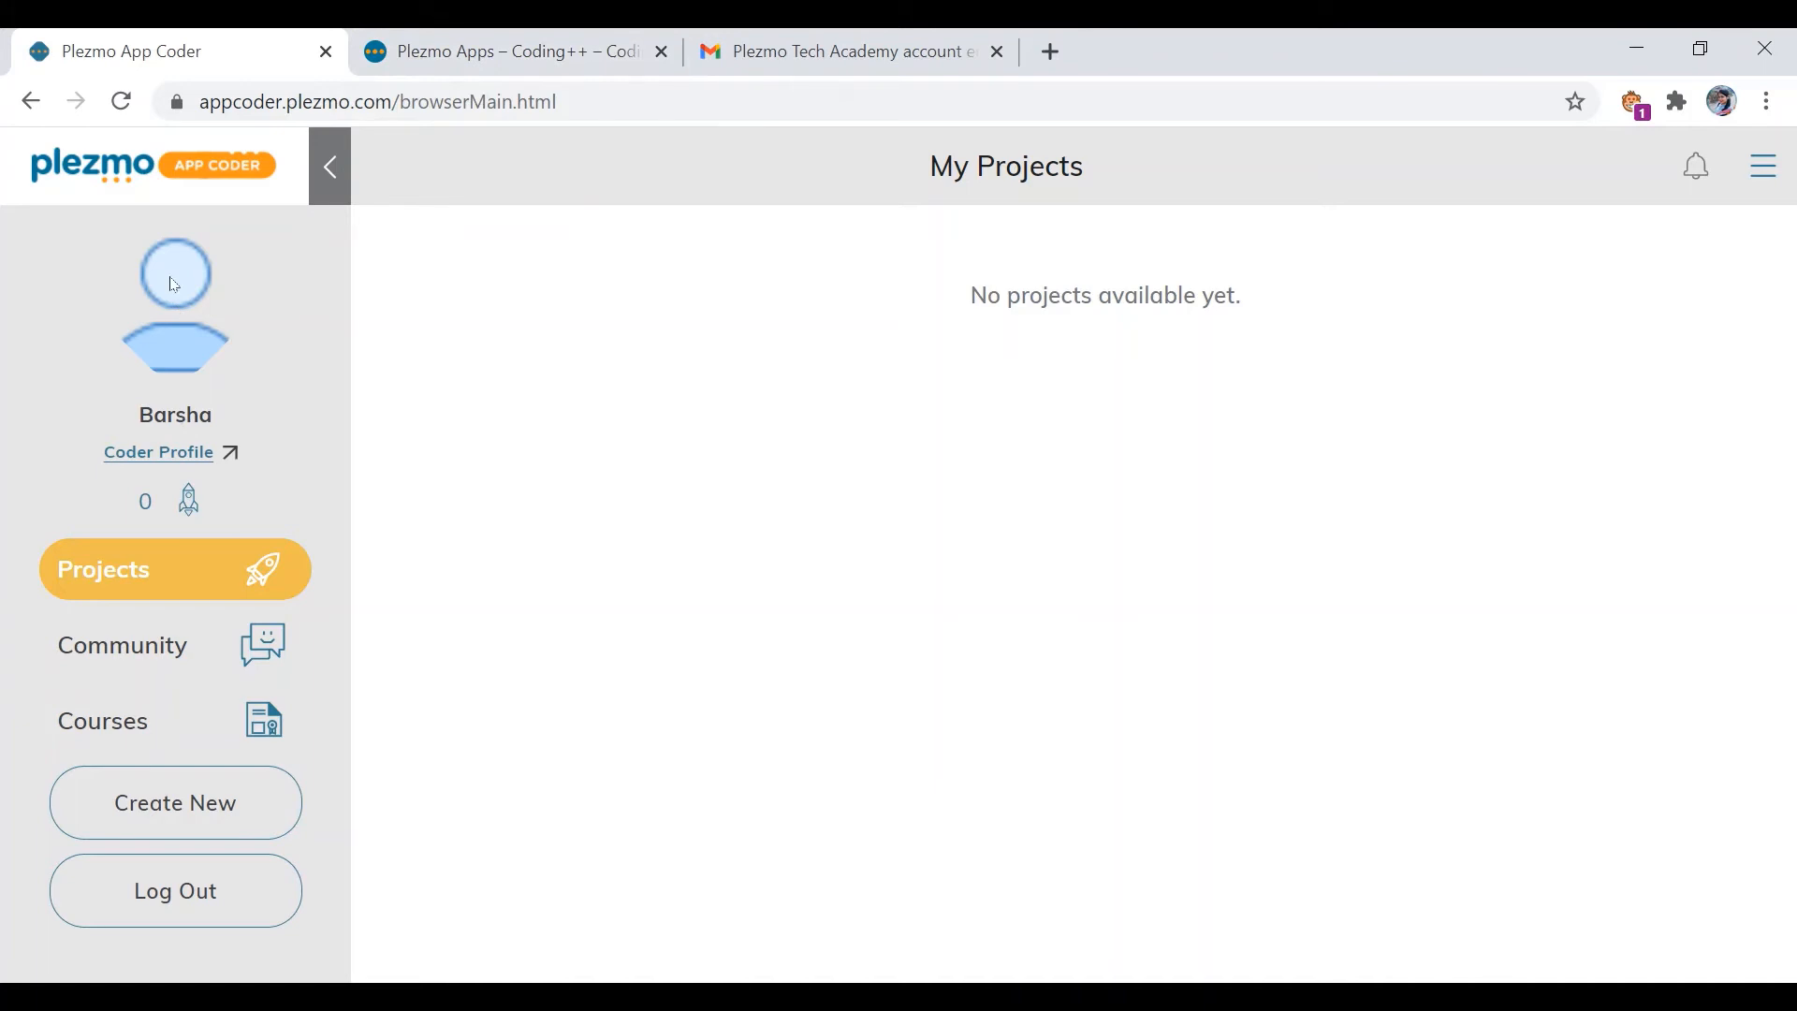
mouse_move(1061, 423)
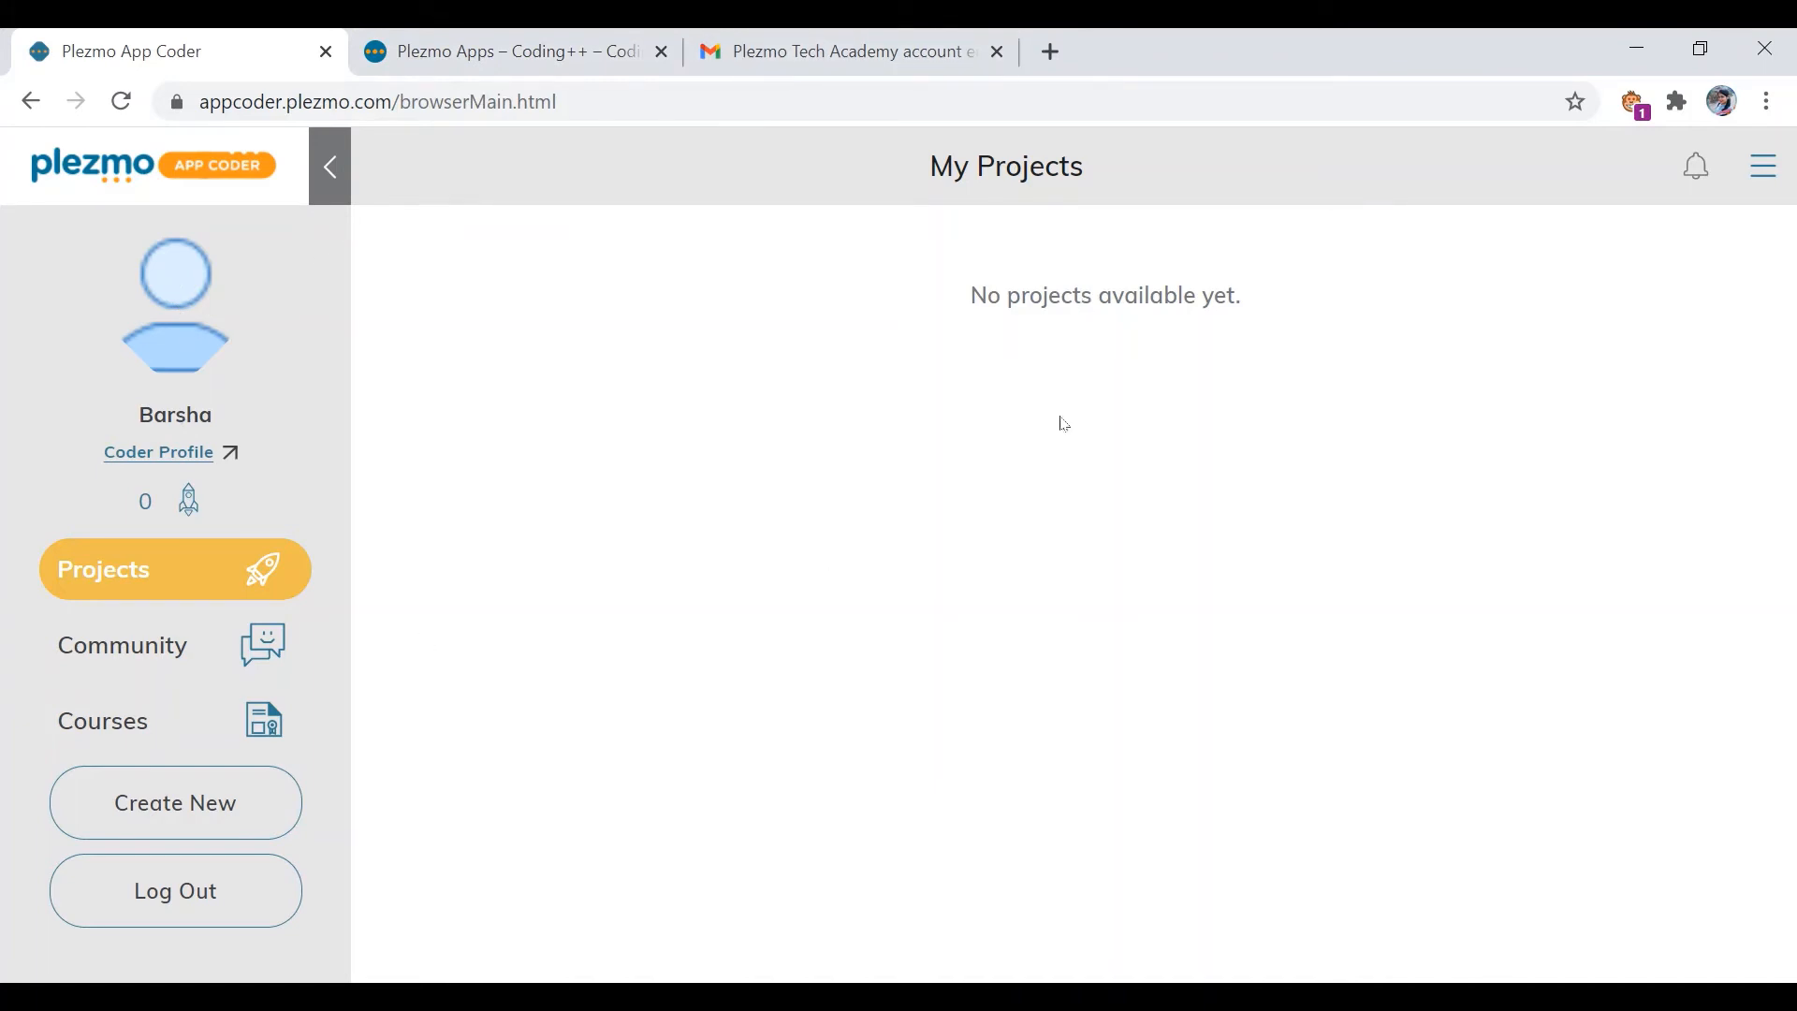
mouse_move(189, 468)
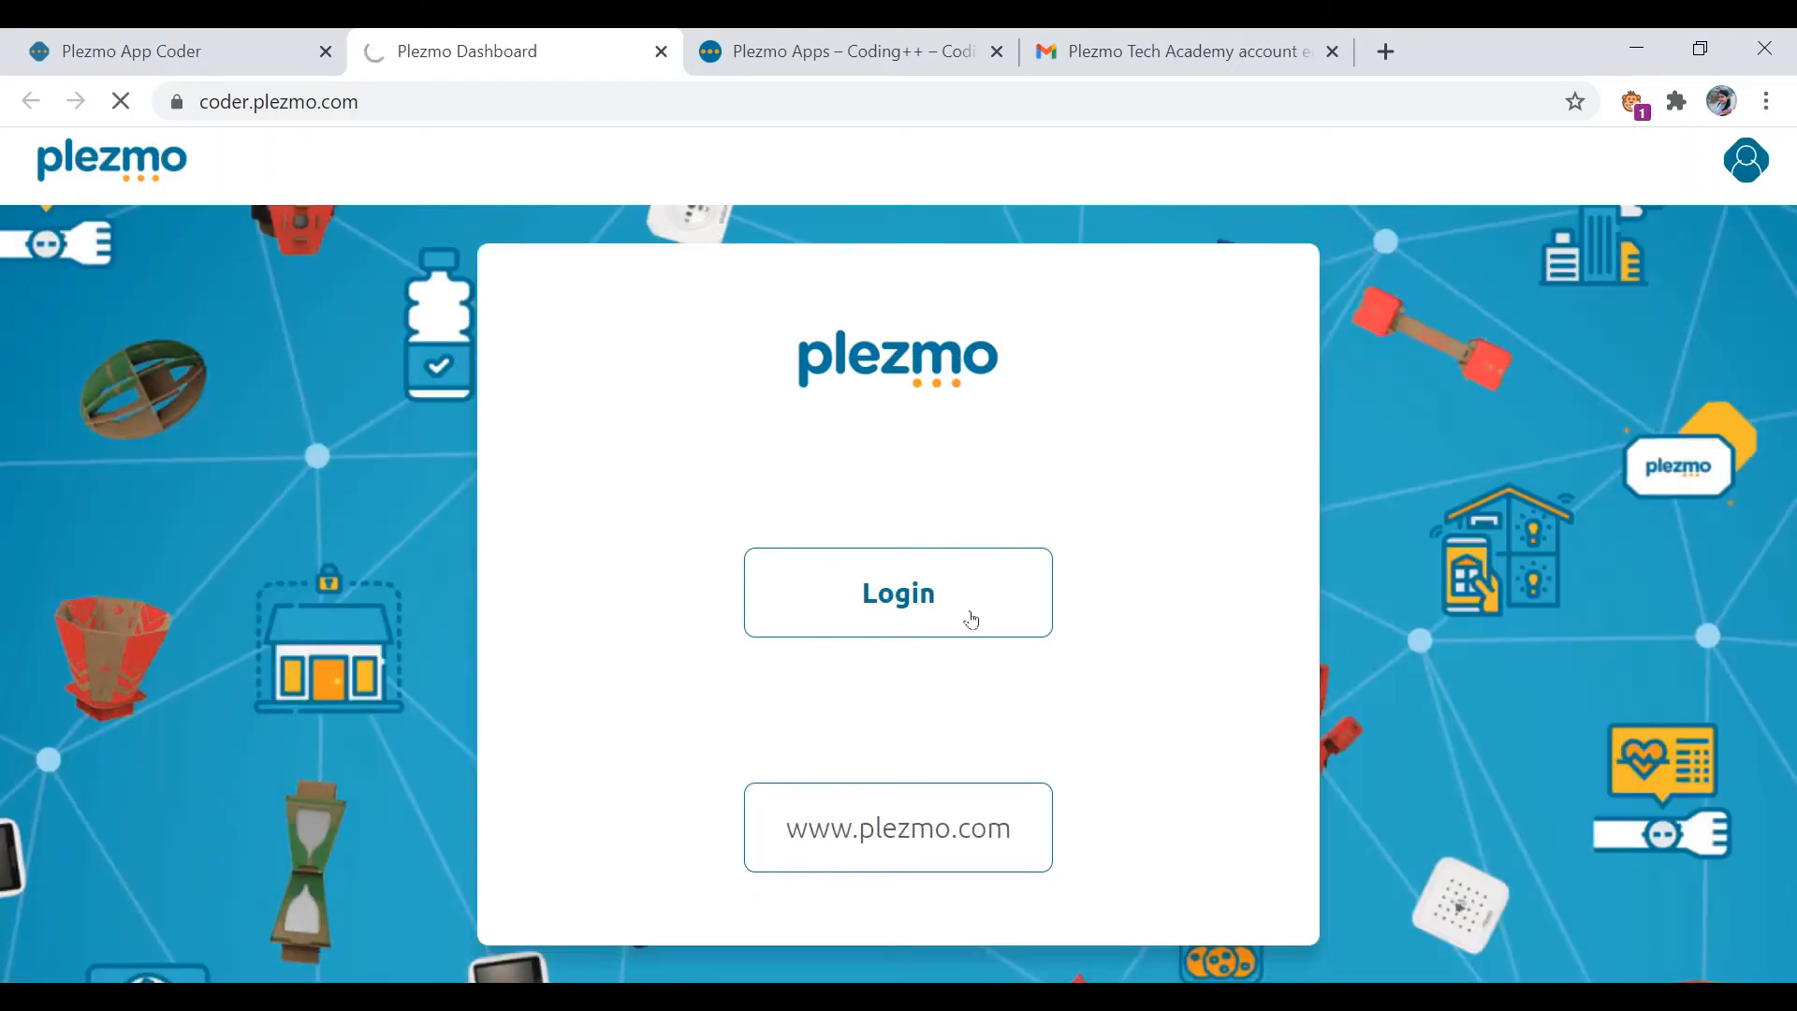
Step: Log in to Barsha's coder profile and open the Edit Profile form
left_click(897, 593)
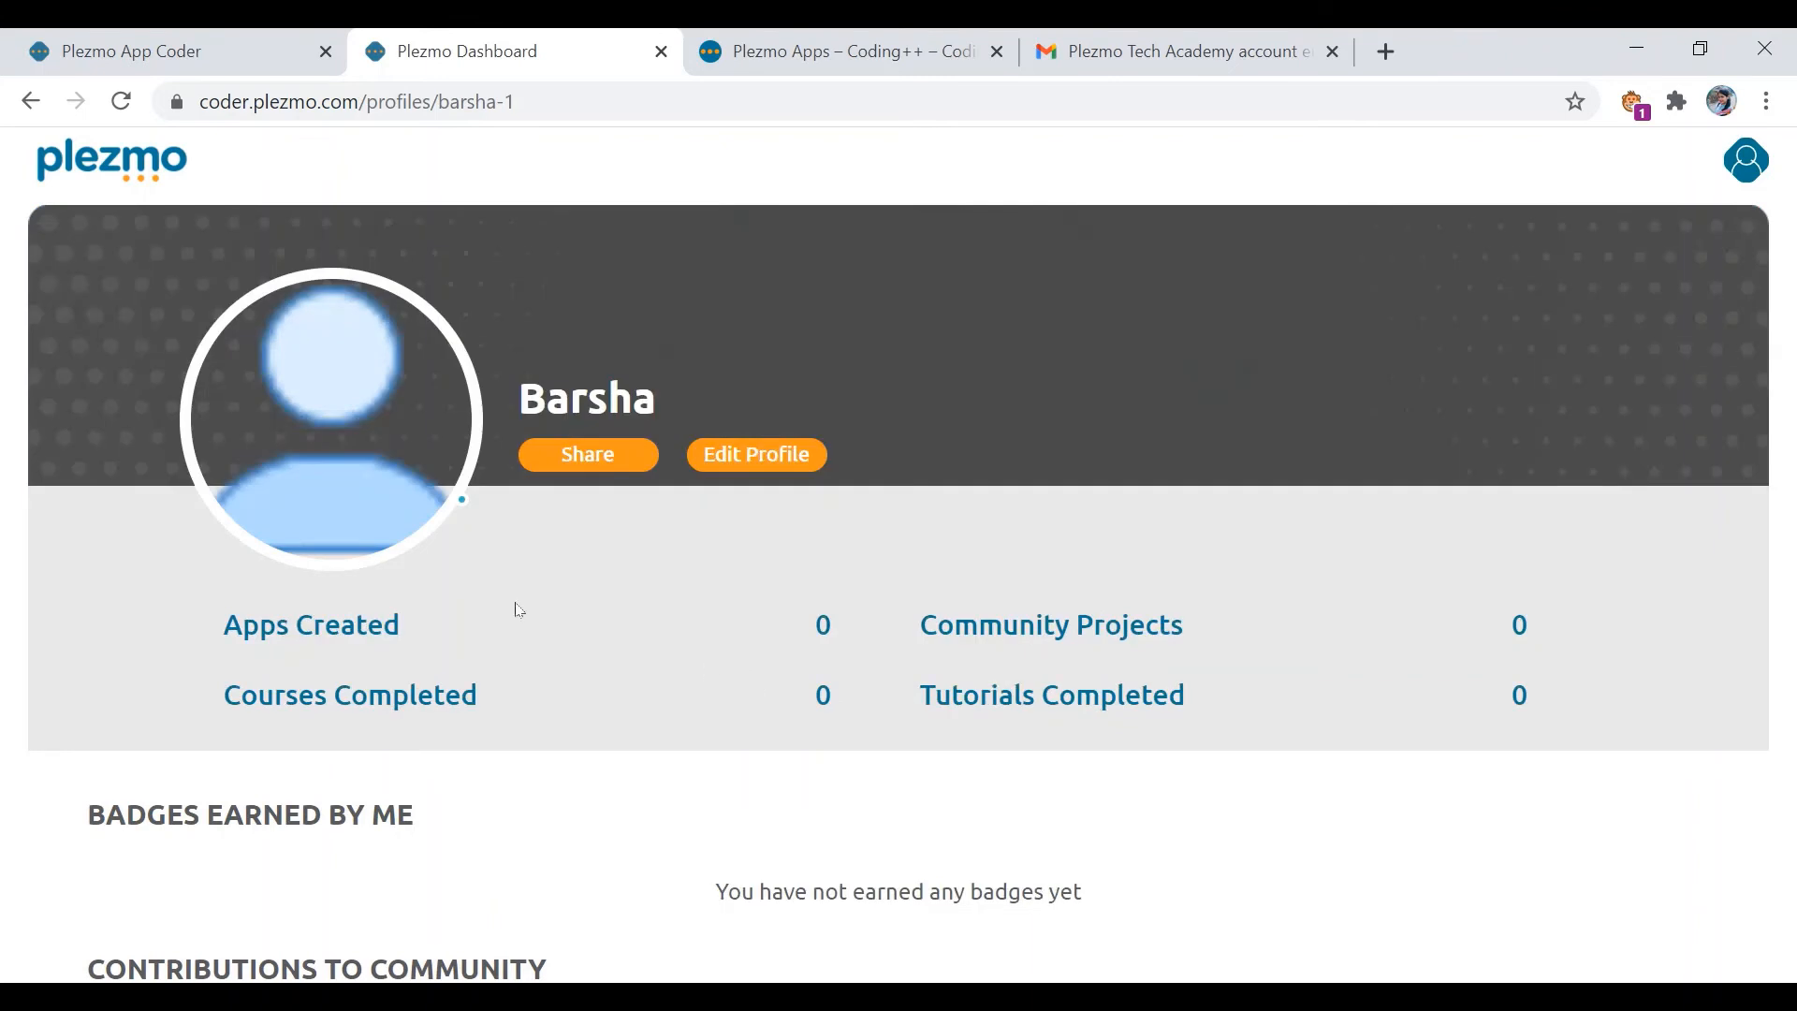
mouse_move(616, 461)
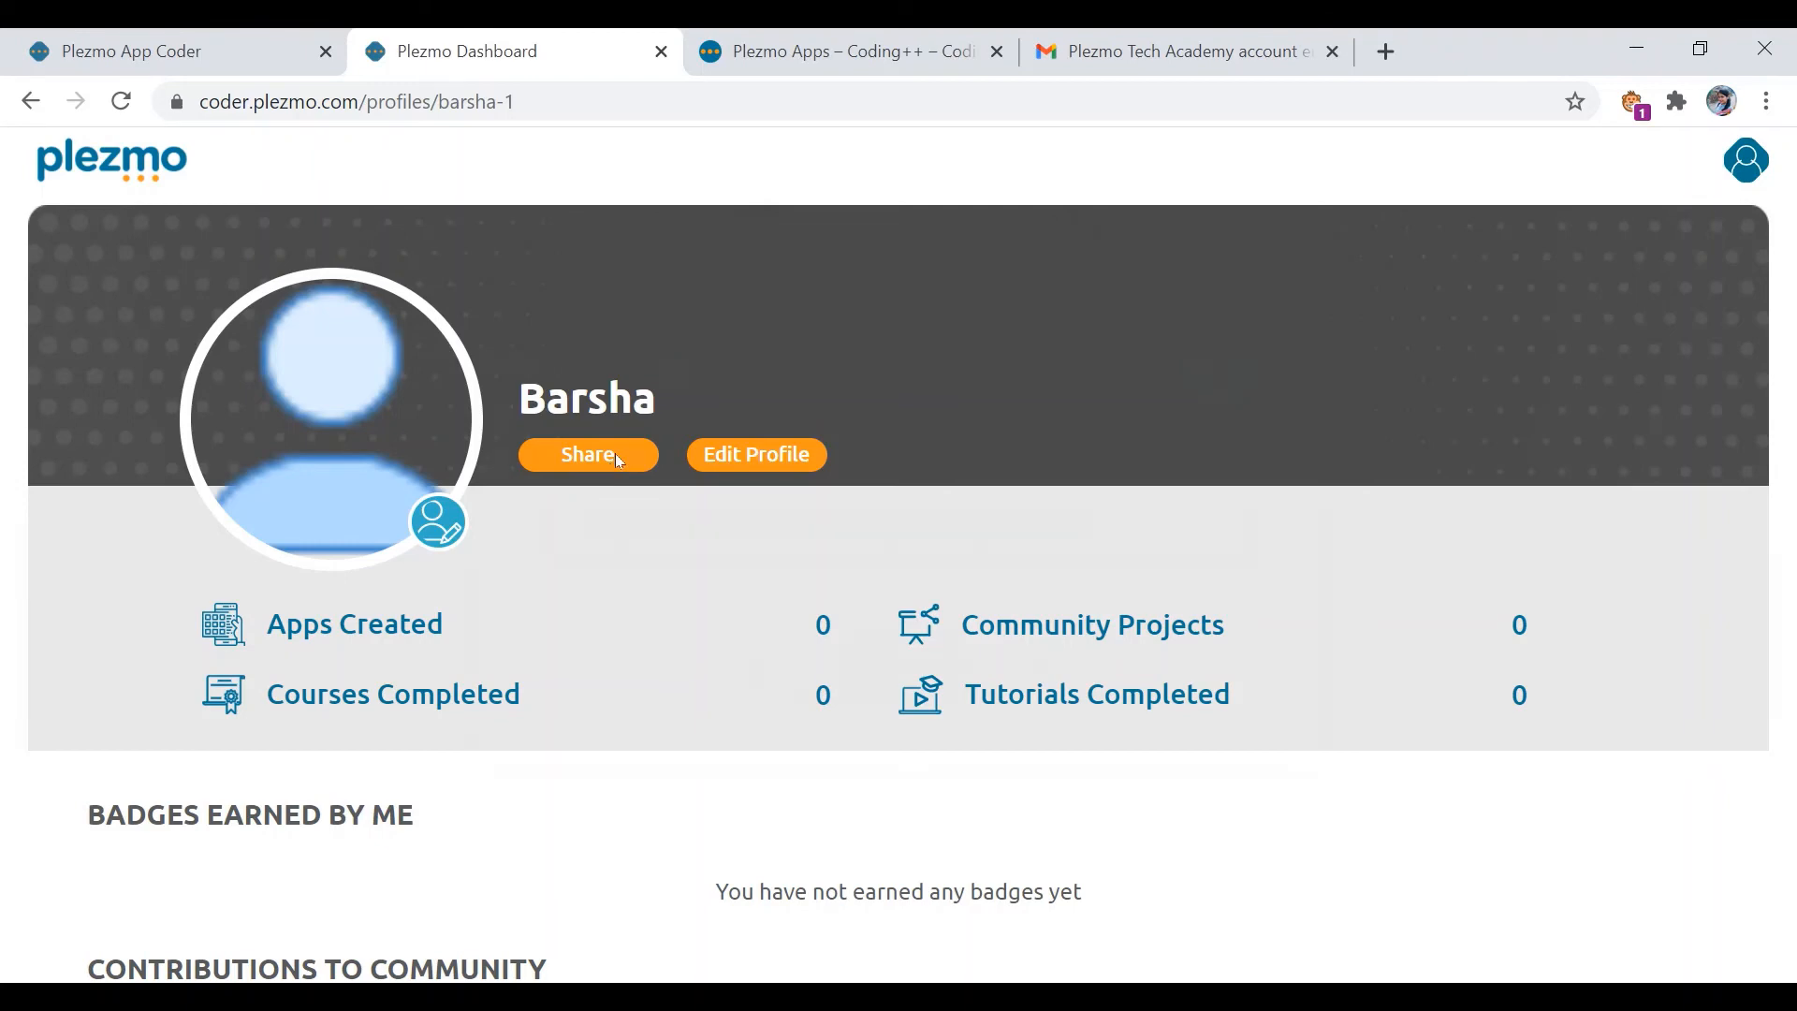
left_click(587, 454)
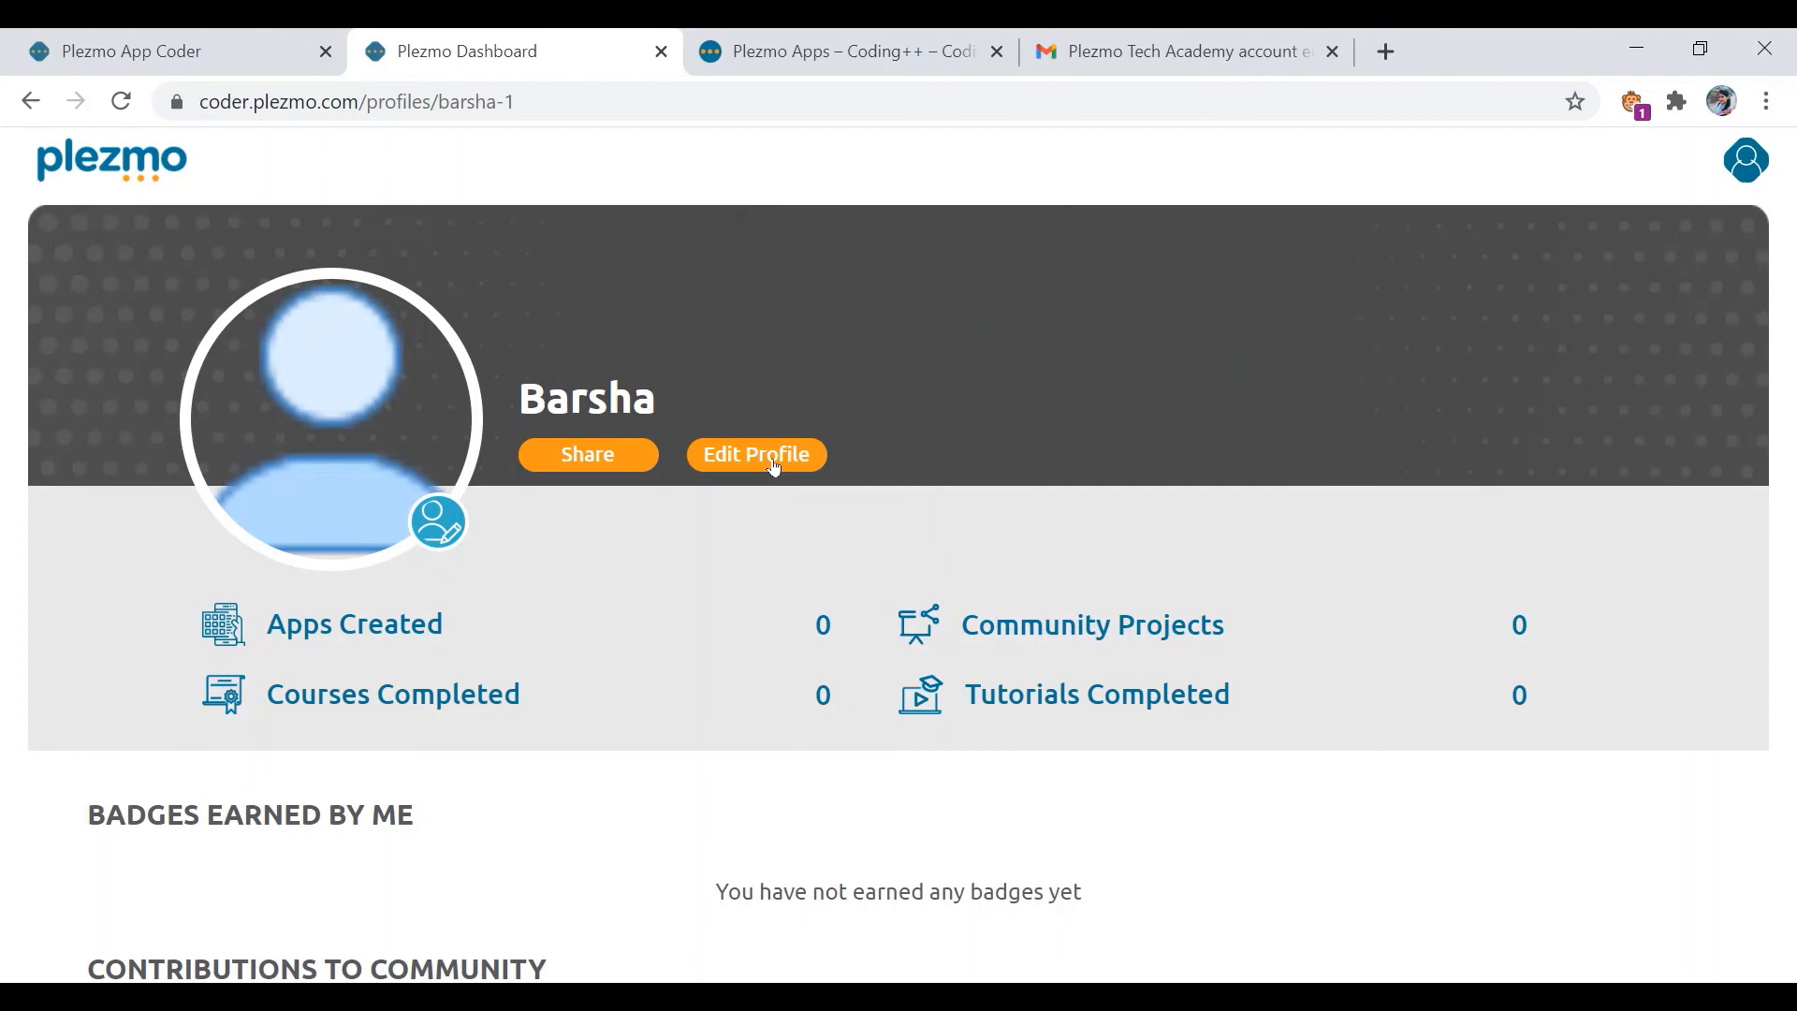
left_click(756, 454)
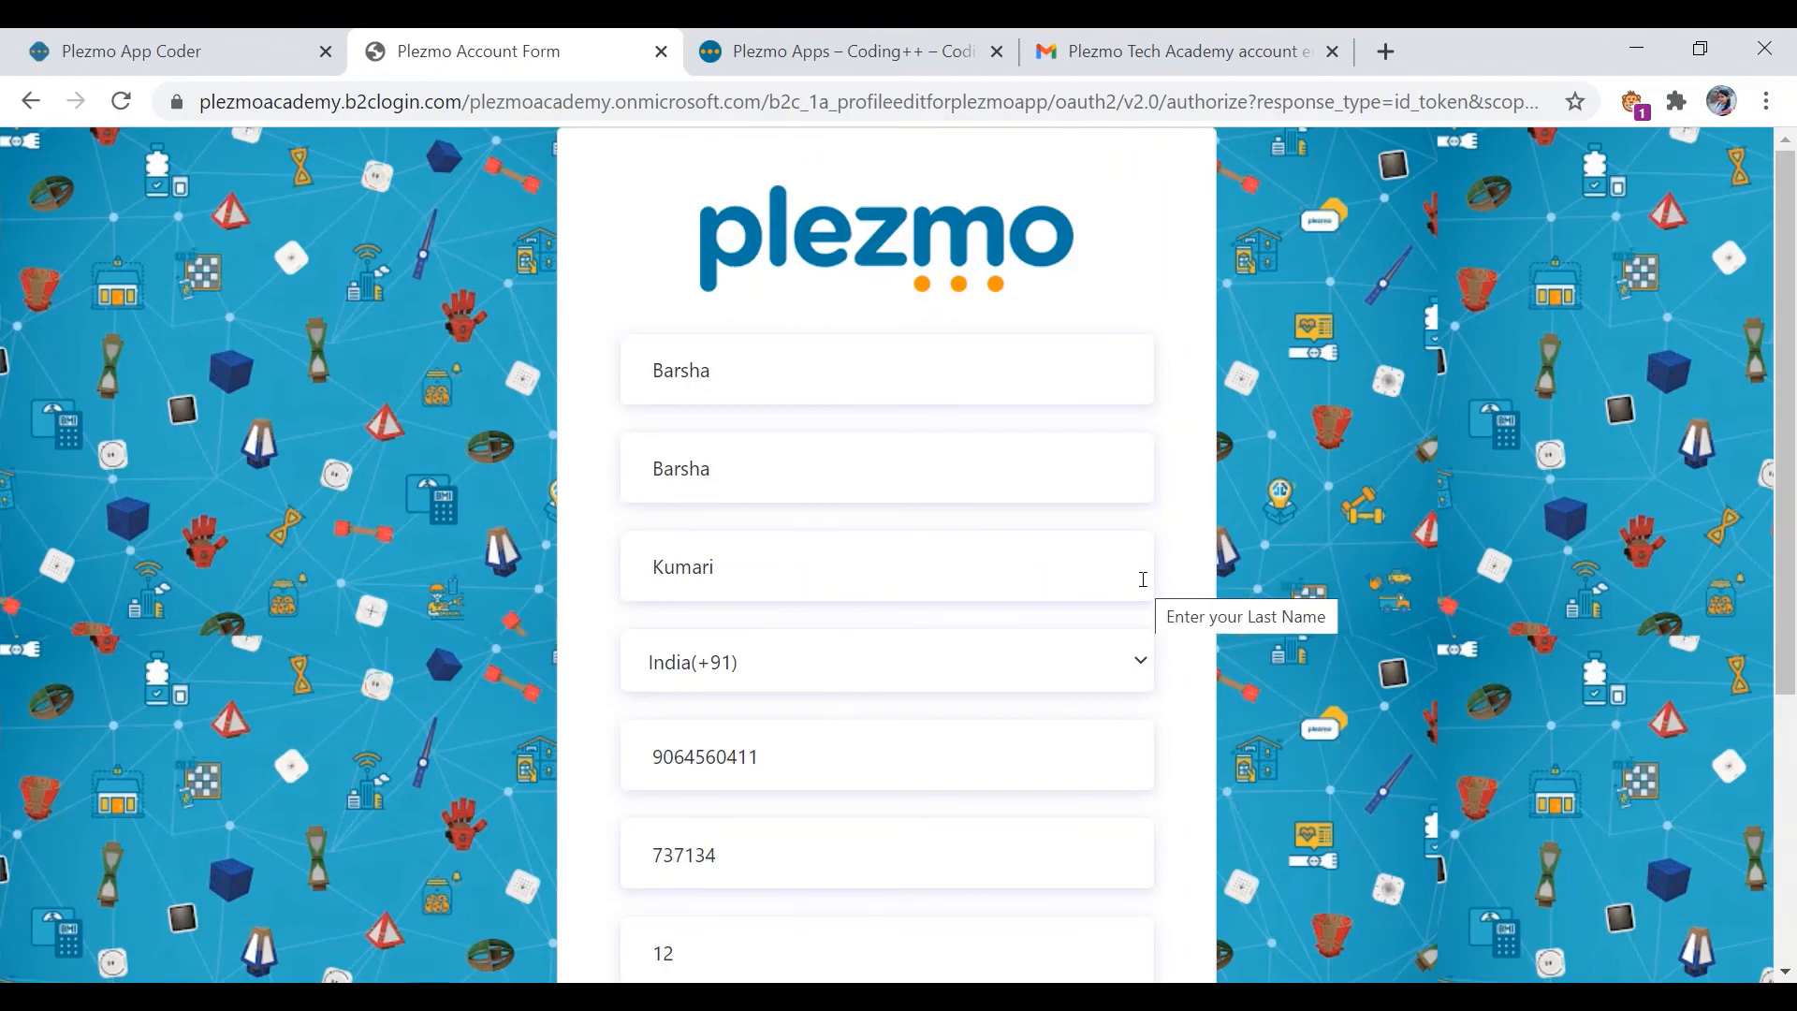
Step: Tick 'I accept the Terms of Use' and save the profile form with Continue
scroll("down", 3)
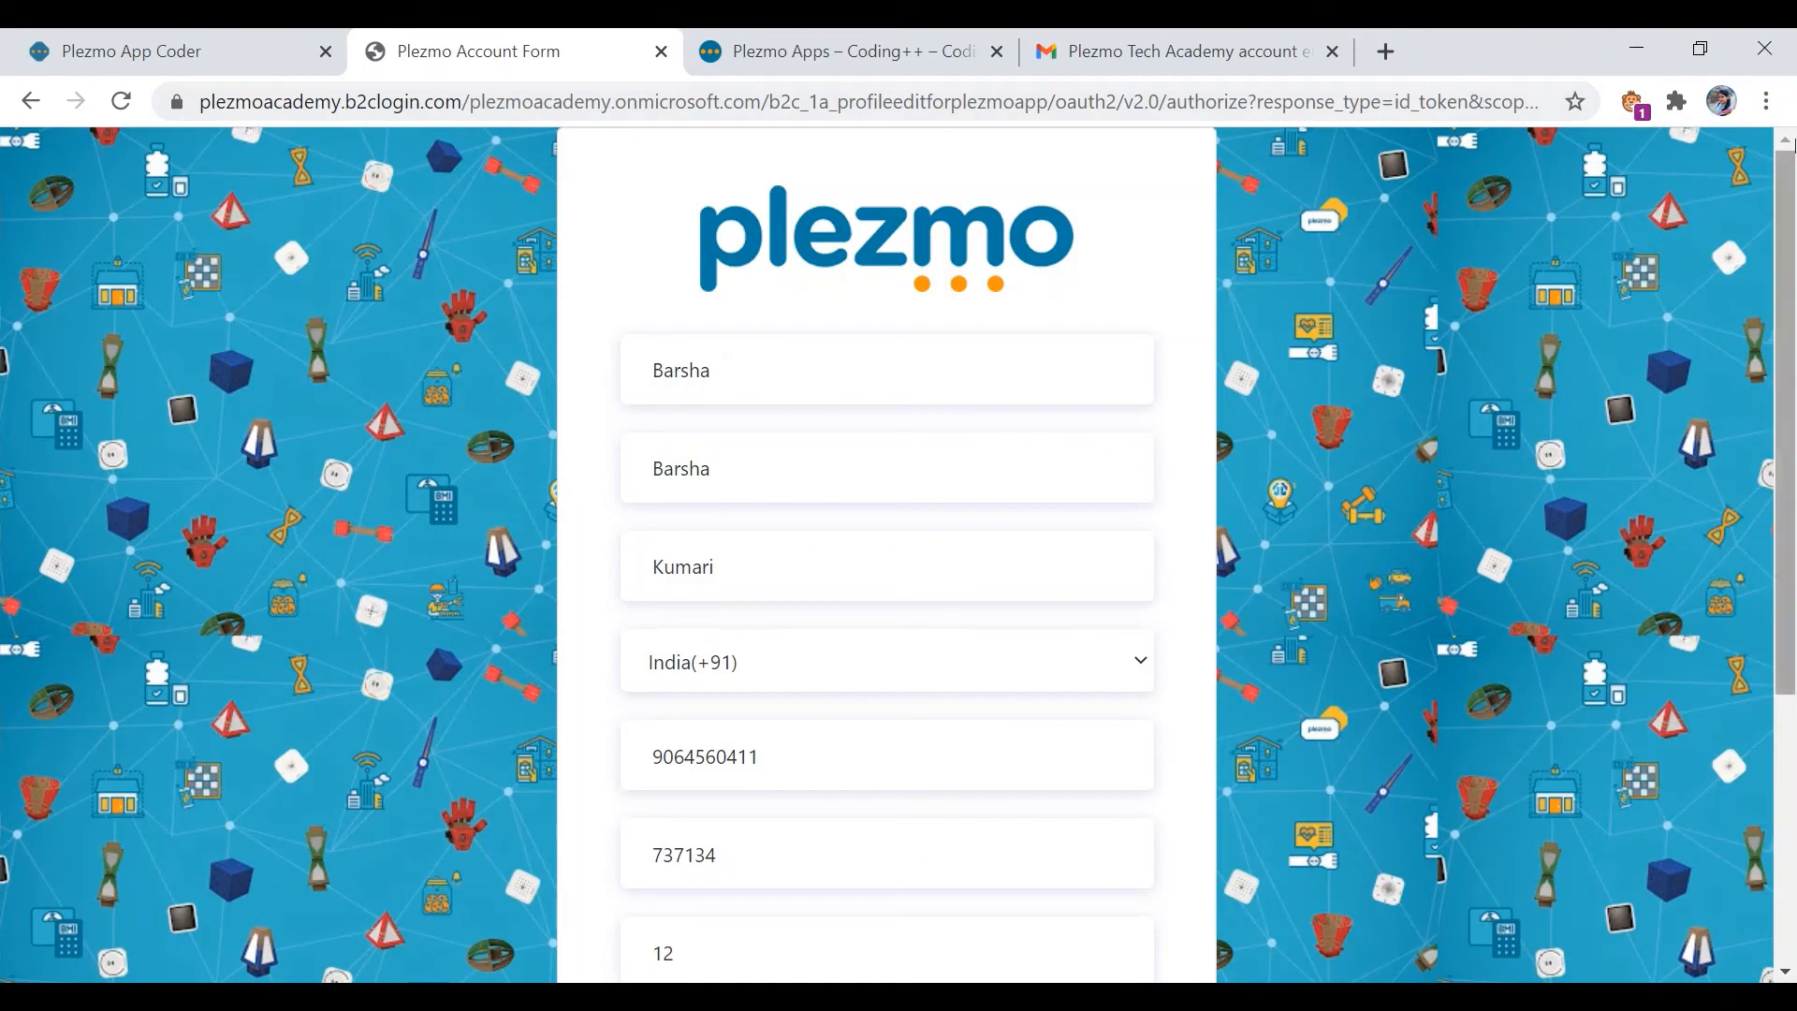
scroll("down", 3)
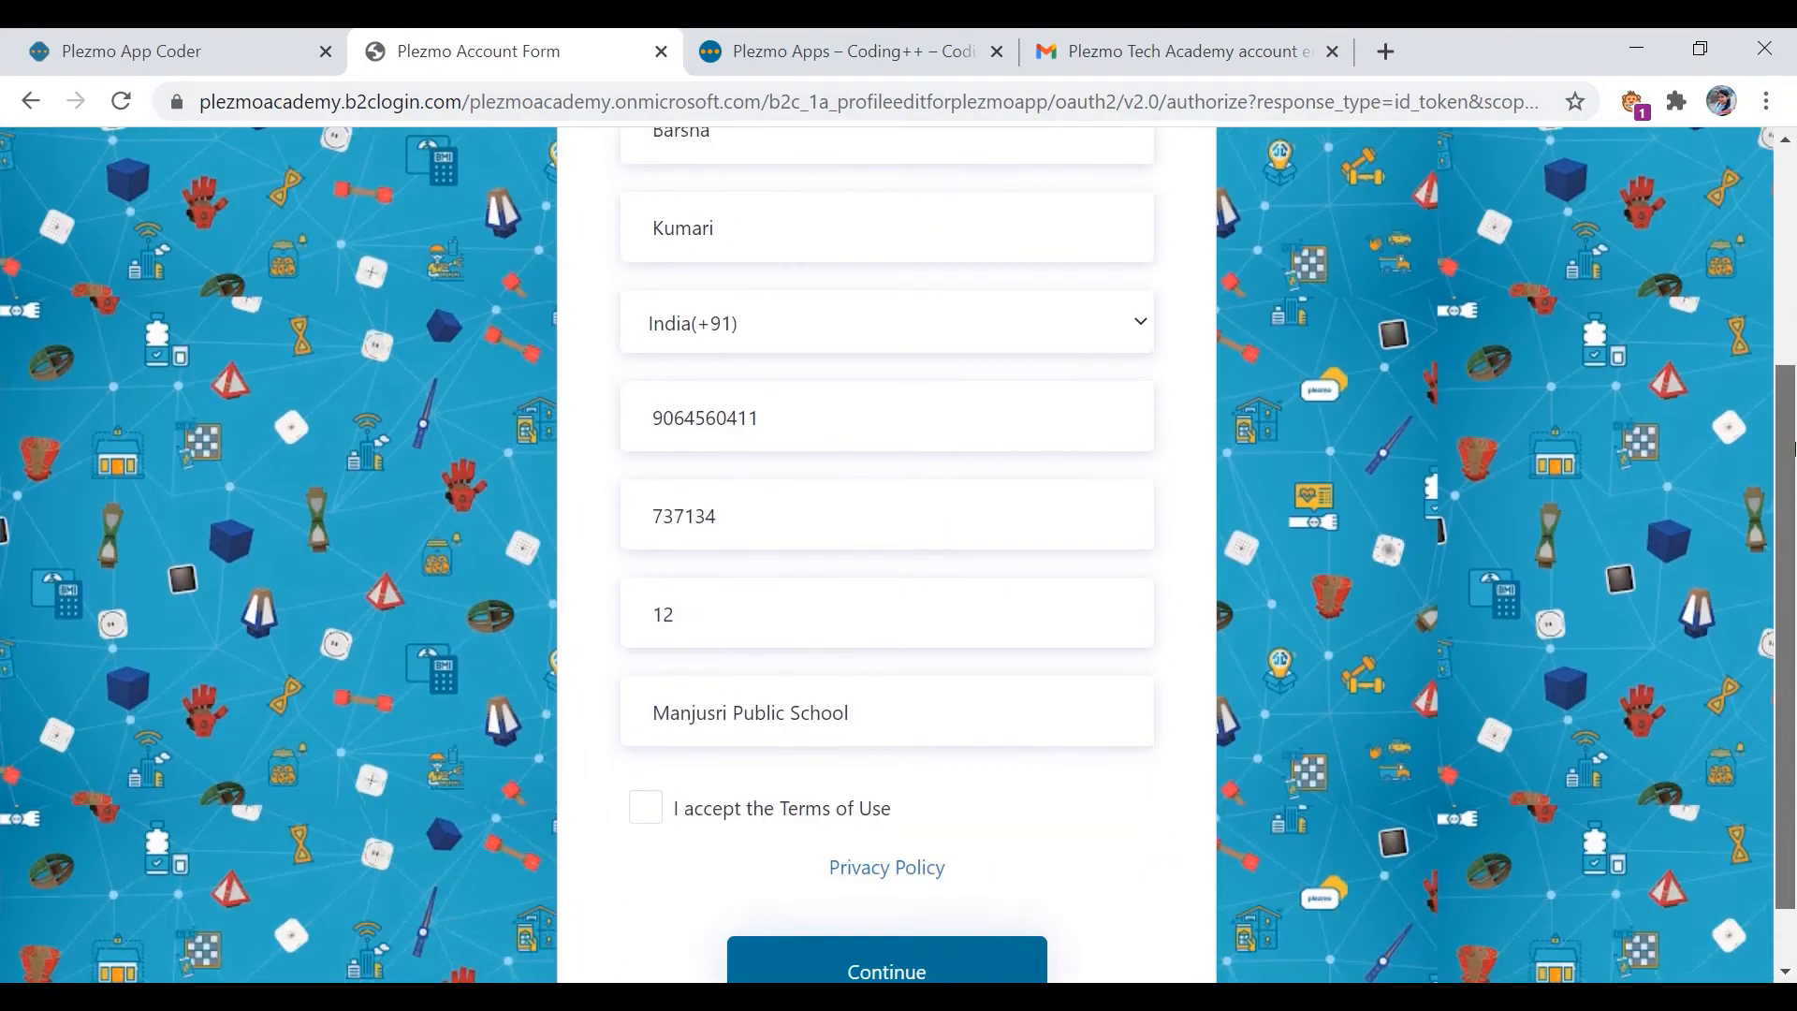
left_click(644, 806)
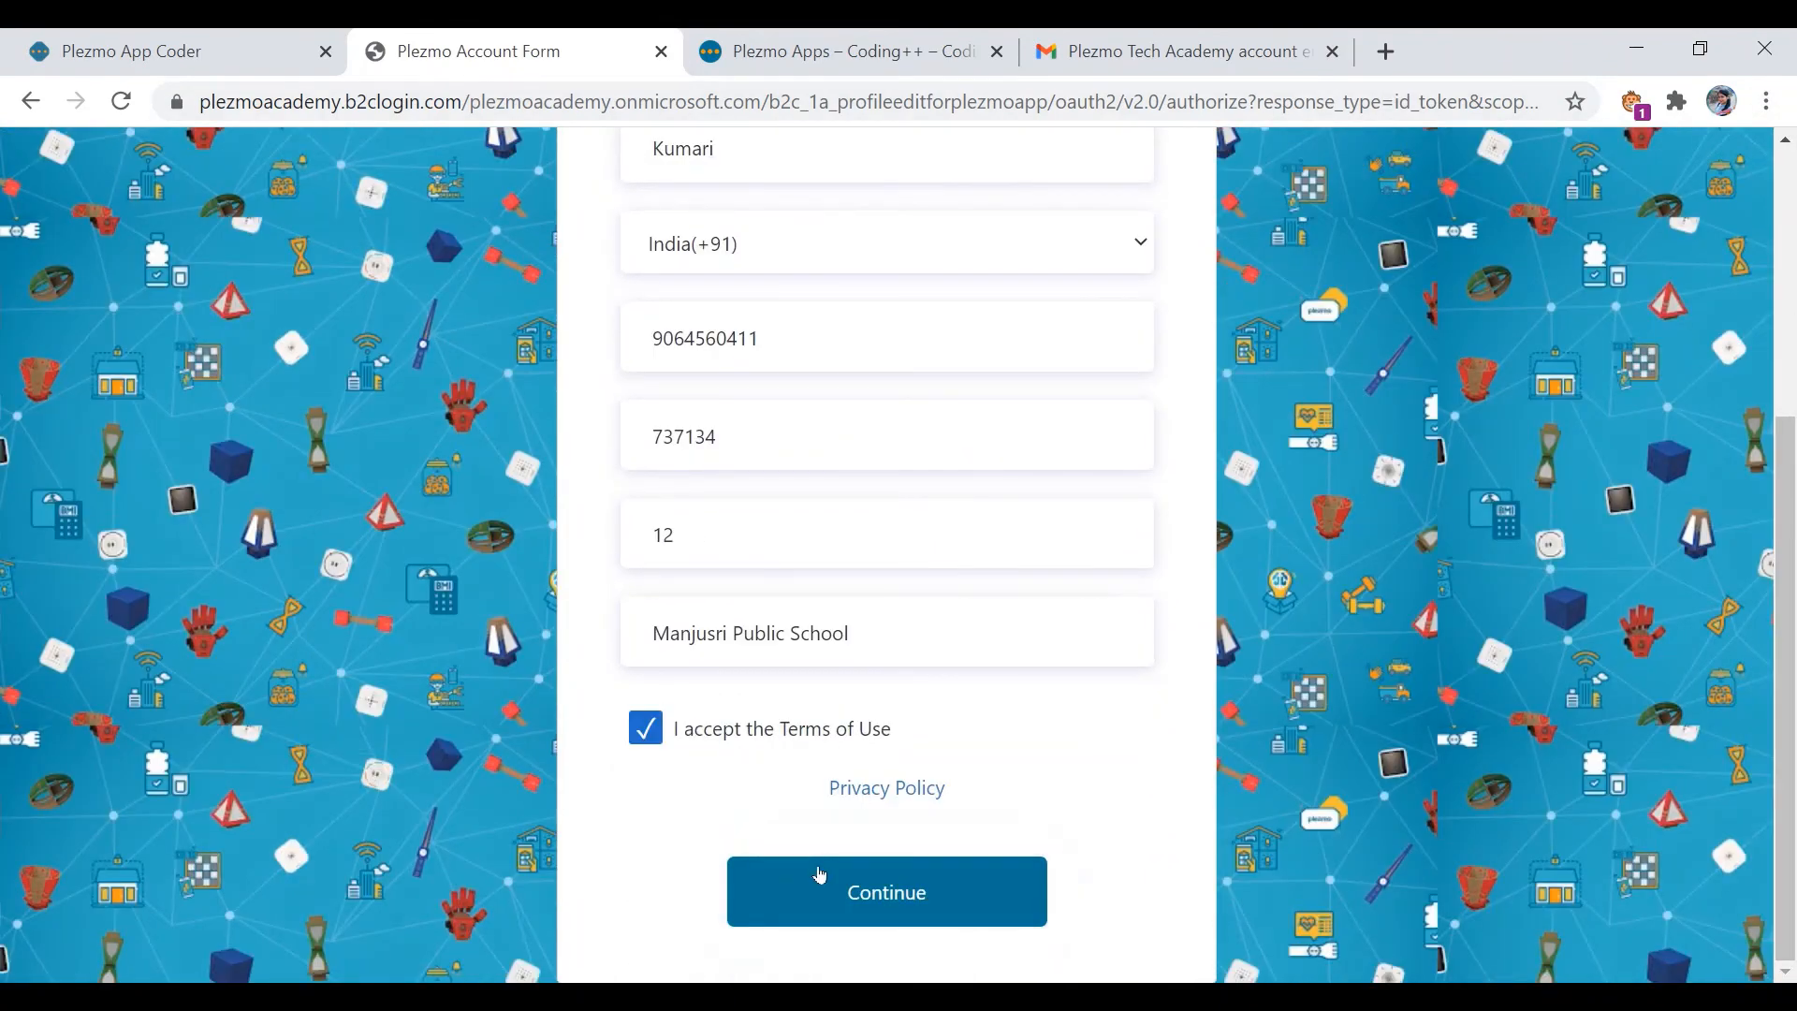
left_click(886, 892)
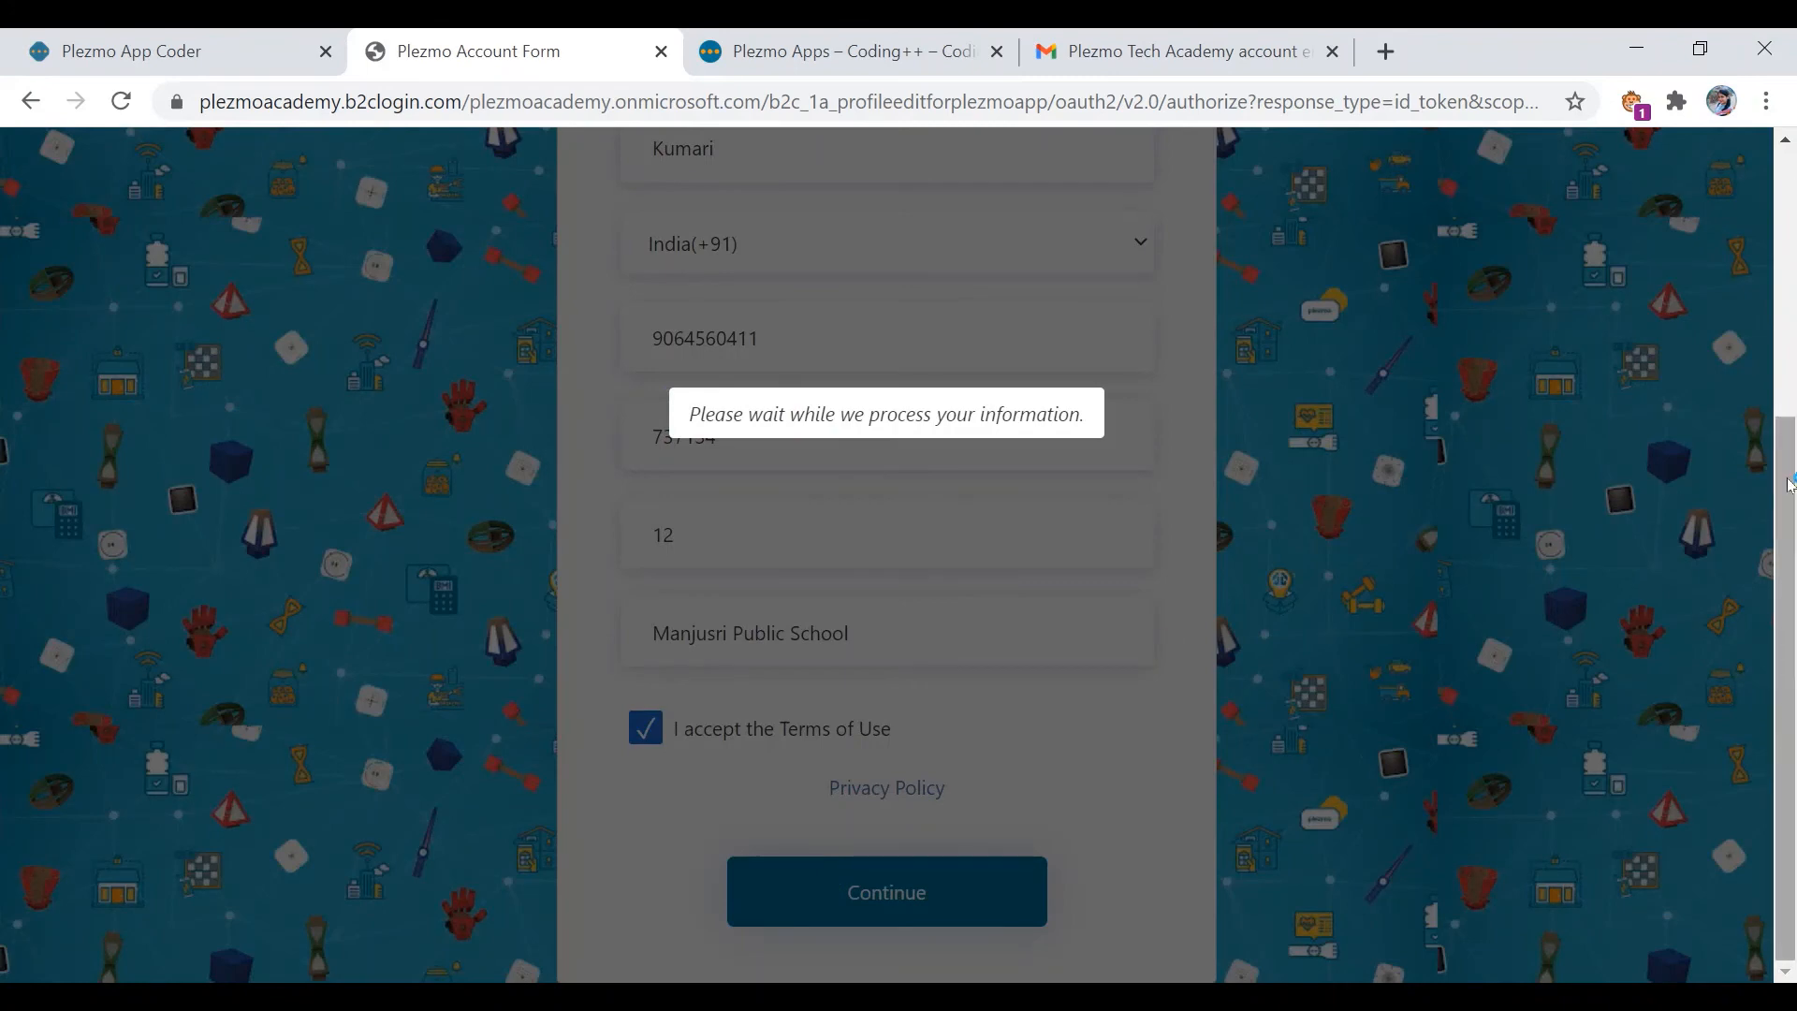
left_click(885, 892)
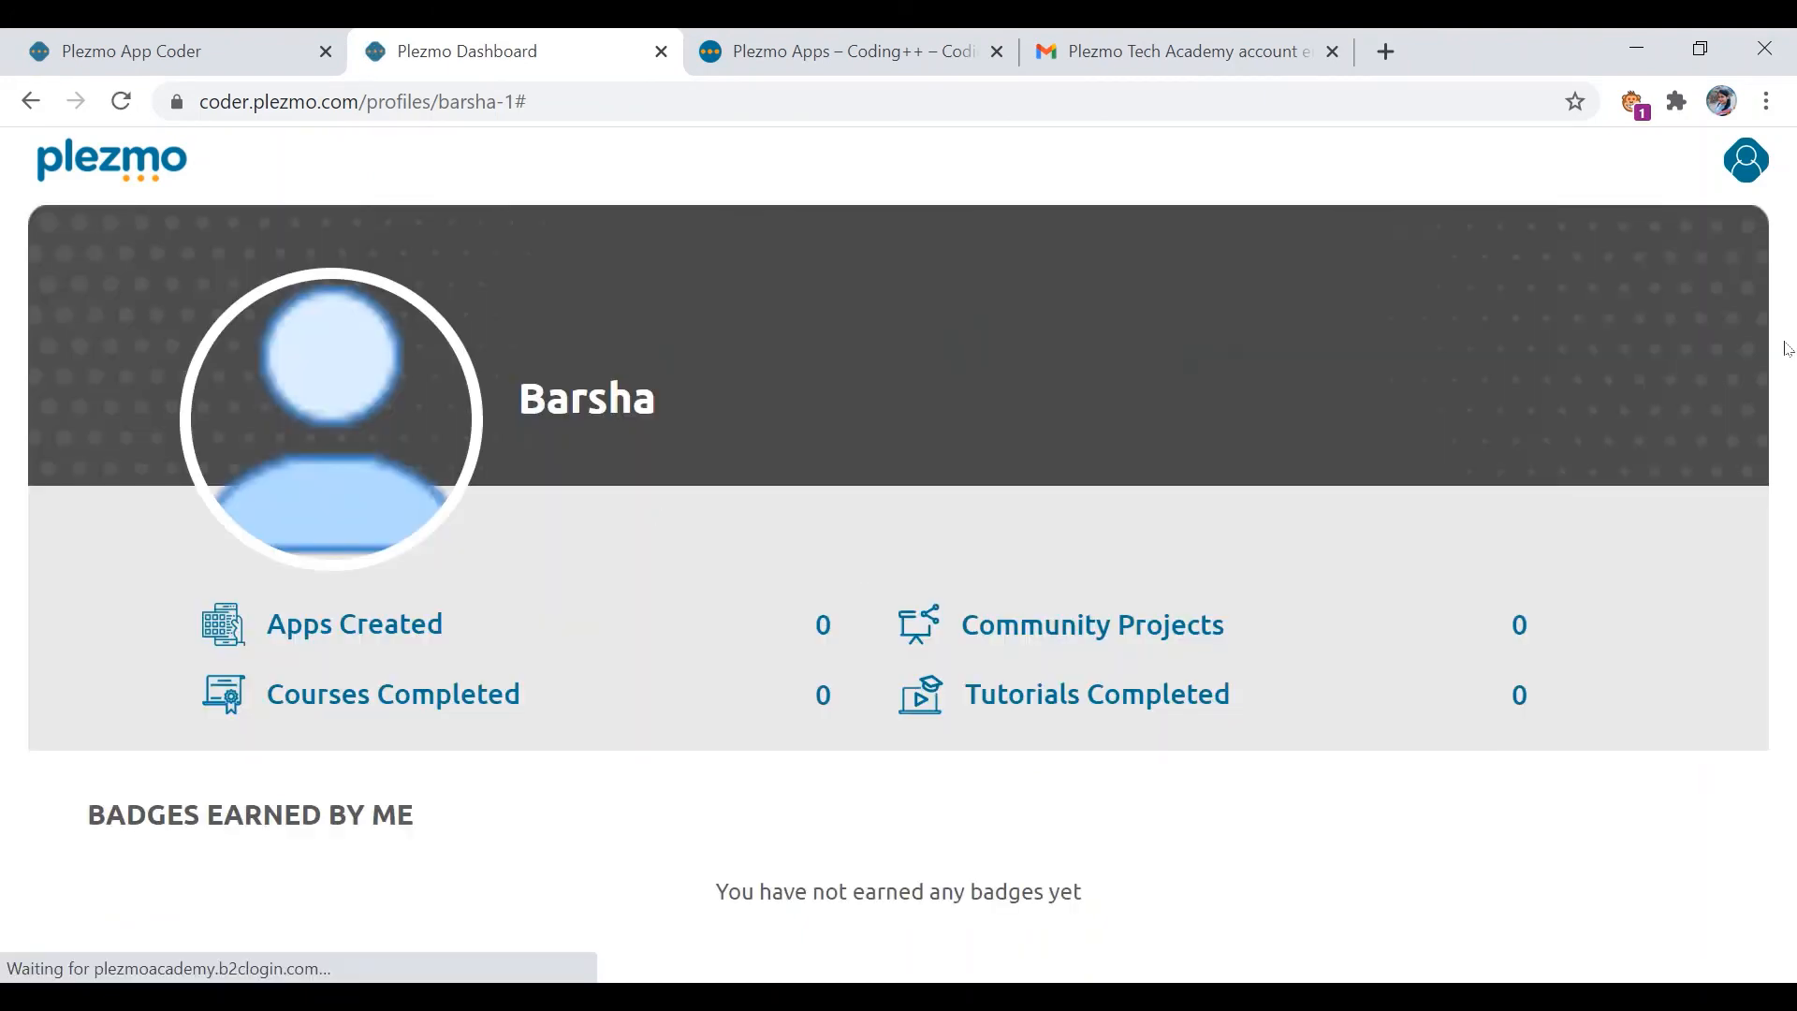
Step: Scroll through Barsha's badges, community, apps, courses and certificates sections
scroll("down", 3)
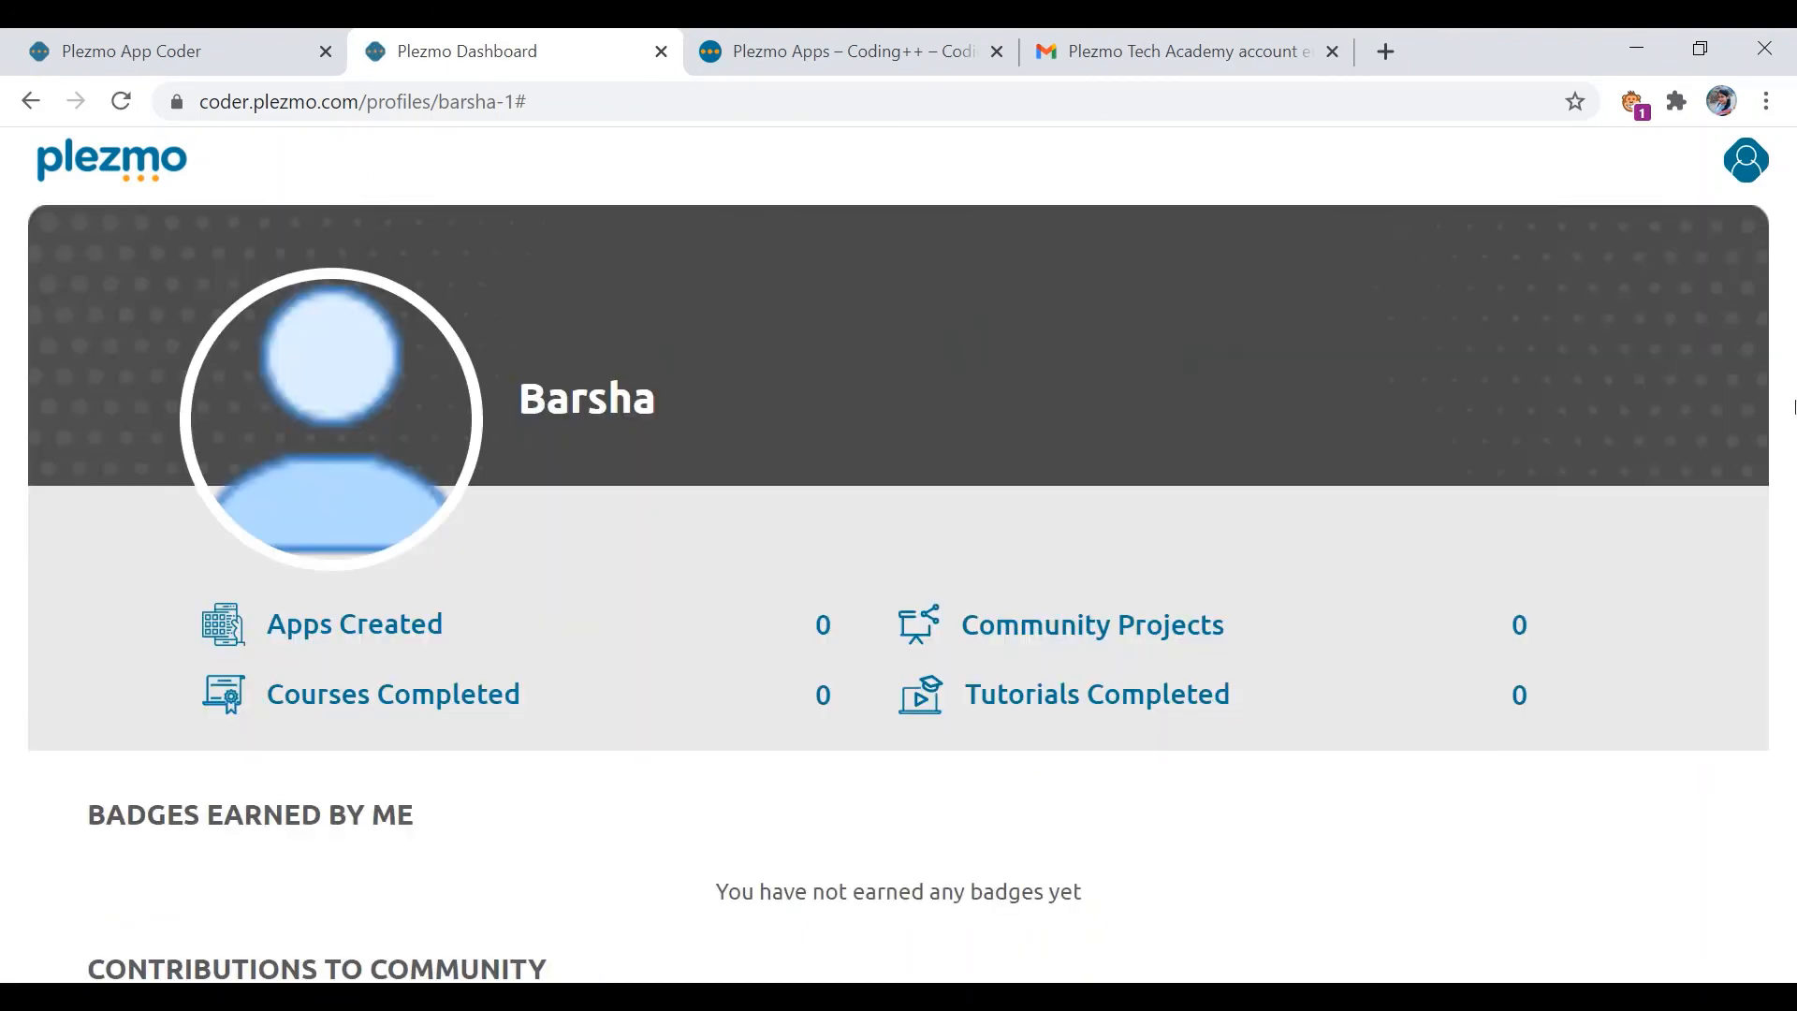
scroll("down", 3)
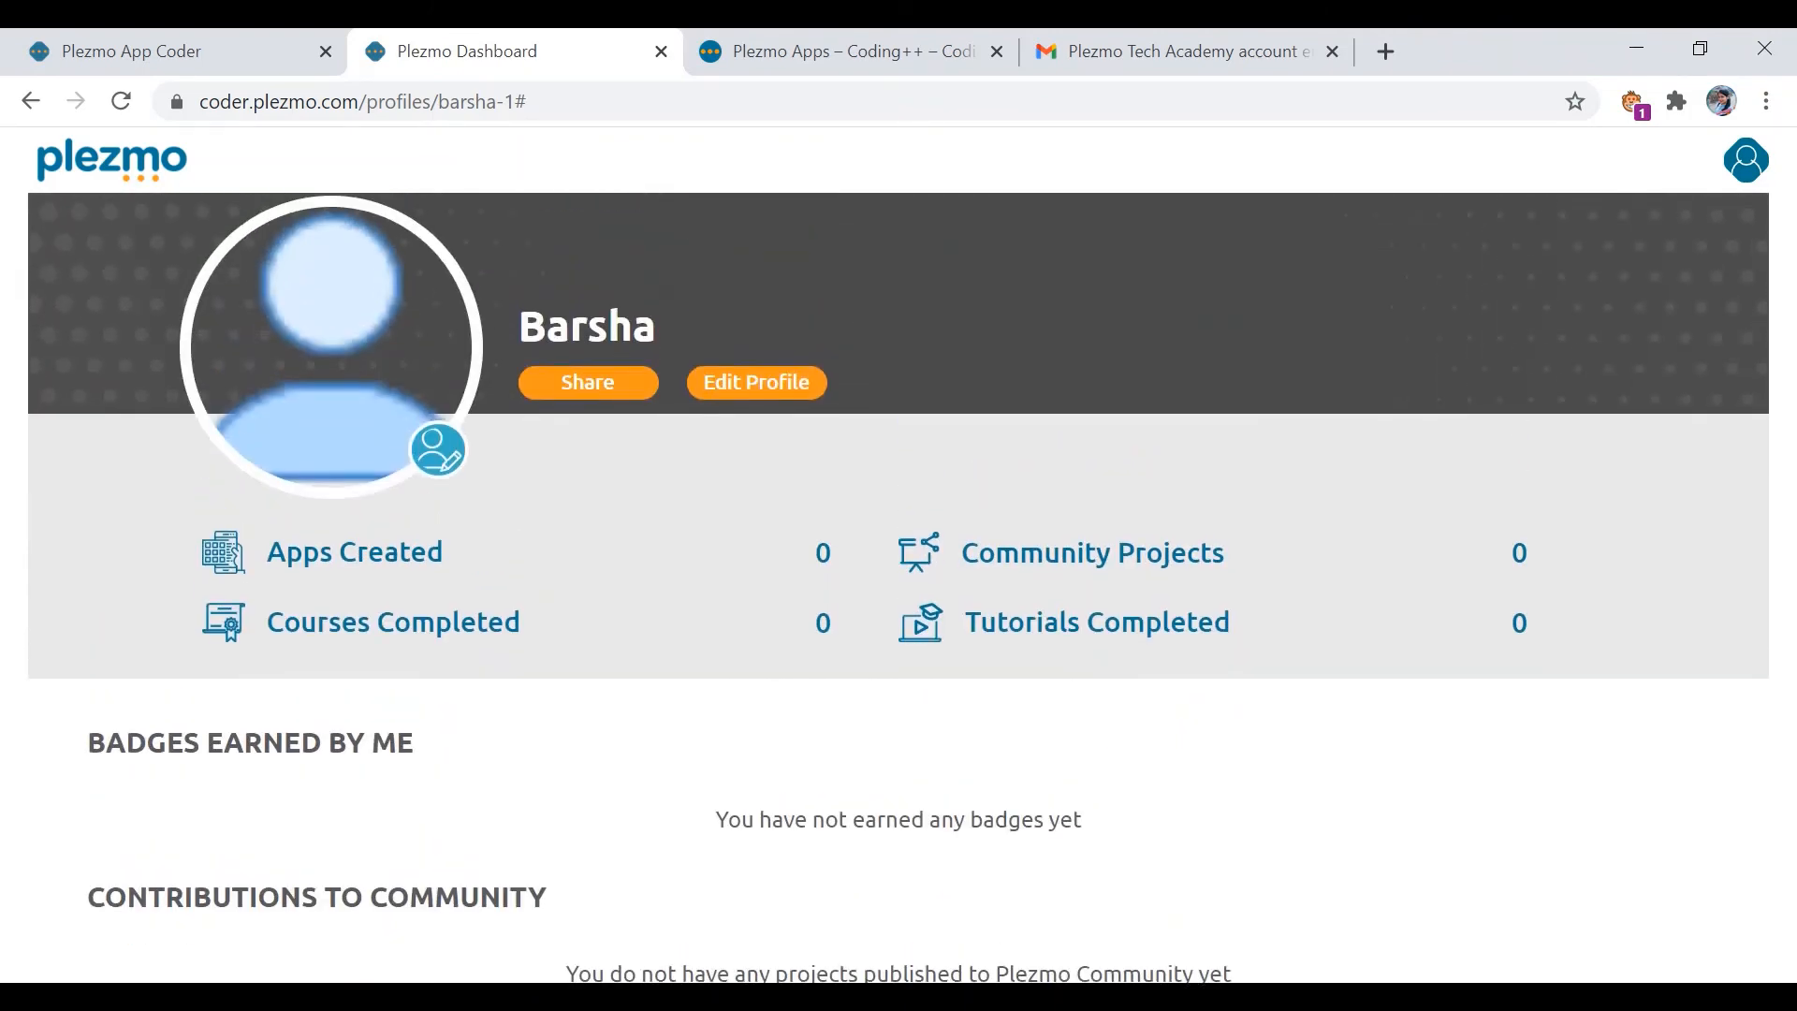
scroll("down", 3)
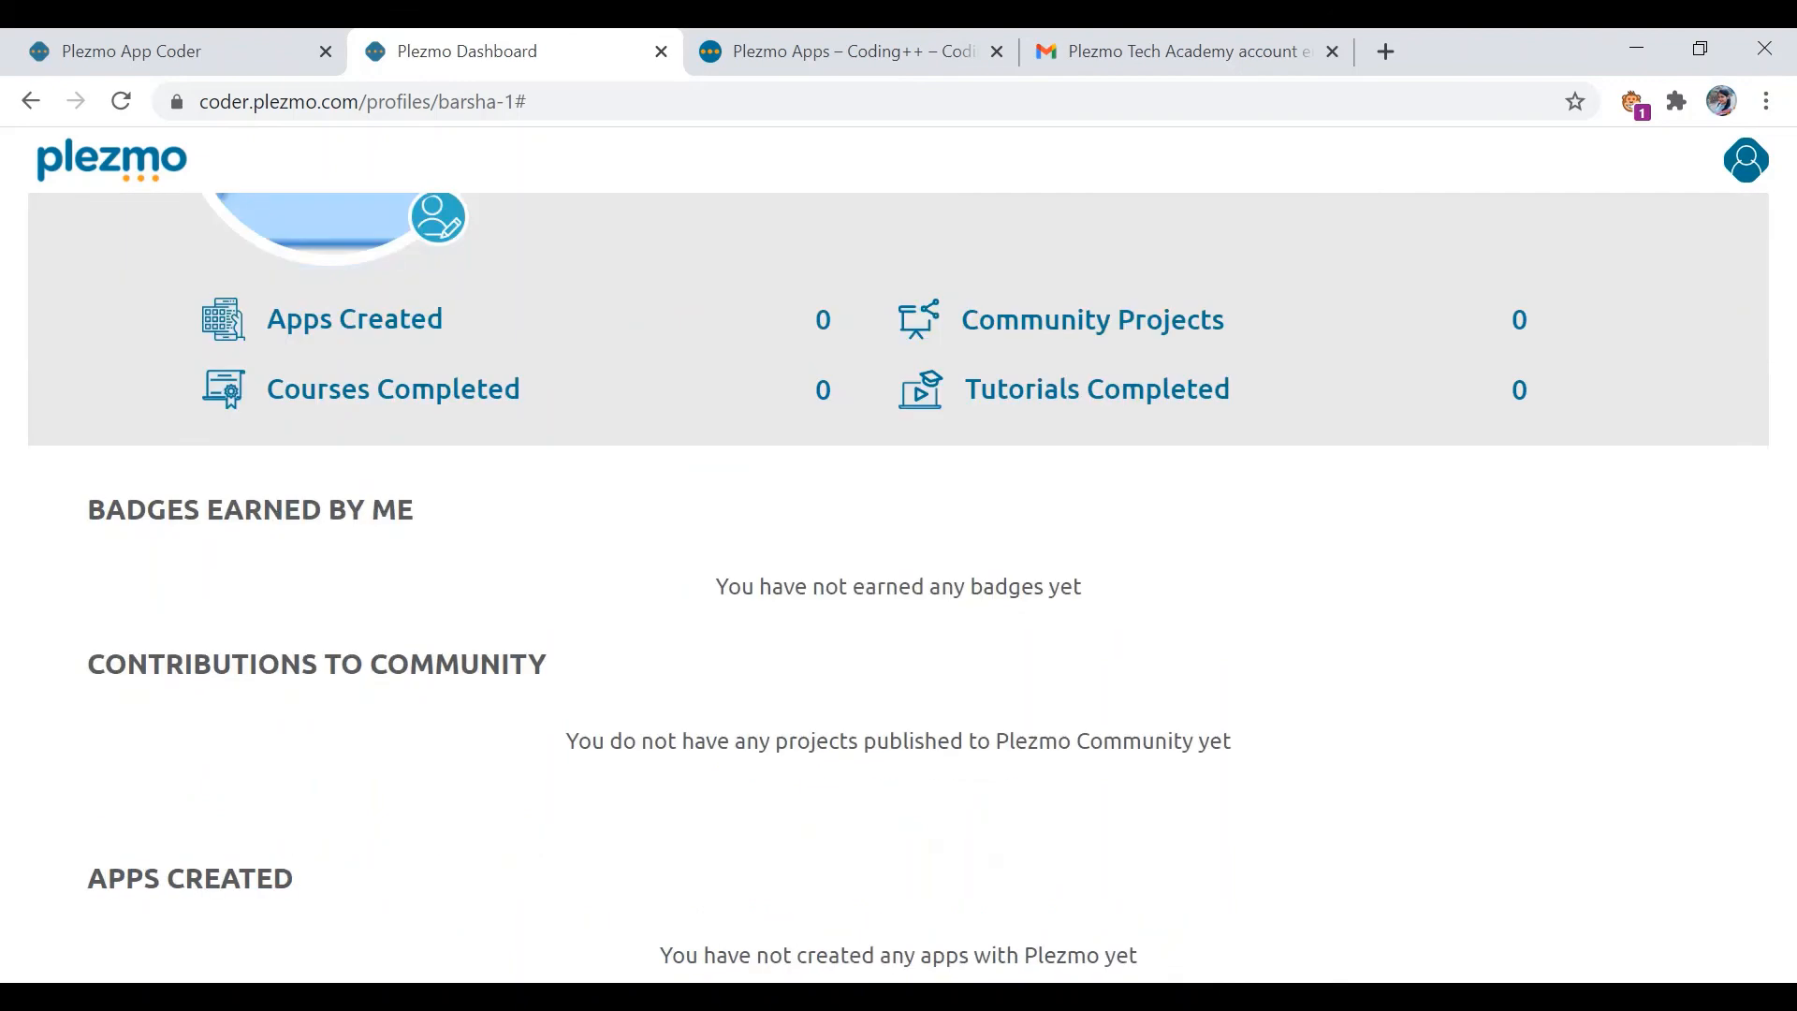
scroll("down", 3)
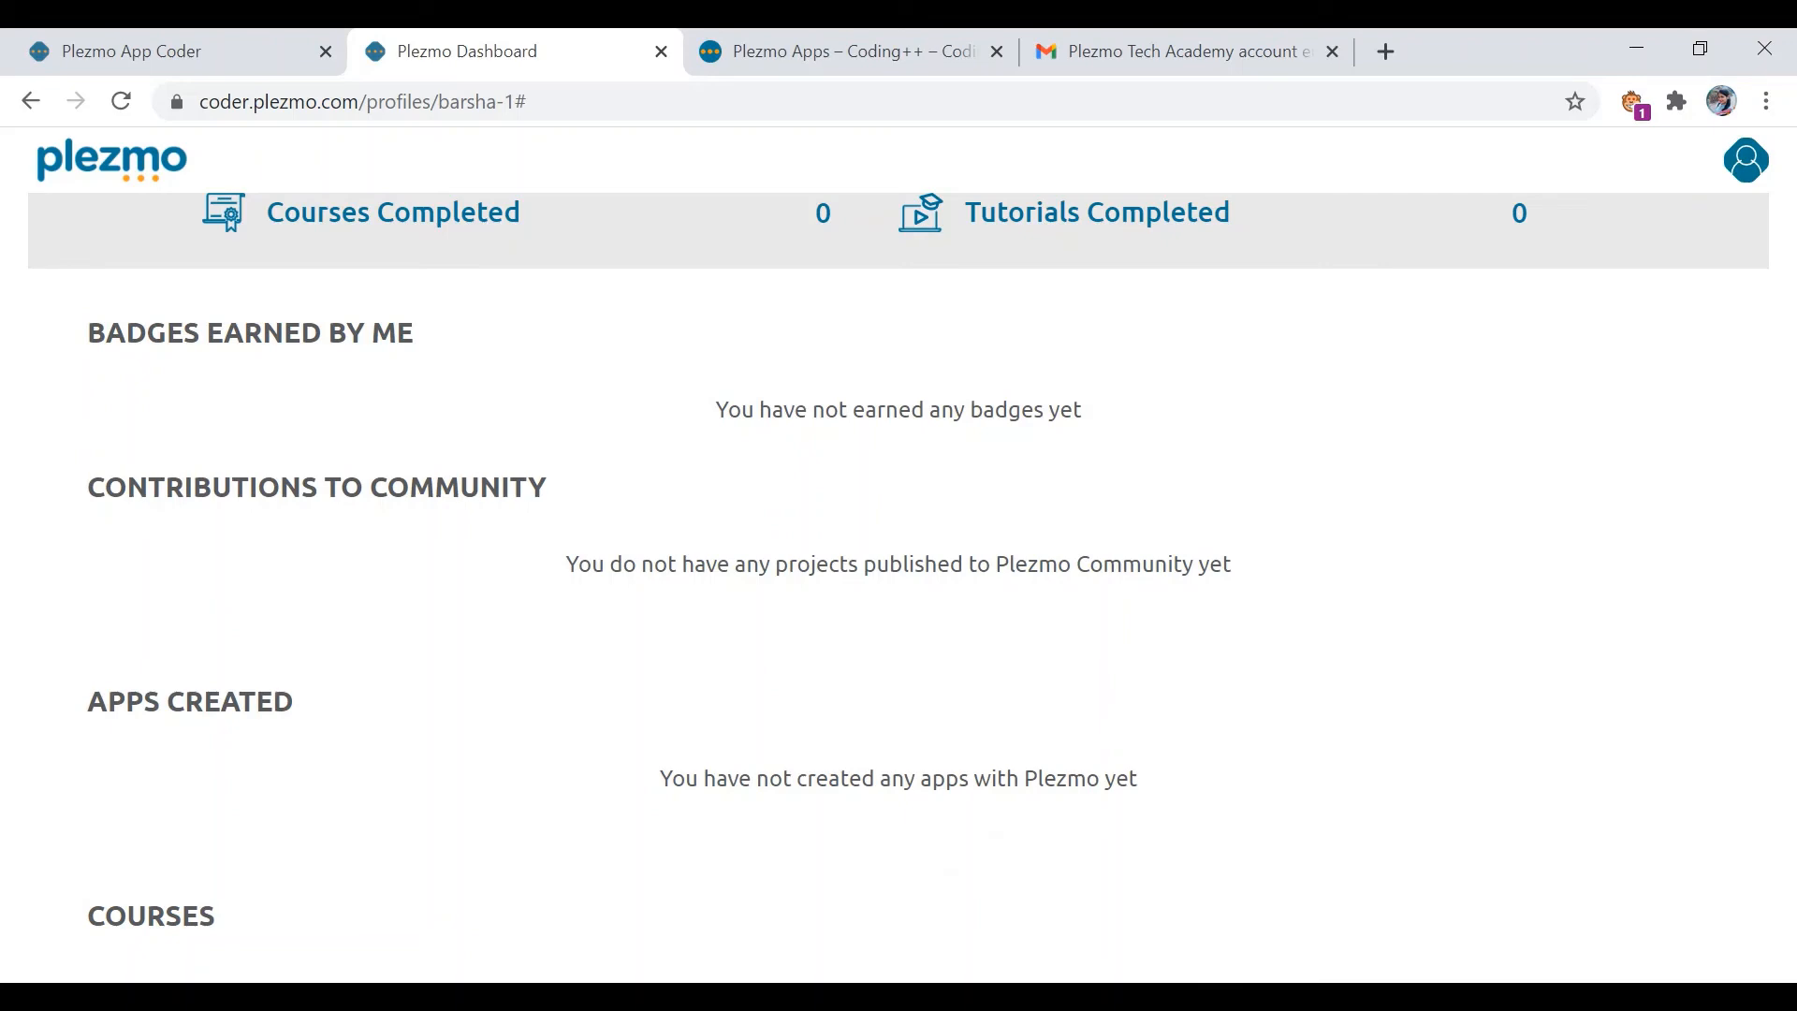
scroll("down", 3)
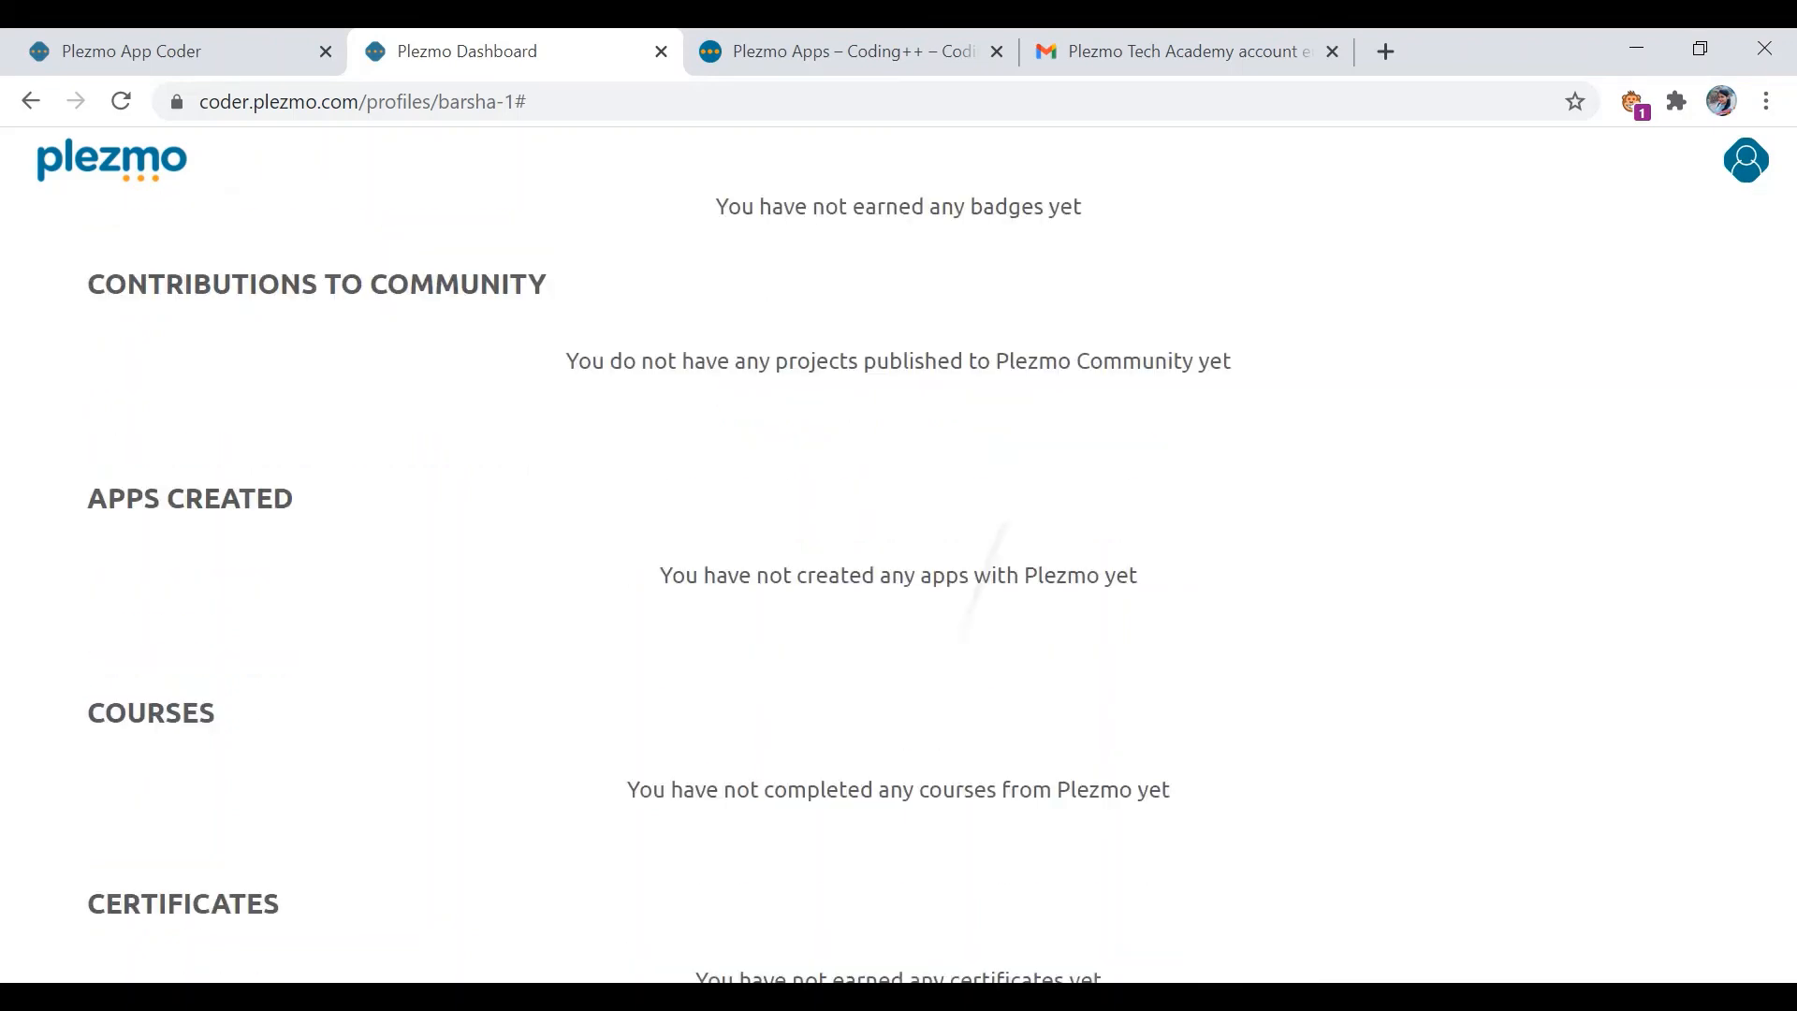
scroll("down", 3)
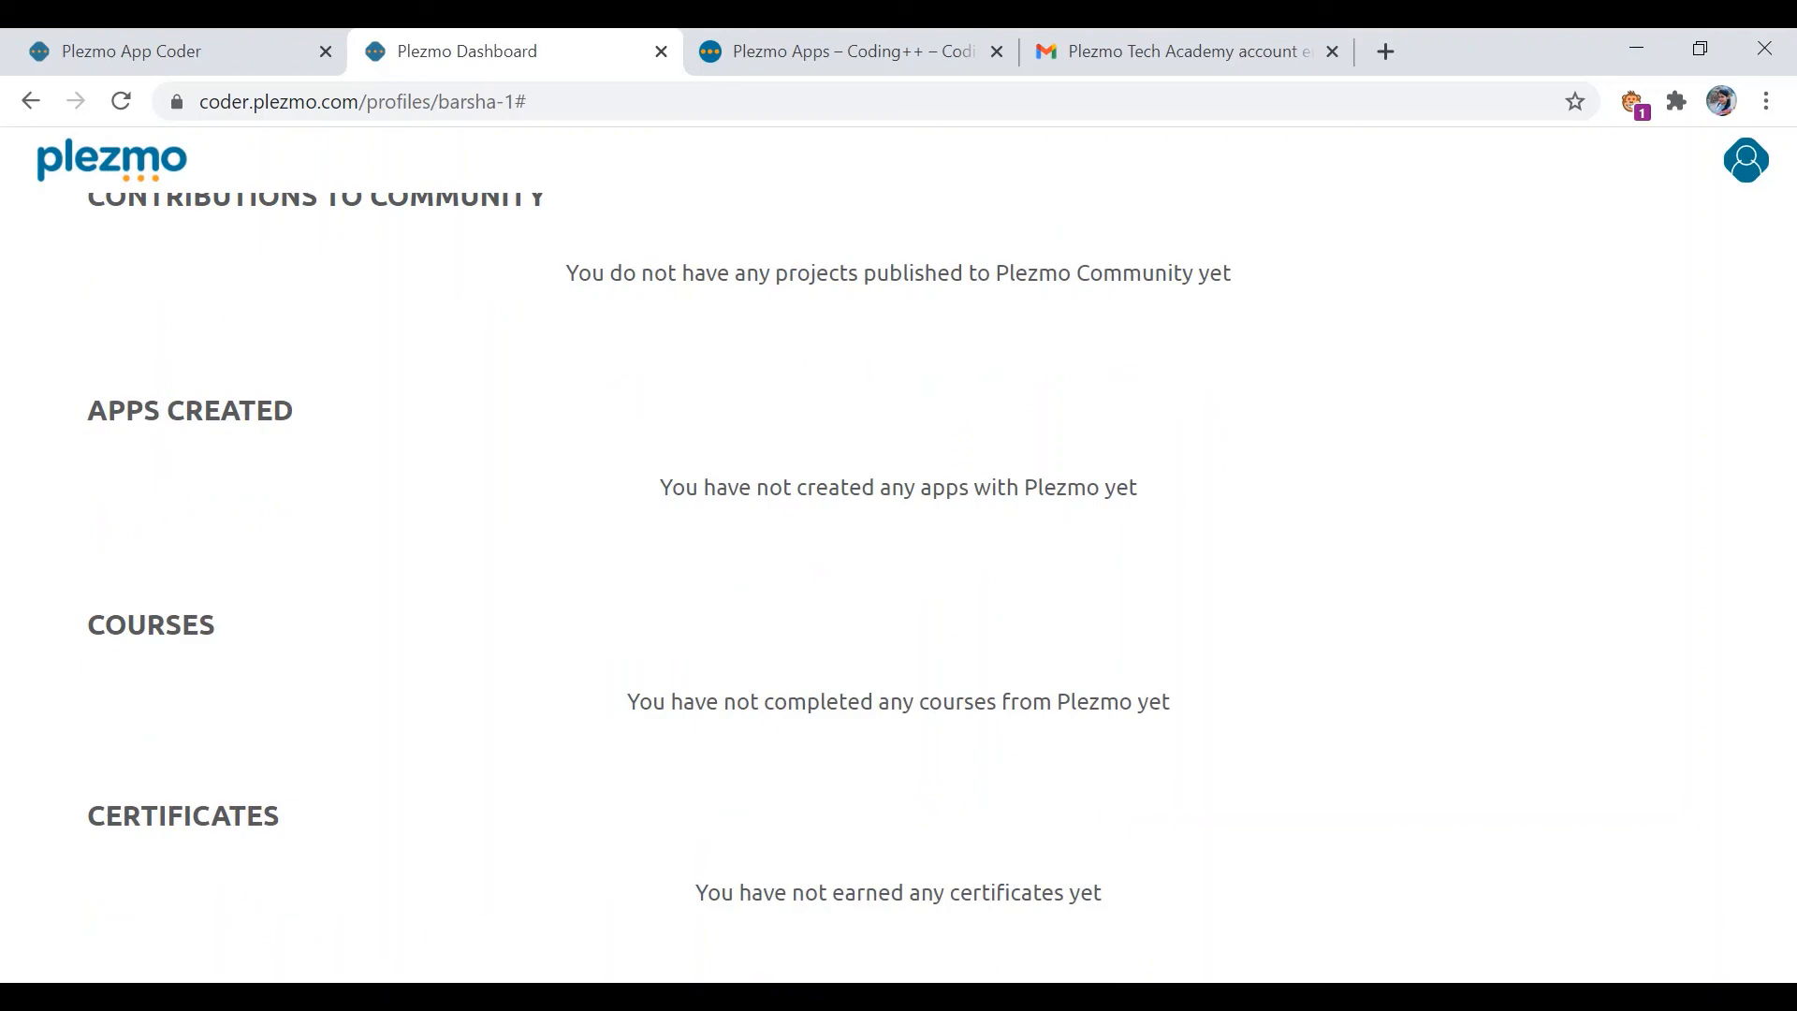
scroll("up", 3)
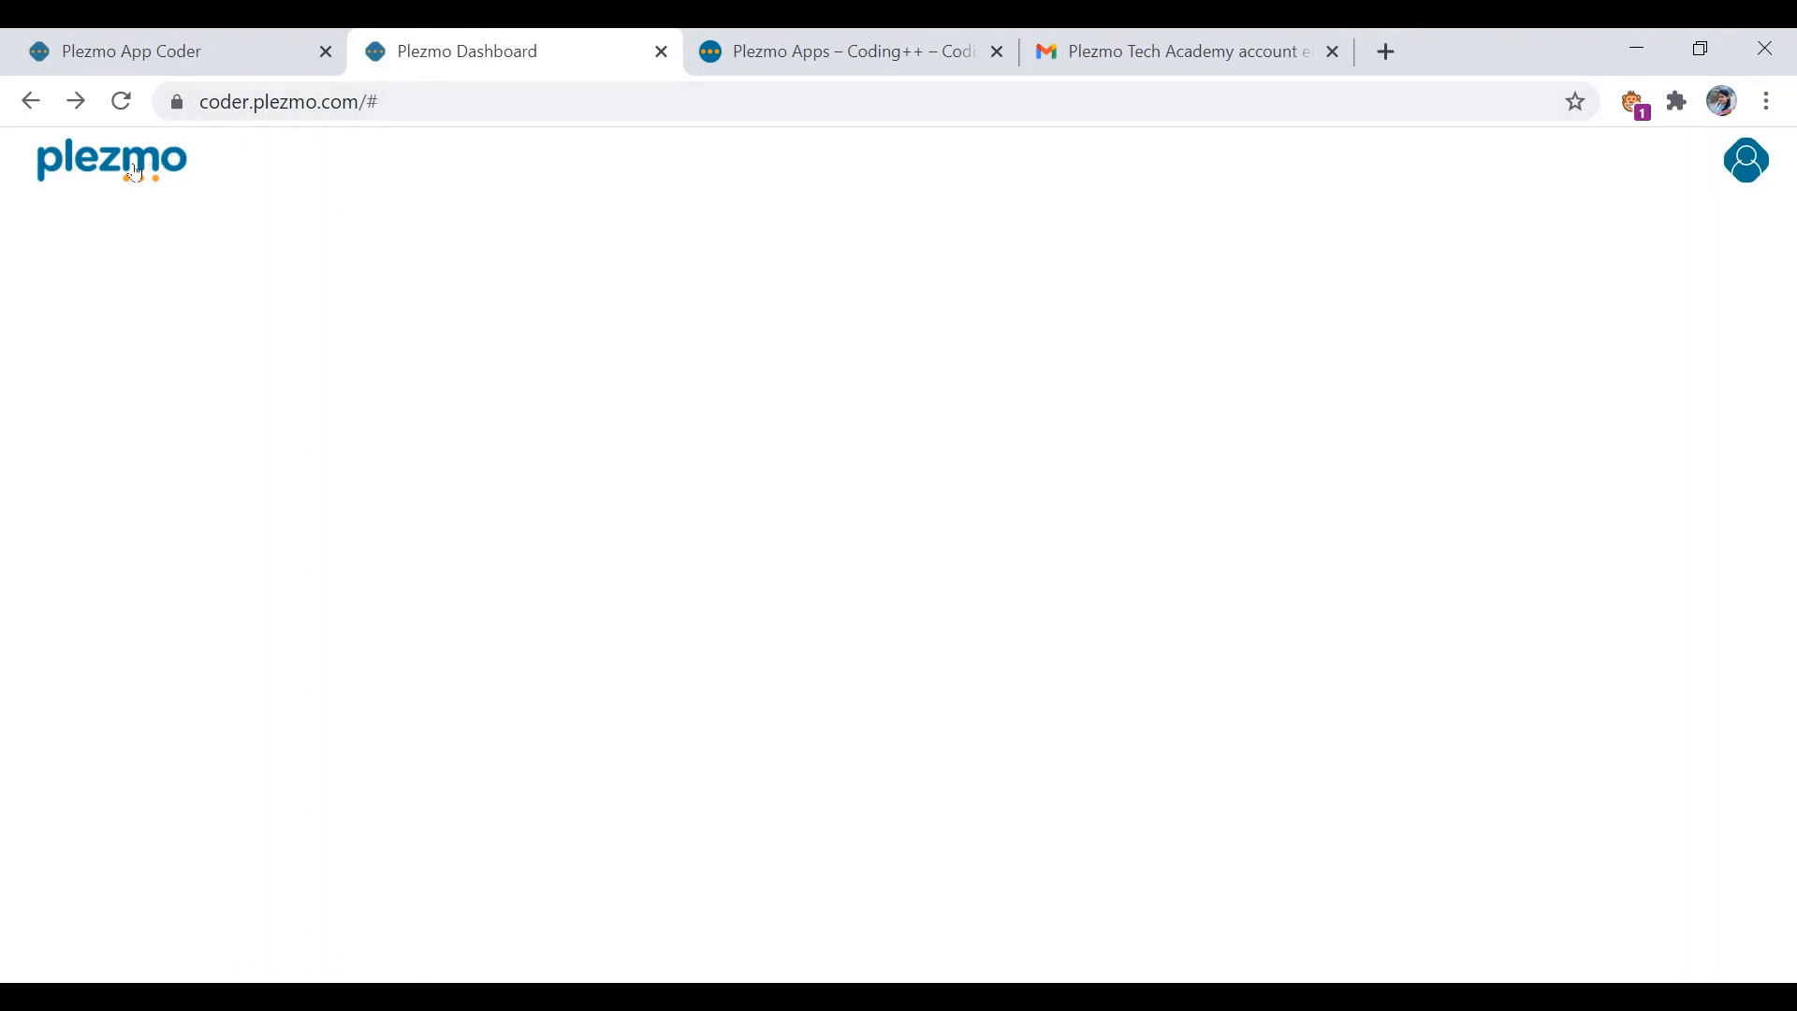
Step: Reload the profile, then return to the App Coder tab's empty My Projects page
left_click(1747, 158)
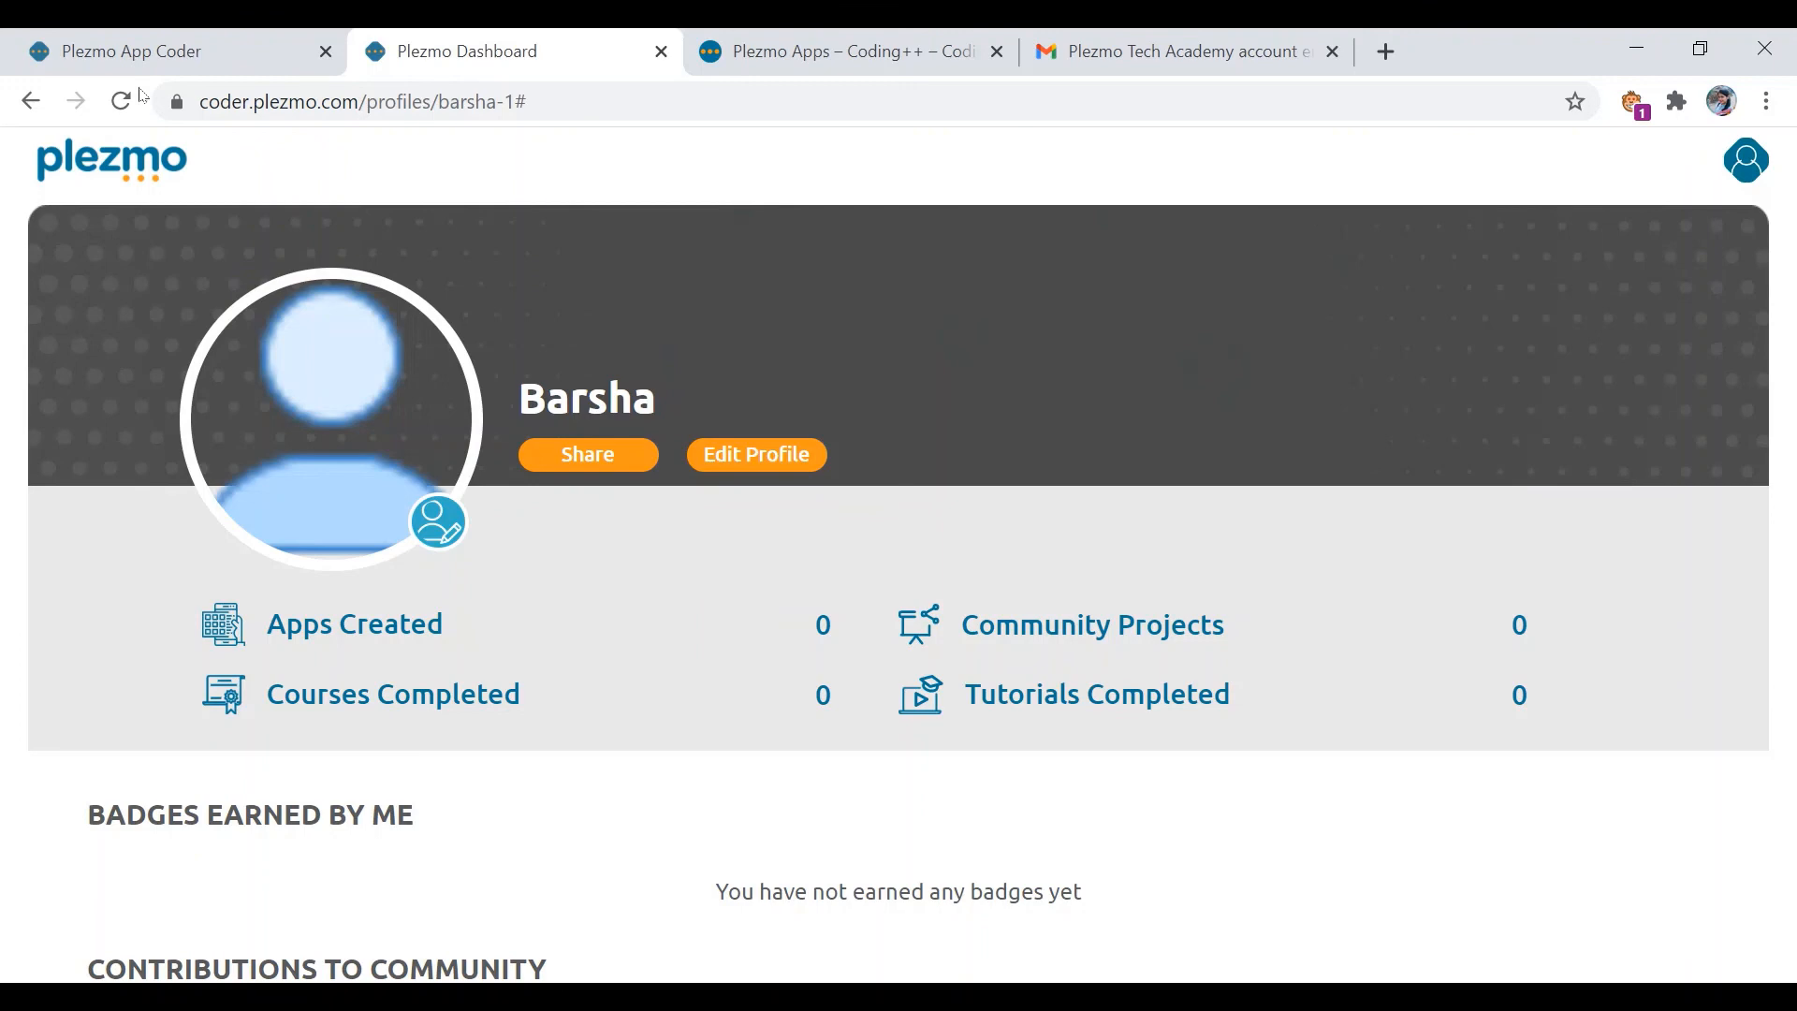
left_click(178, 51)
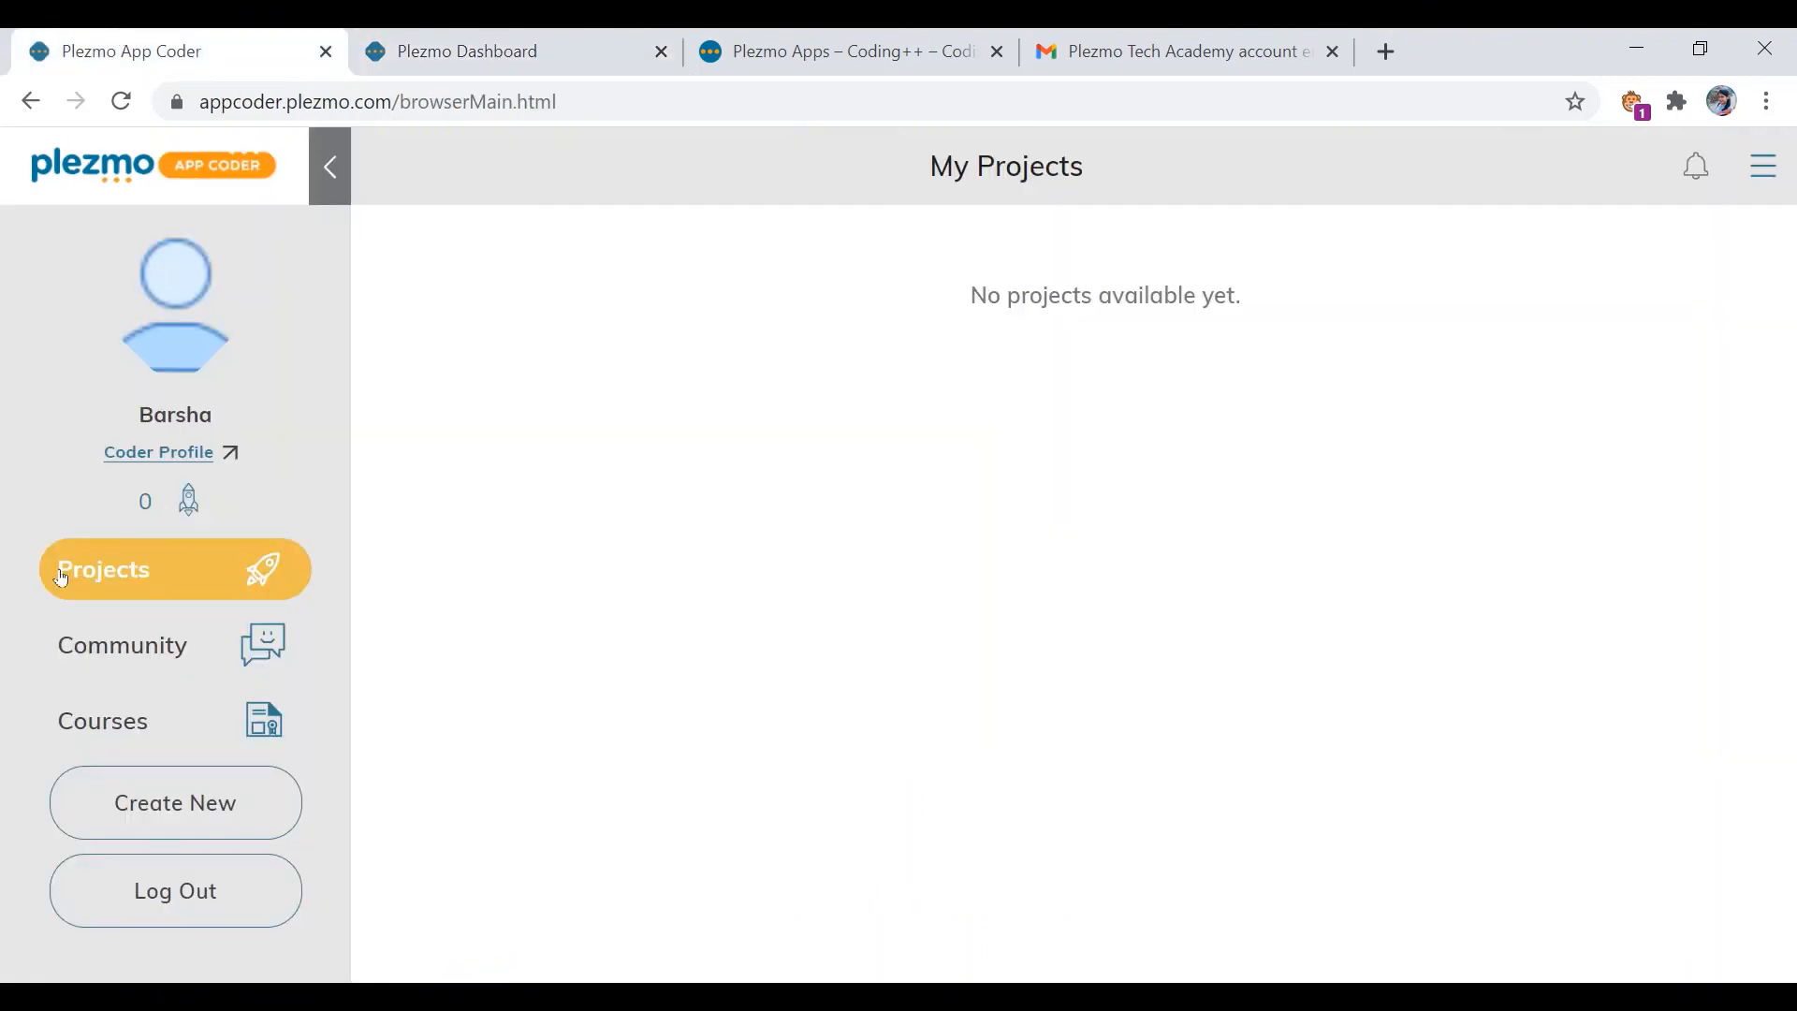